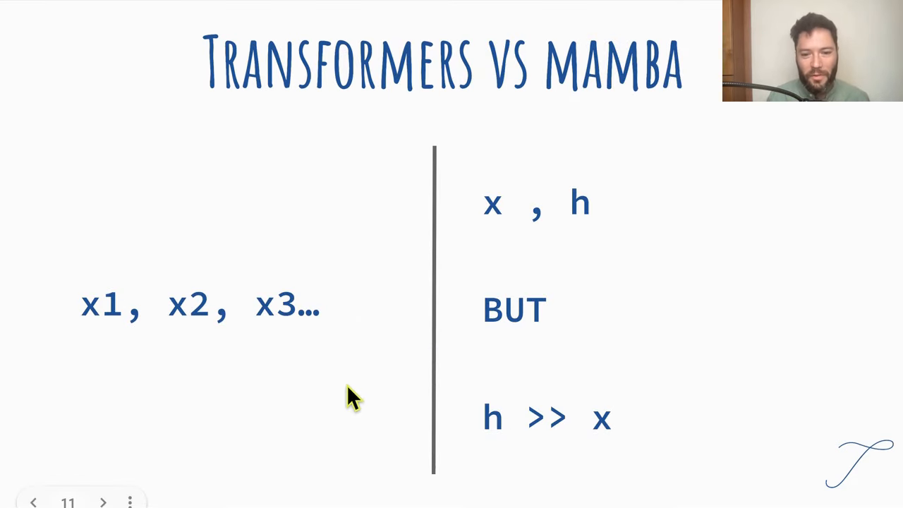
mouse_move(106, 325)
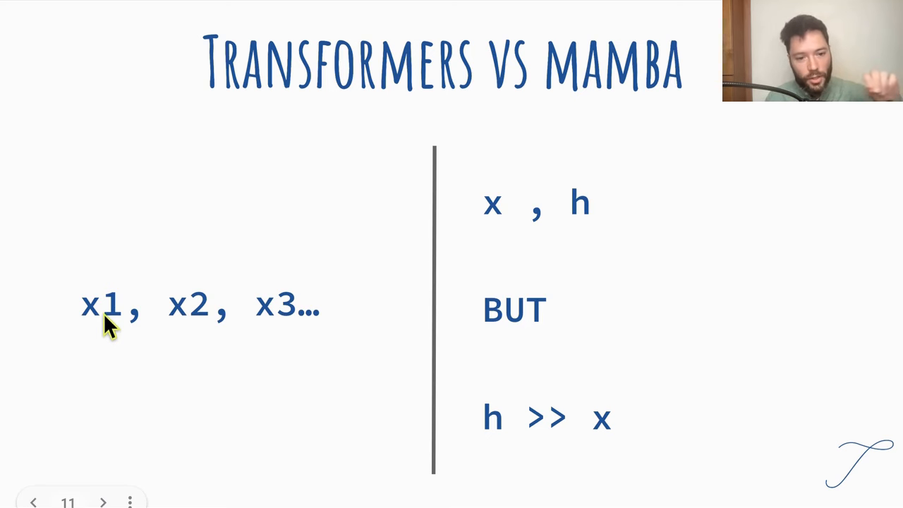
mouse_move(501, 215)
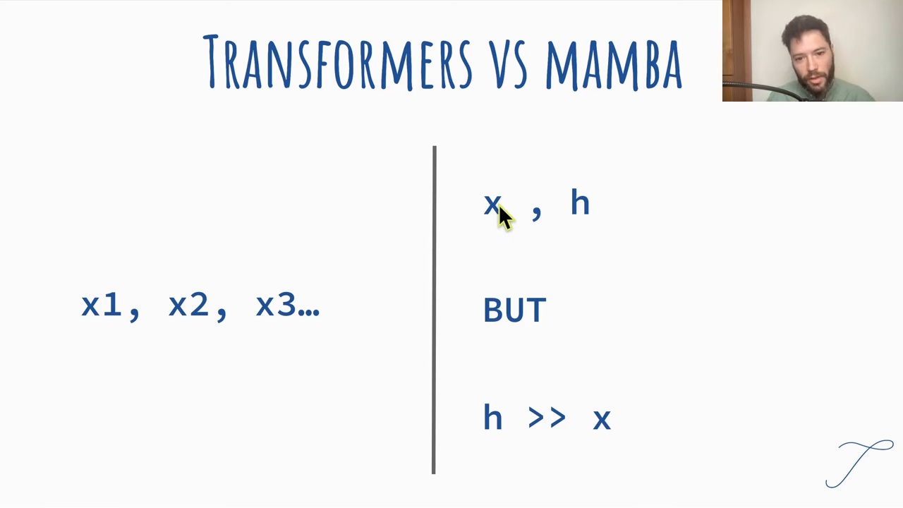
mouse_move(578, 226)
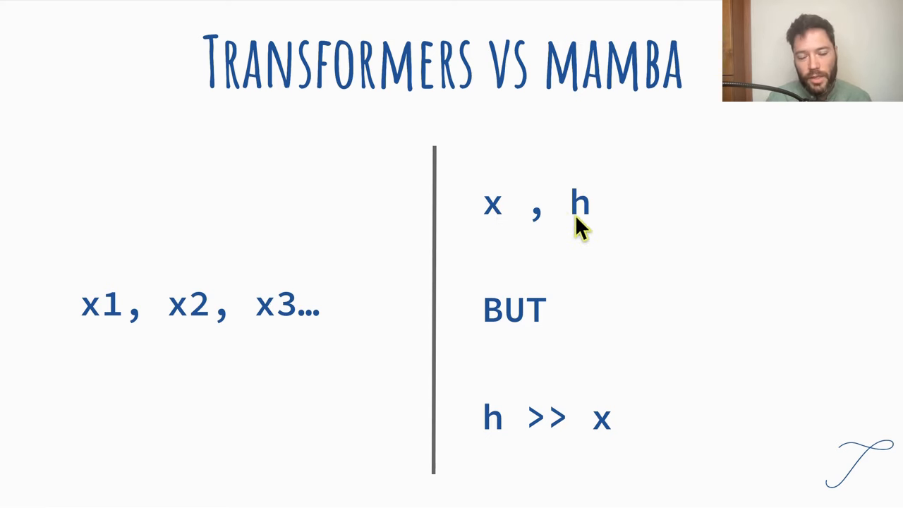
mouse_move(367, 314)
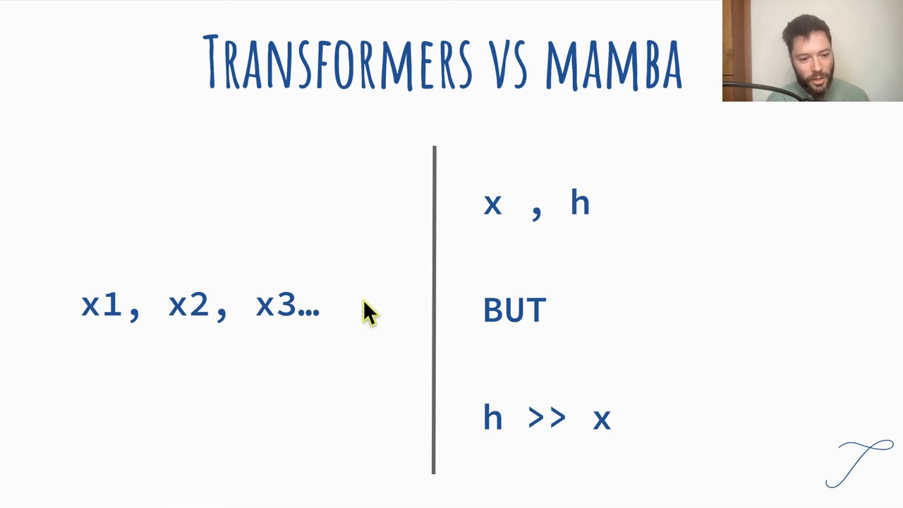
mouse_move(339, 388)
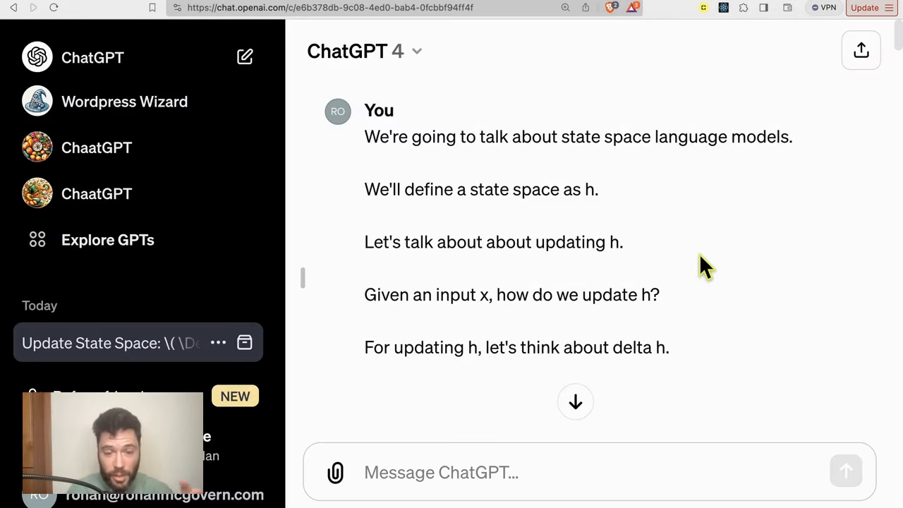
mouse_move(377, 199)
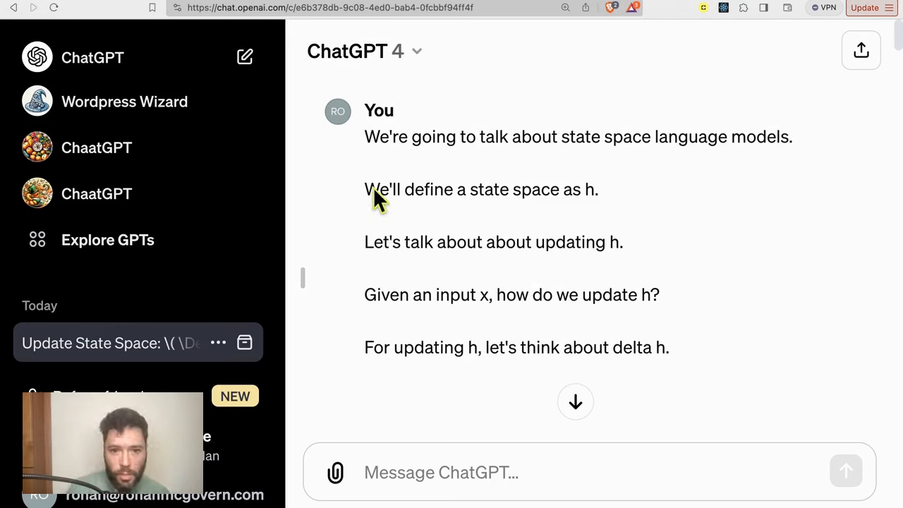
mouse_move(646, 169)
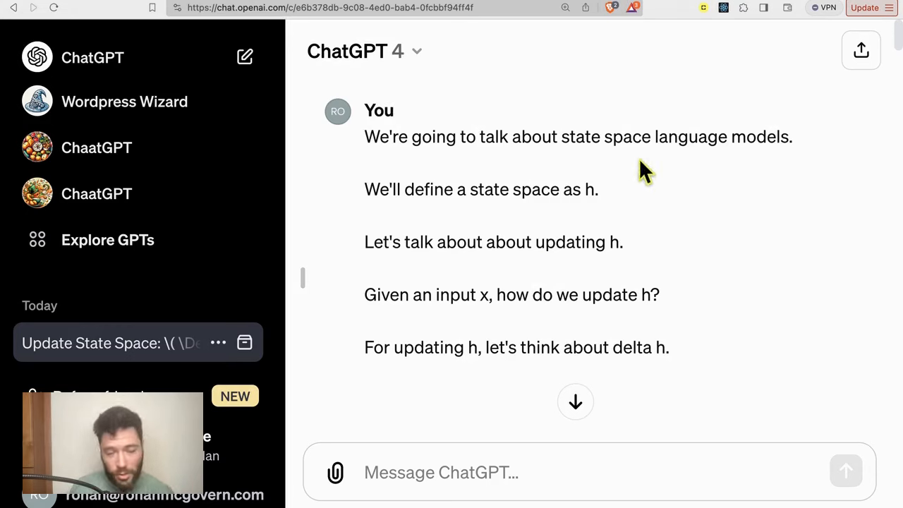
mouse_move(614, 196)
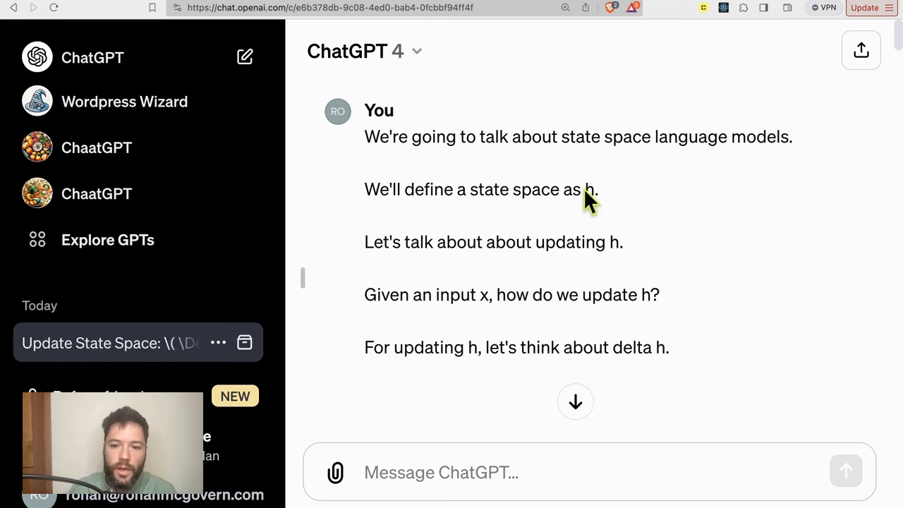
- Scroll the ChatGPT thread to the prompt making delta h depend on x and h
triple_click(381, 242)
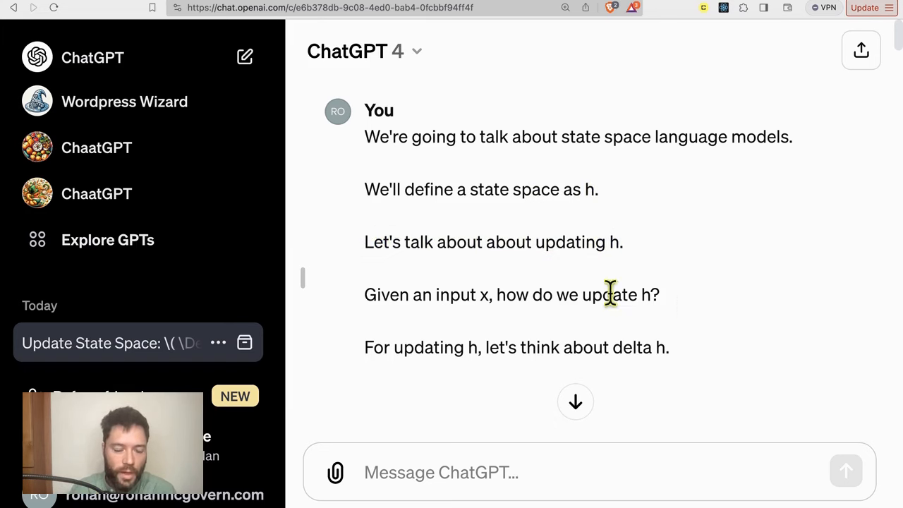
mouse_move(558, 303)
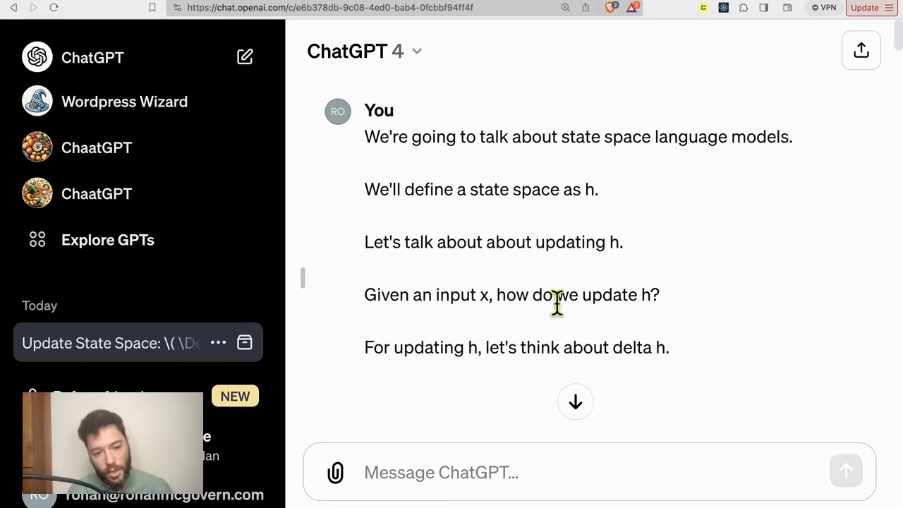
scroll("down", 3)
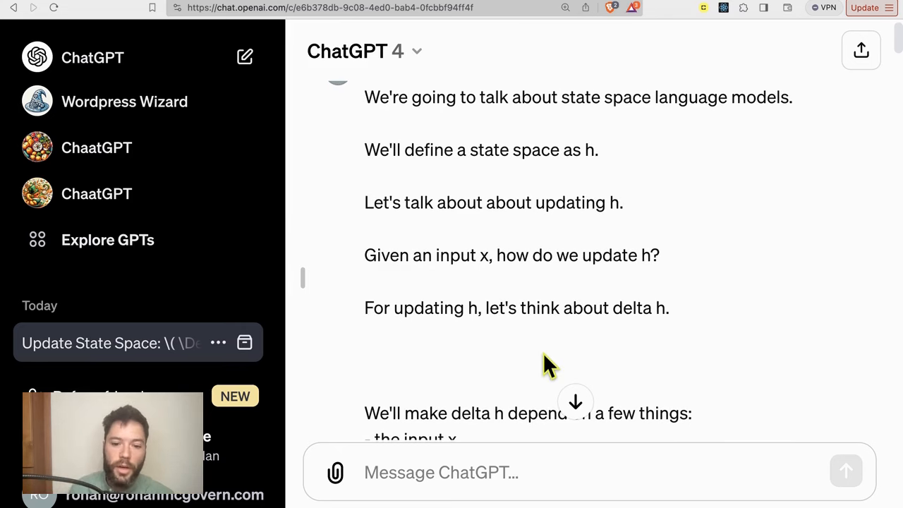
scroll("down", 3)
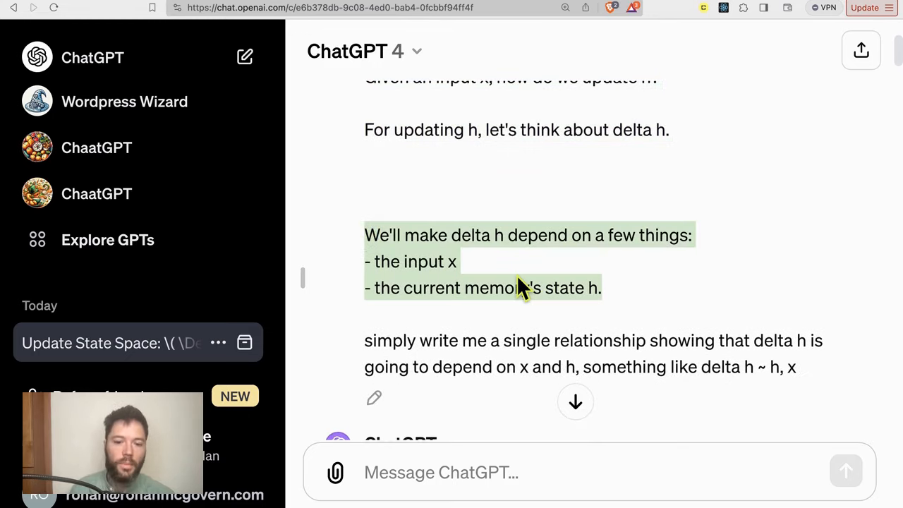
scroll("down", 3)
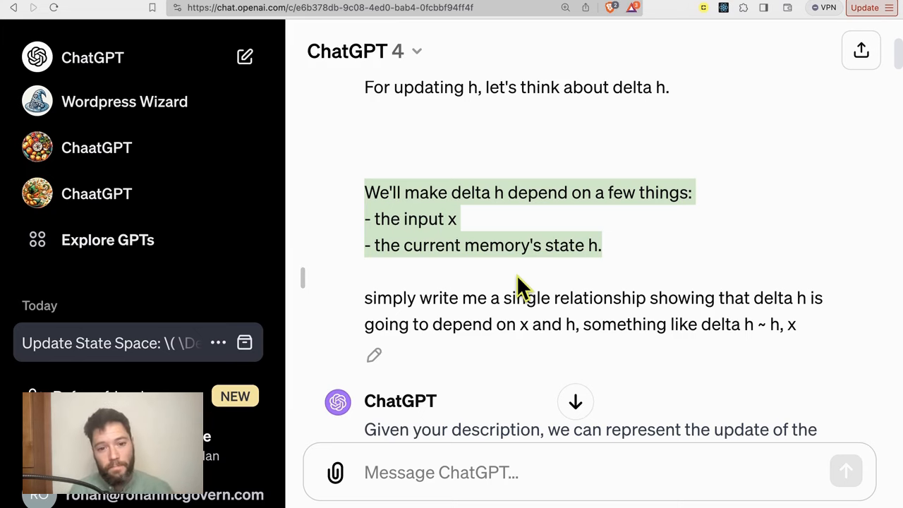
scroll("down", 3)
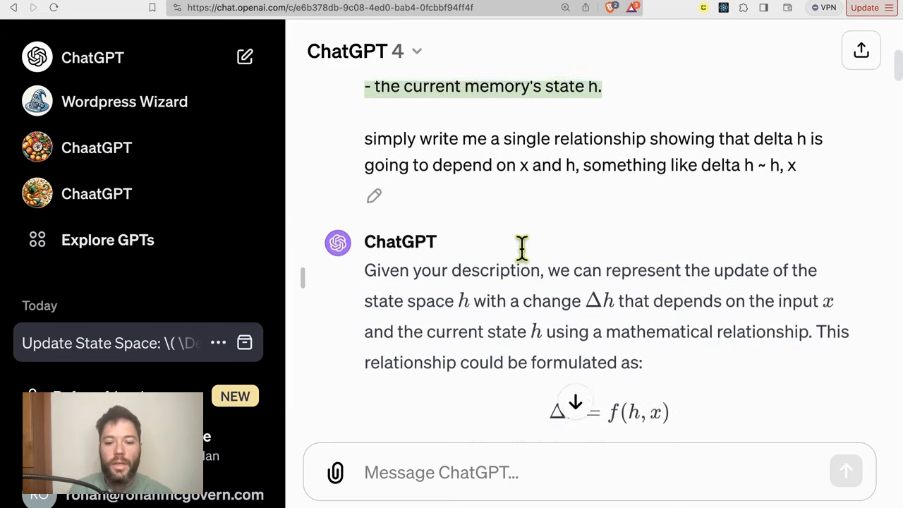
scroll("down", 3)
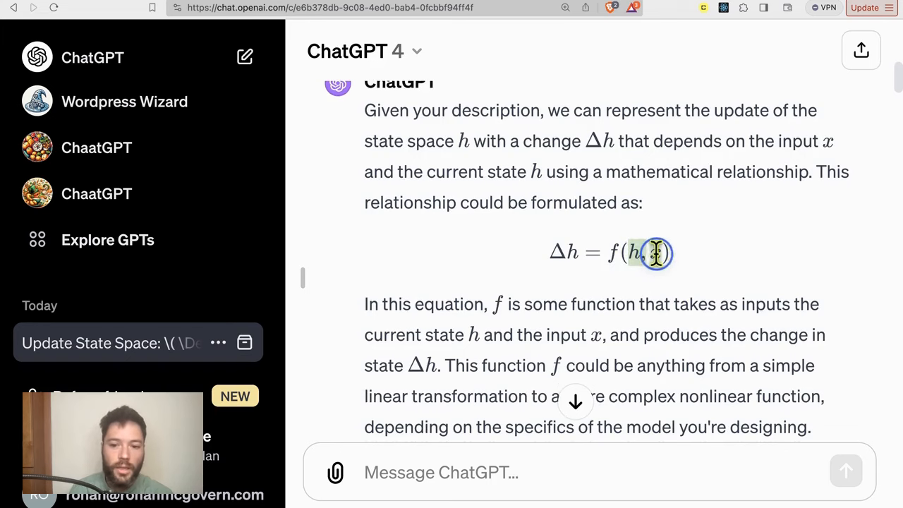
scroll("down", 3)
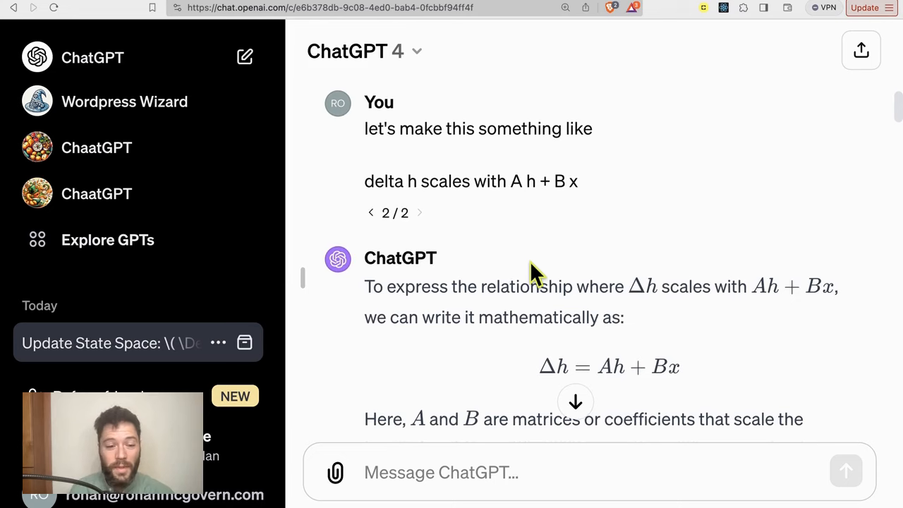
scroll("down", 3)
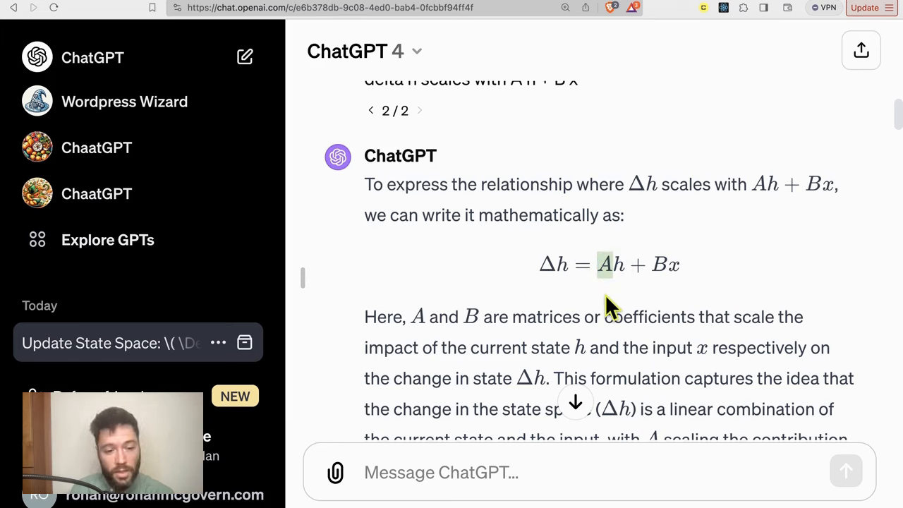
mouse_move(614, 311)
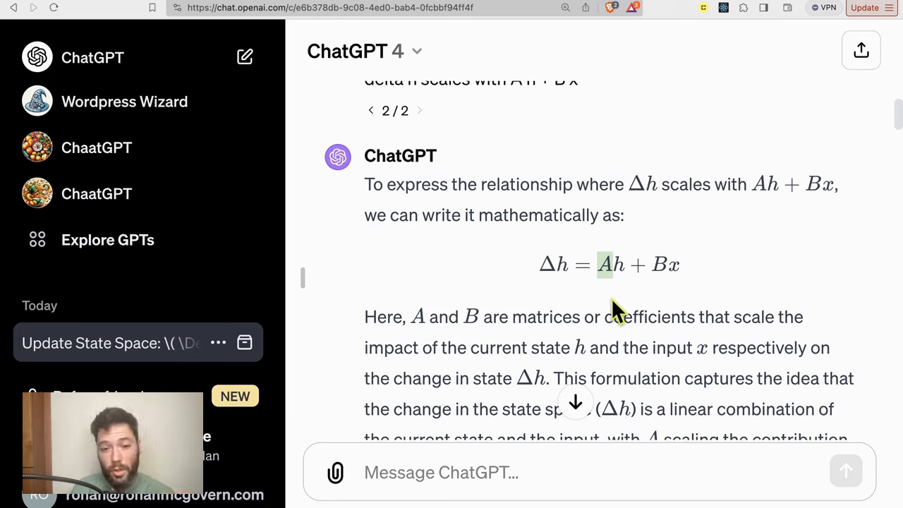
mouse_move(581, 300)
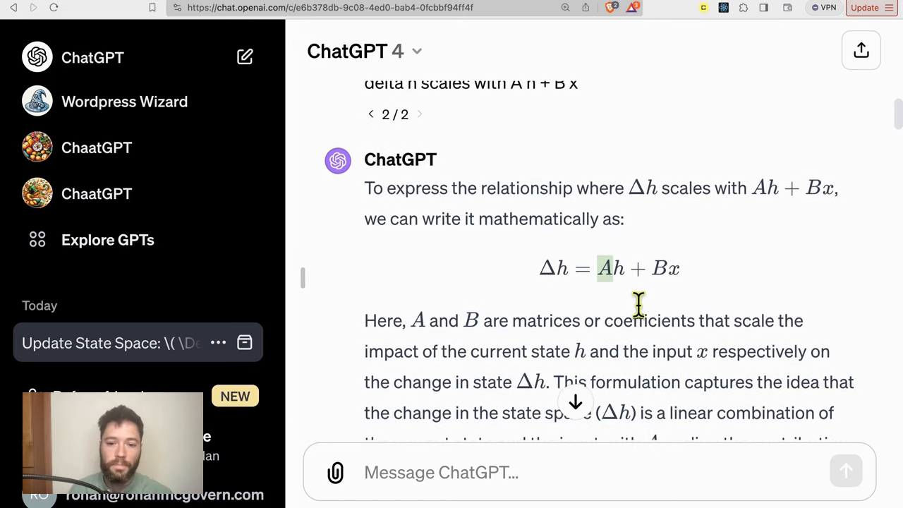
scroll("down", 3)
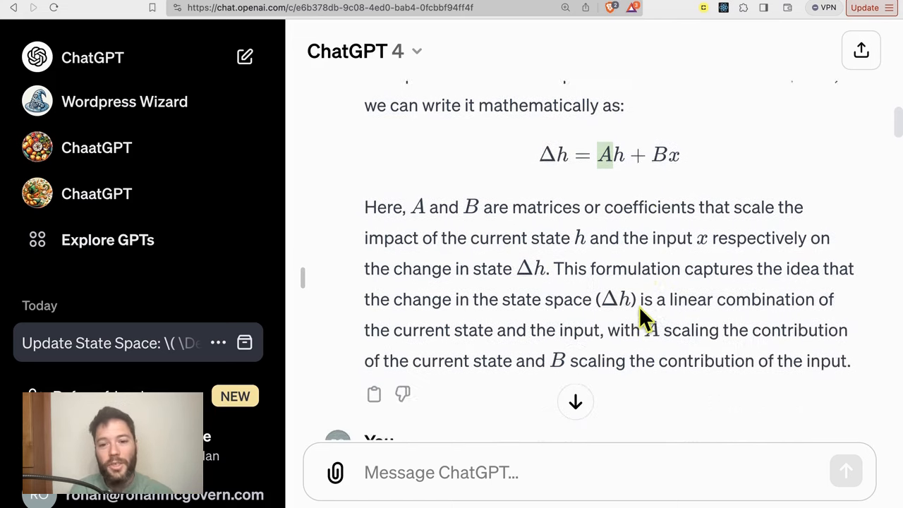
scroll("up", 3)
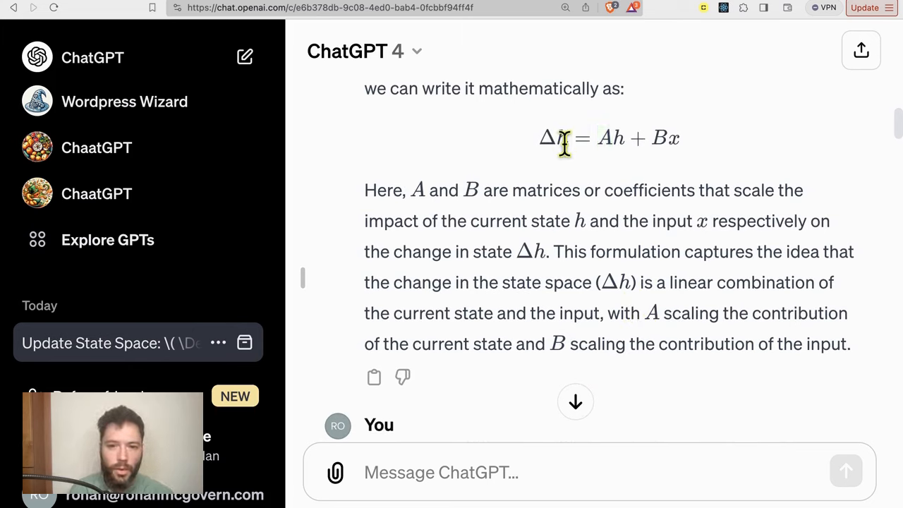
mouse_move(571, 173)
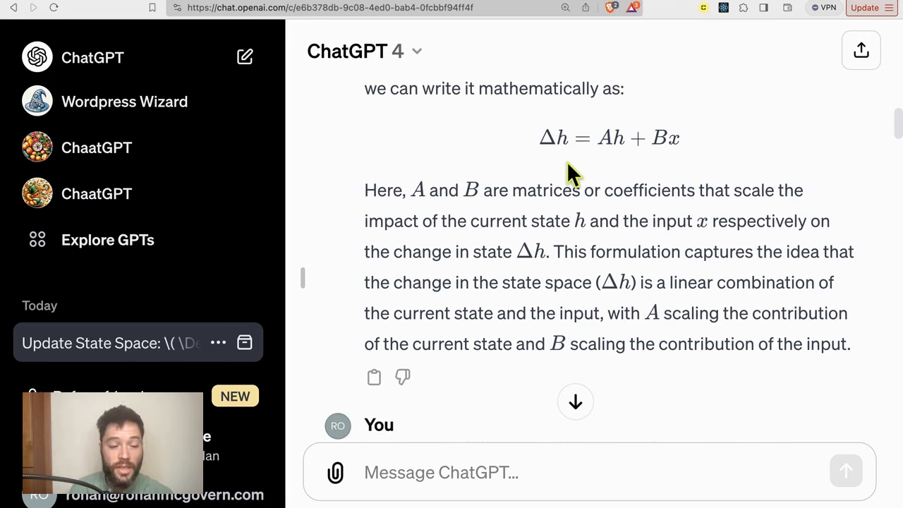
scroll("down", 3)
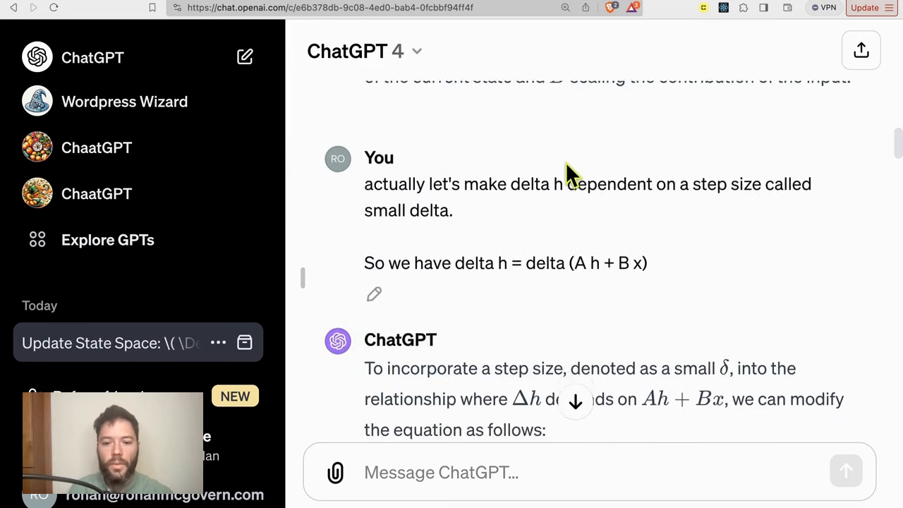
scroll("down", 3)
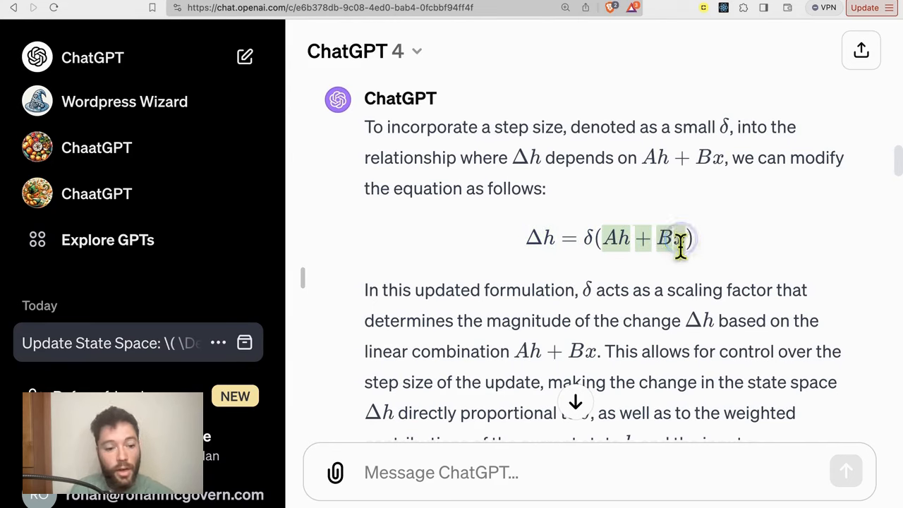
mouse_move(577, 275)
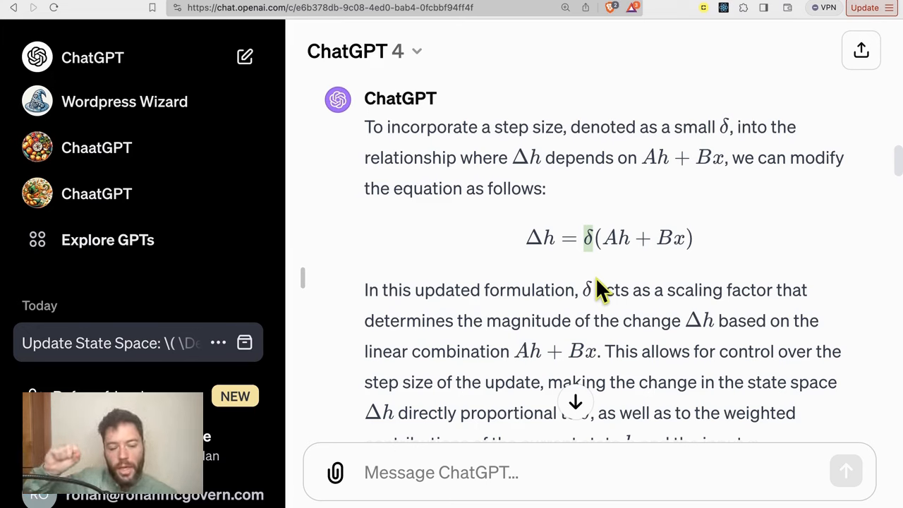
mouse_move(582, 240)
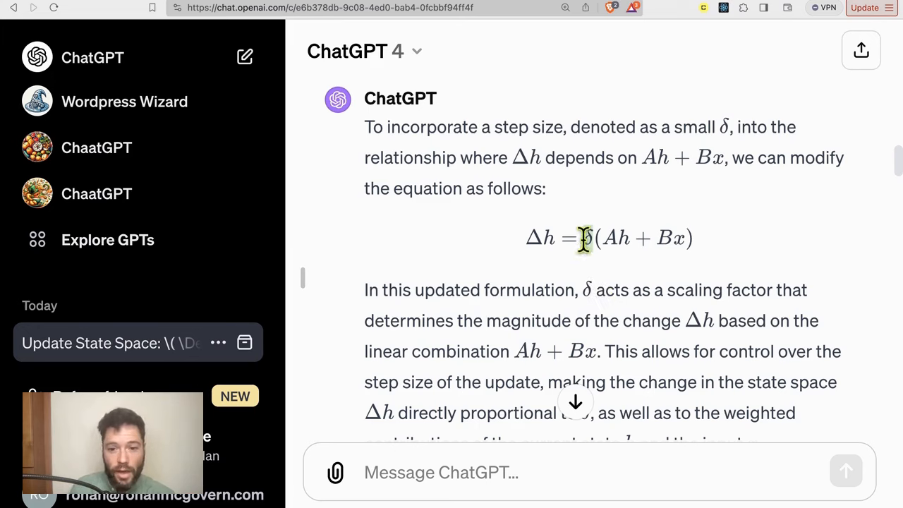
mouse_move(597, 279)
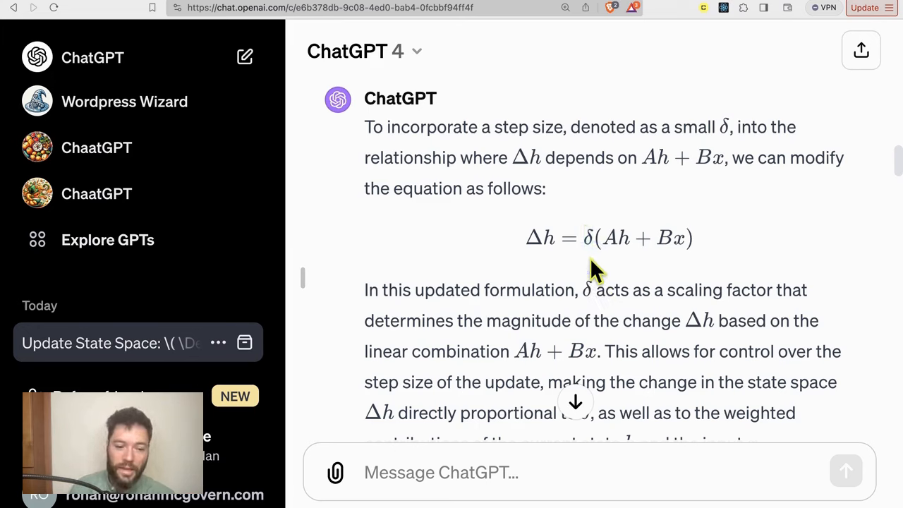
mouse_move(582, 247)
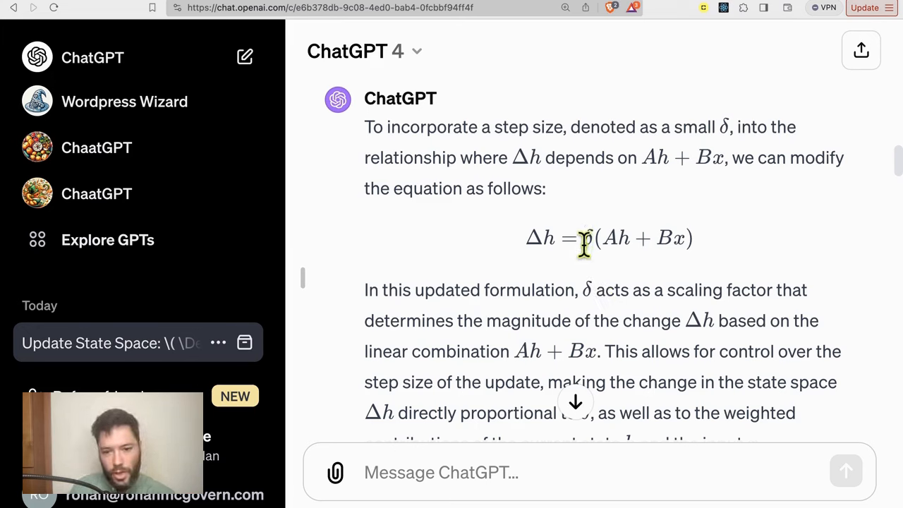
mouse_move(593, 275)
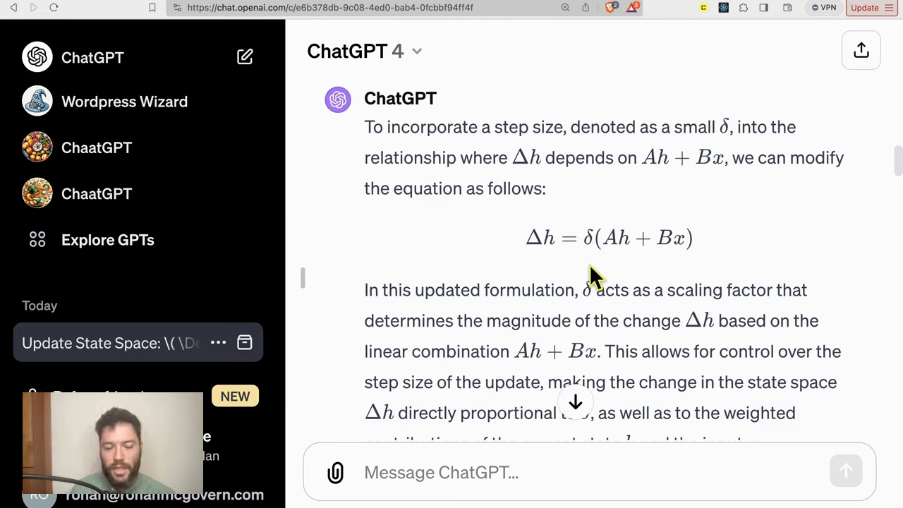
mouse_move(588, 250)
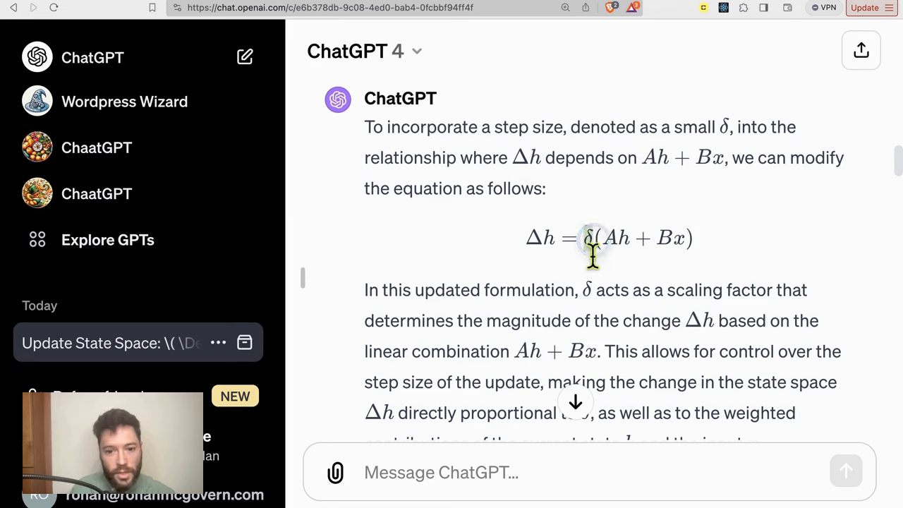
mouse_move(600, 243)
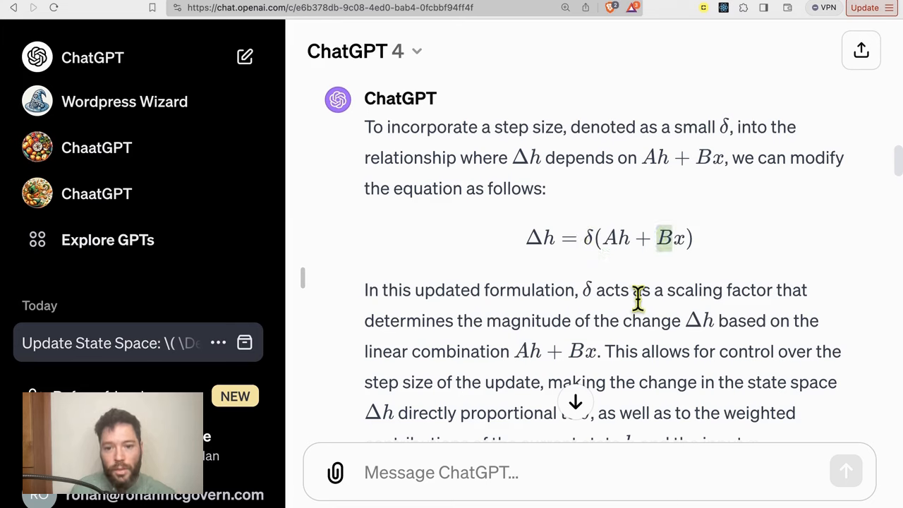
mouse_move(613, 289)
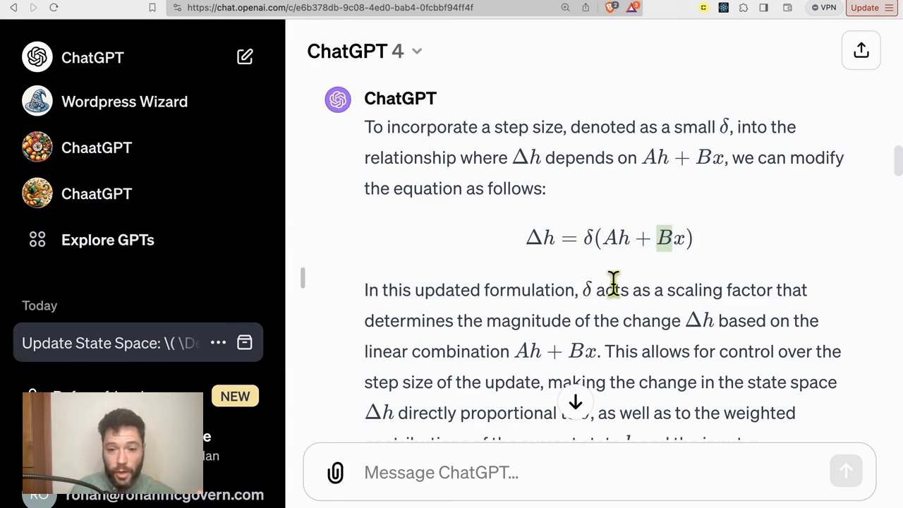
mouse_move(613, 282)
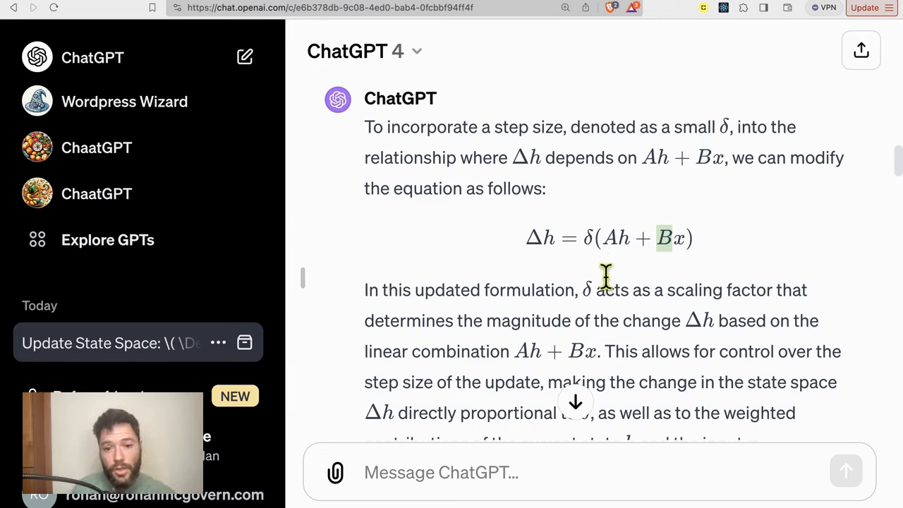
mouse_move(547, 272)
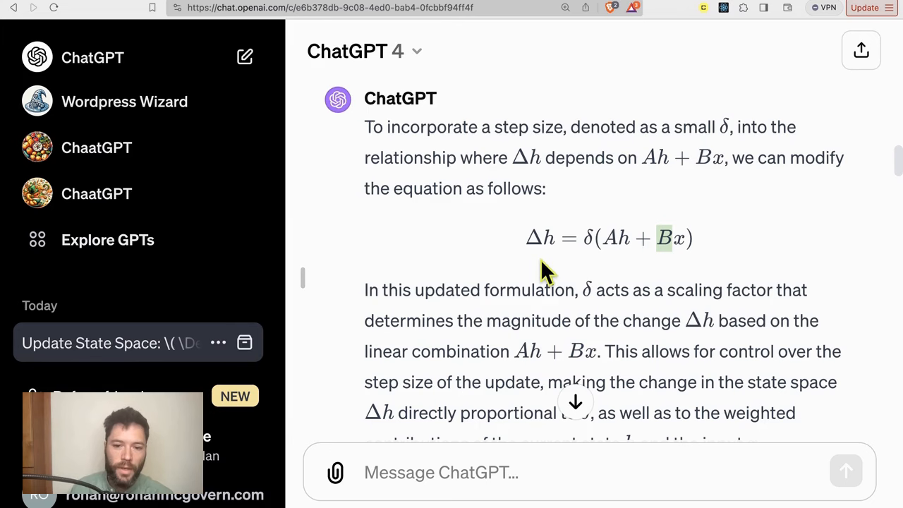
- Scroll to the h₂ = h₁ + δ(Ah₁ + Bx₁) update and x₂ = C h₂ · x₁ reply
scroll("up", 3)
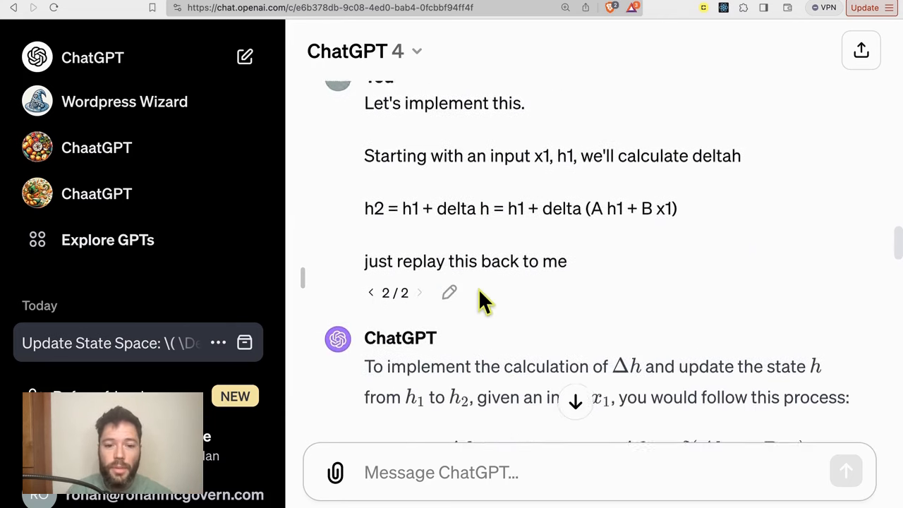
scroll("down", 3)
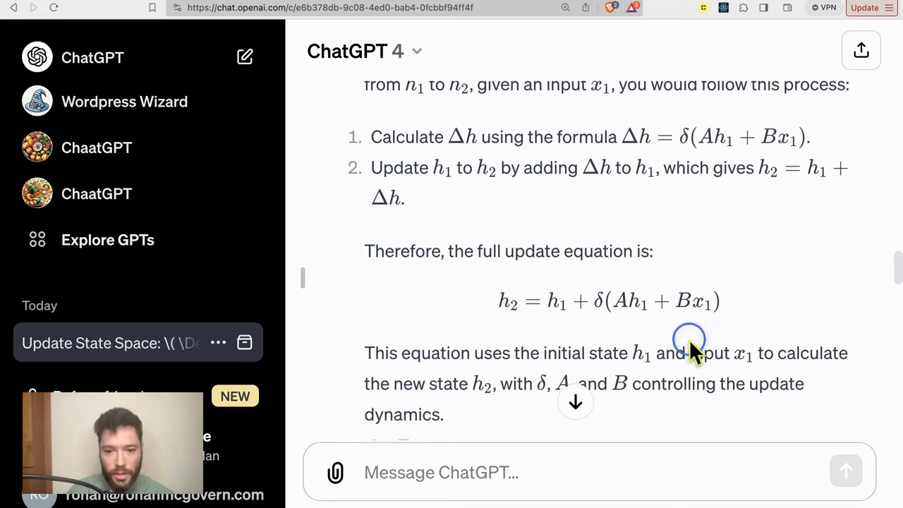
mouse_move(455, 317)
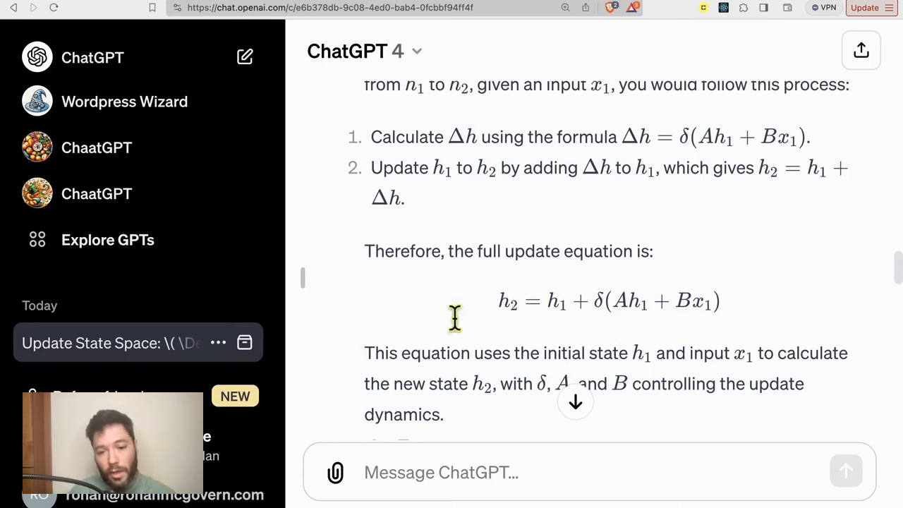
mouse_move(424, 319)
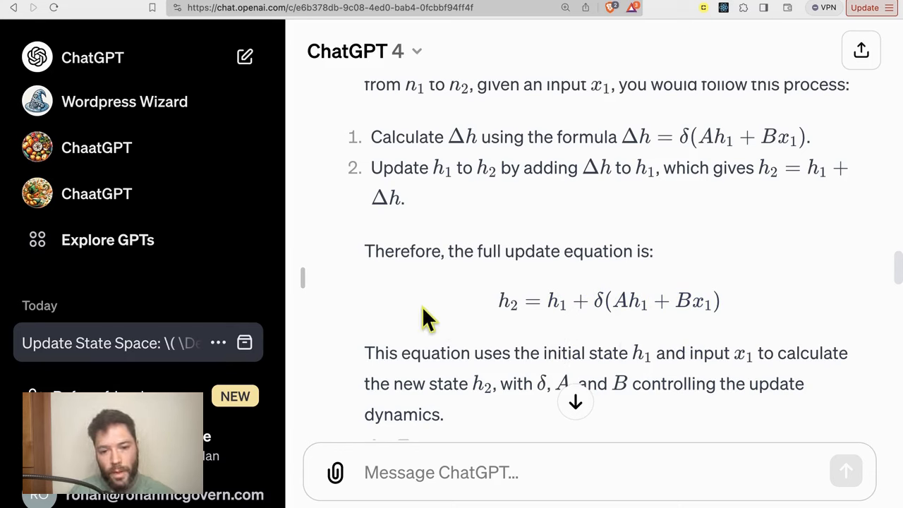
mouse_move(434, 325)
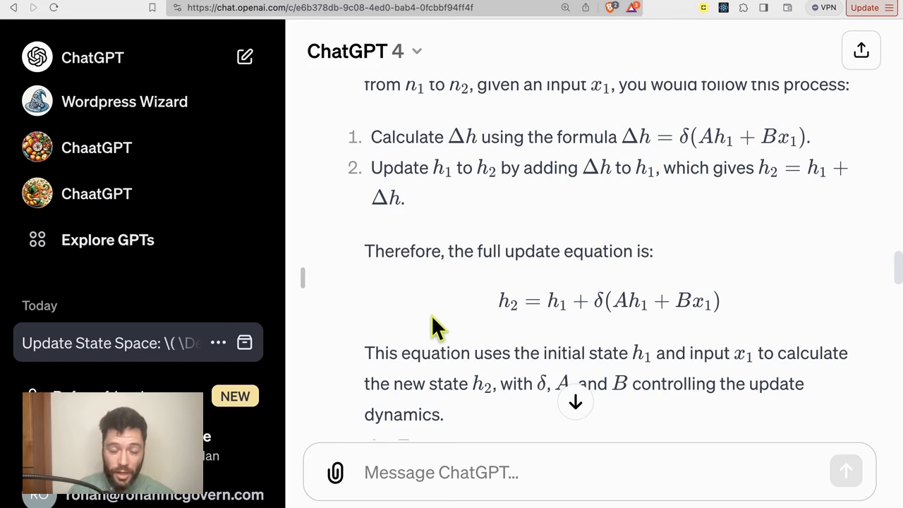
scroll("down", 3)
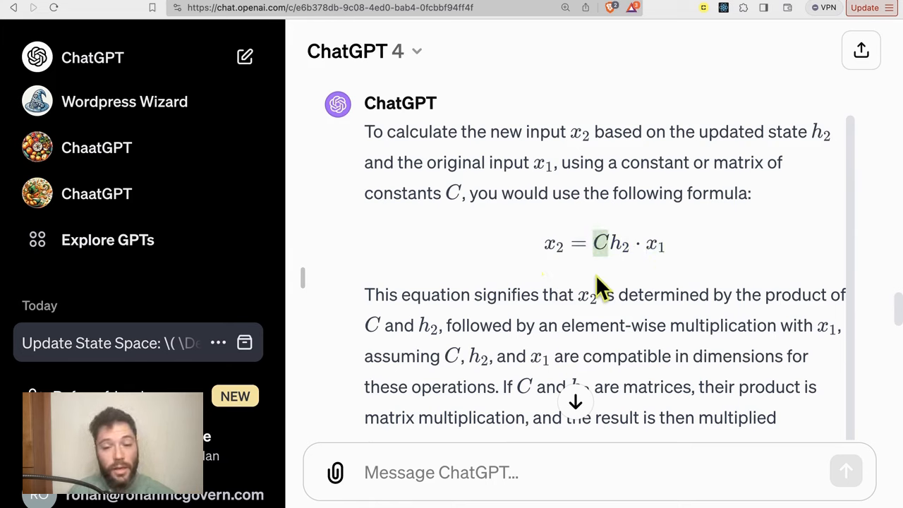
mouse_move(586, 281)
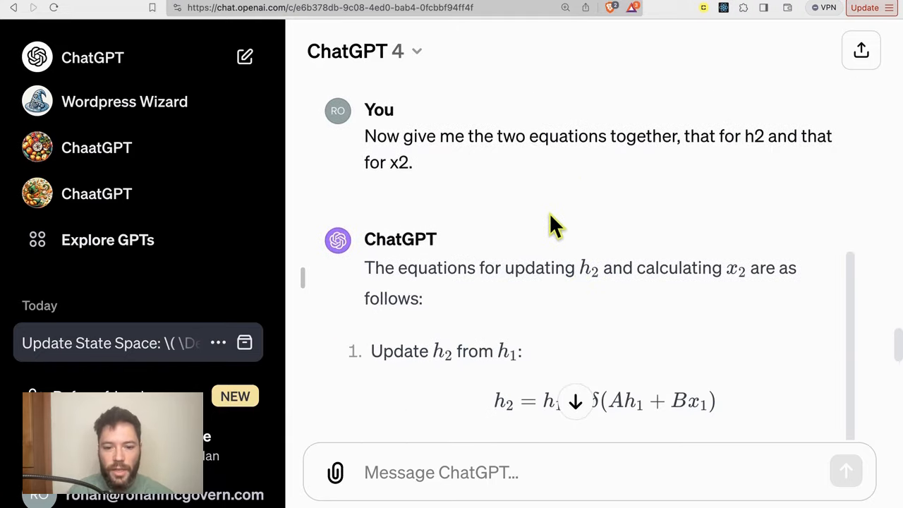
- Review the combined equations and scroll to the prompt making B, C and delta x-dependent
scroll("down", 3)
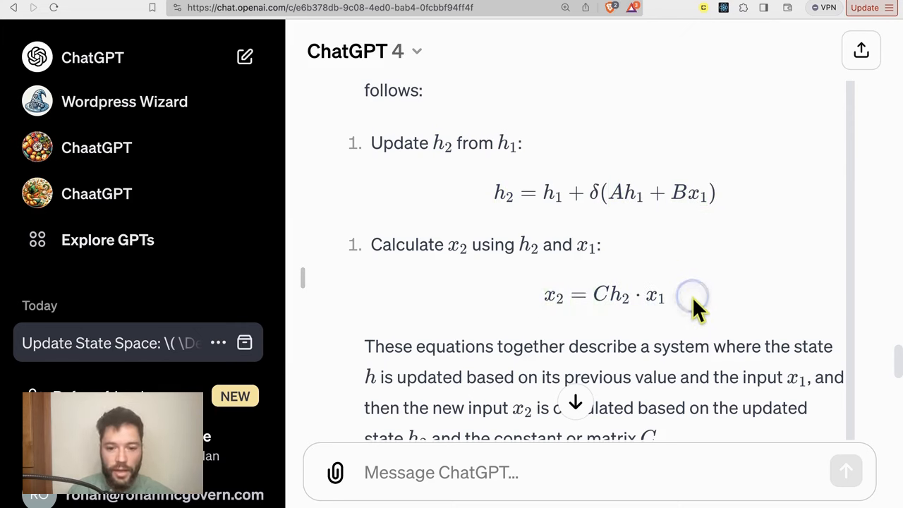
mouse_move(498, 307)
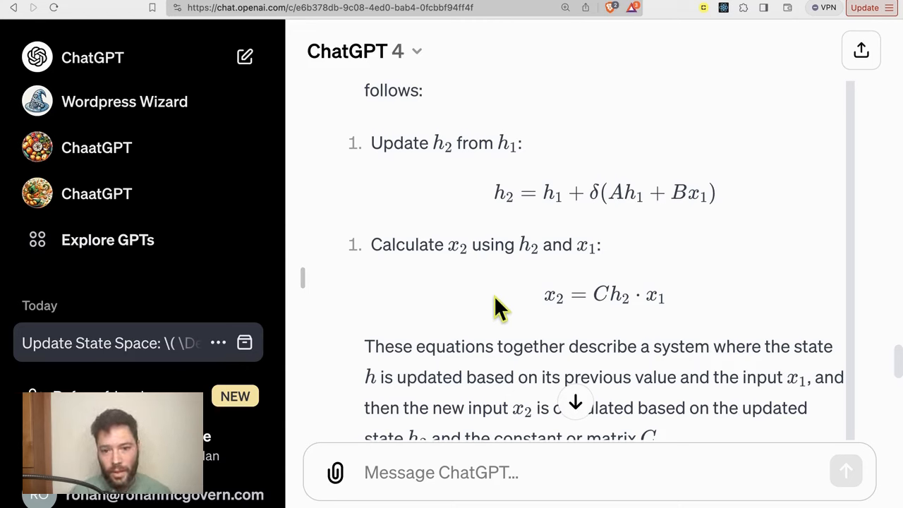
mouse_move(652, 195)
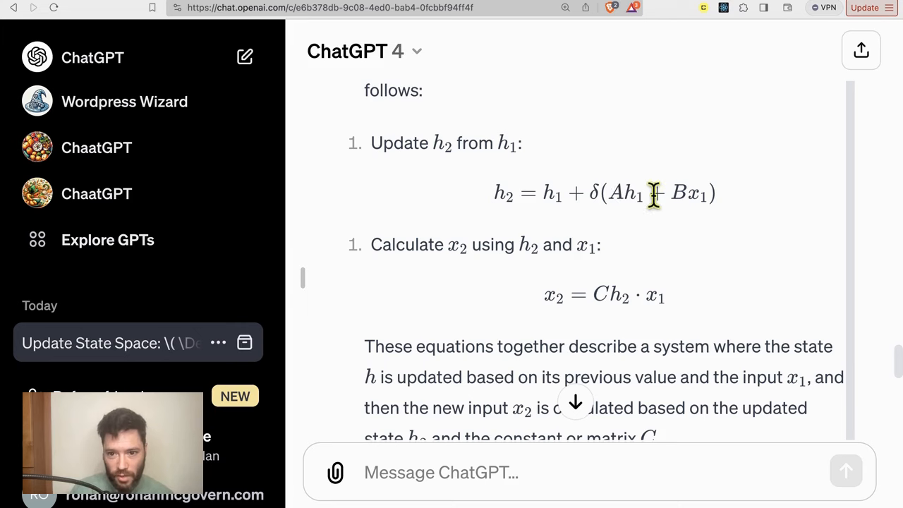
mouse_move(614, 324)
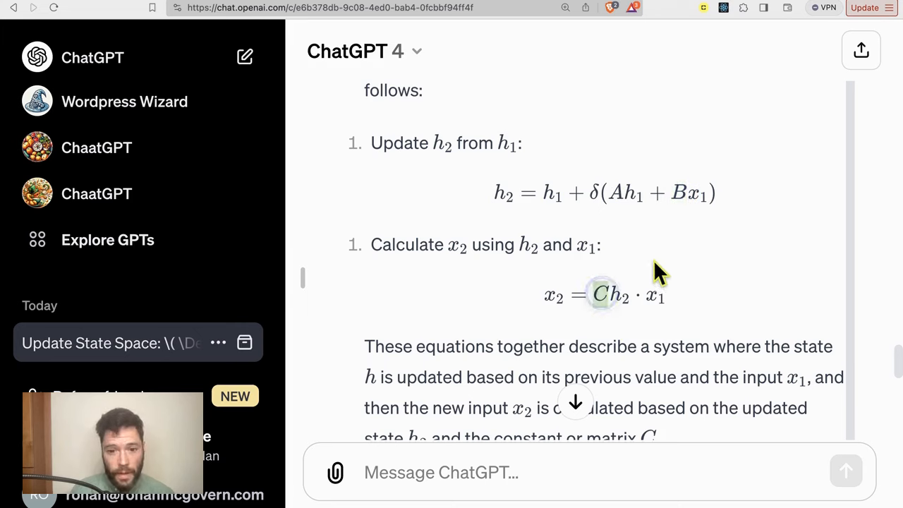
mouse_move(666, 268)
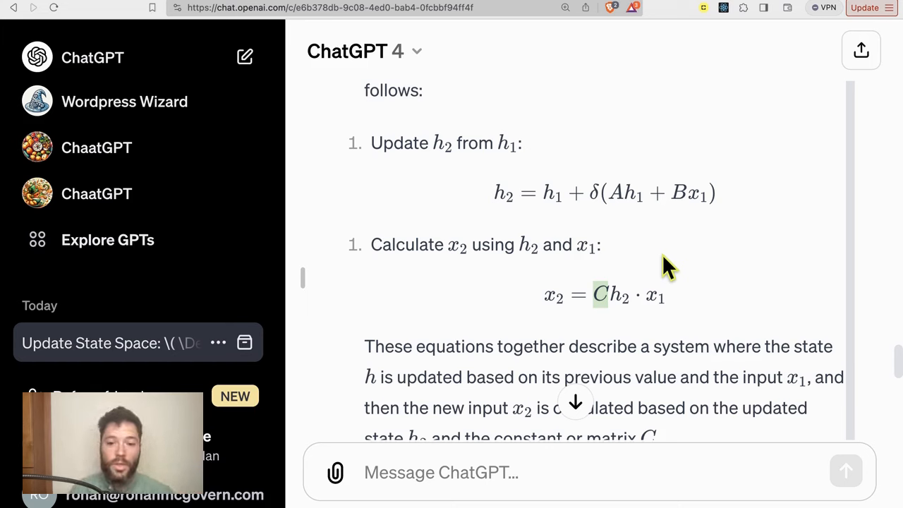
mouse_move(709, 286)
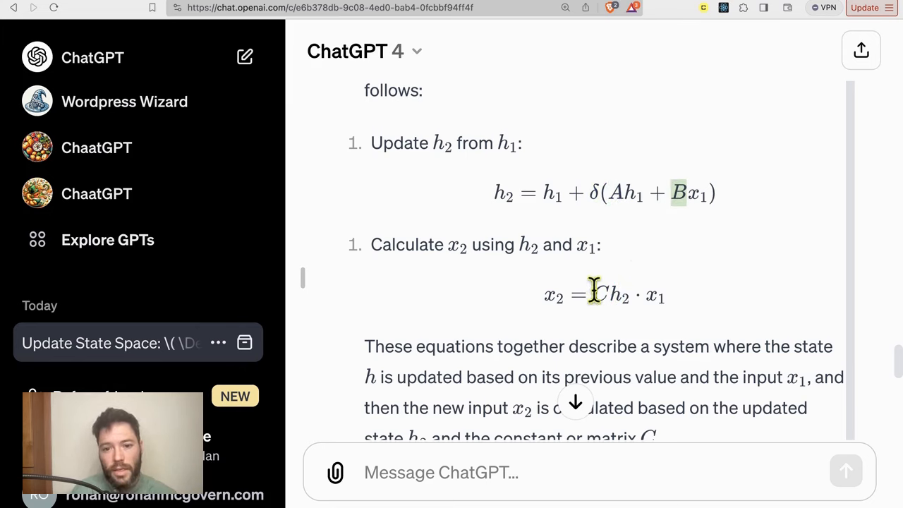
scroll("down", 3)
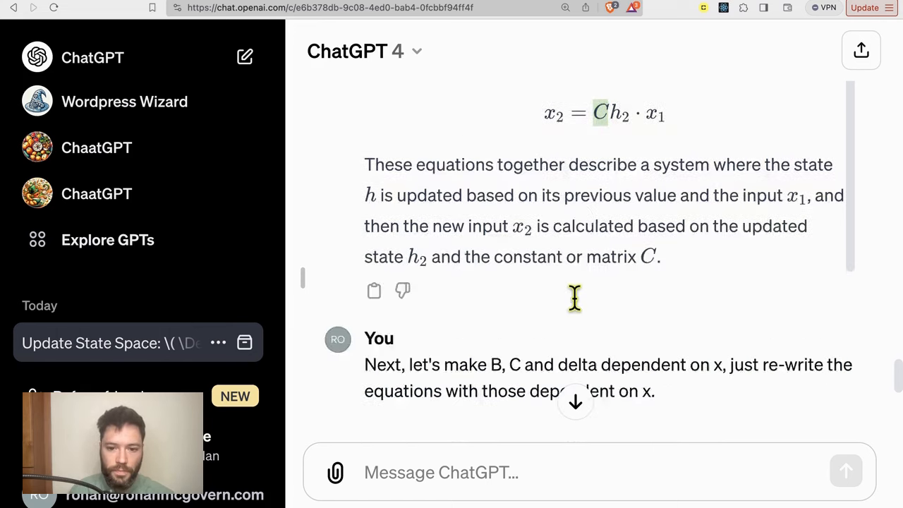
- Scroll to the reply rewriting h₂ and x₂ with δ(x₁), B(x₁) and C(x₁)
scroll("down", 3)
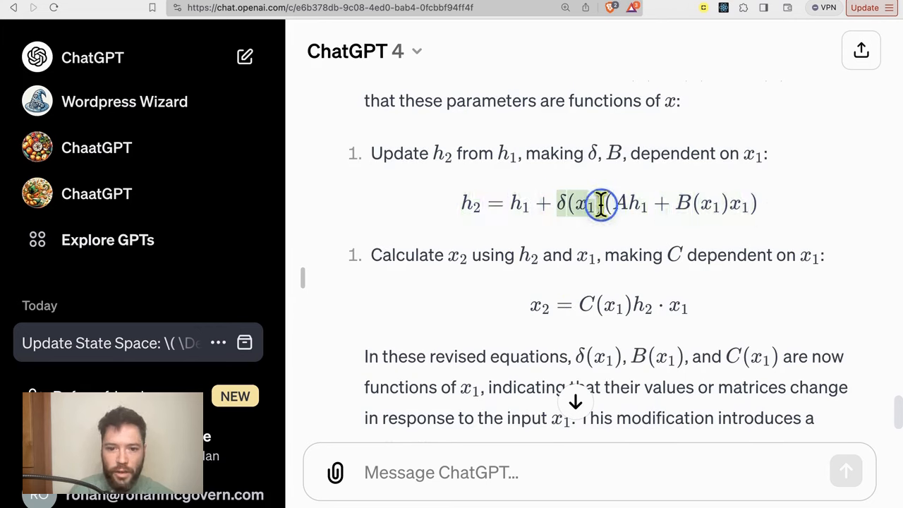
mouse_move(632, 205)
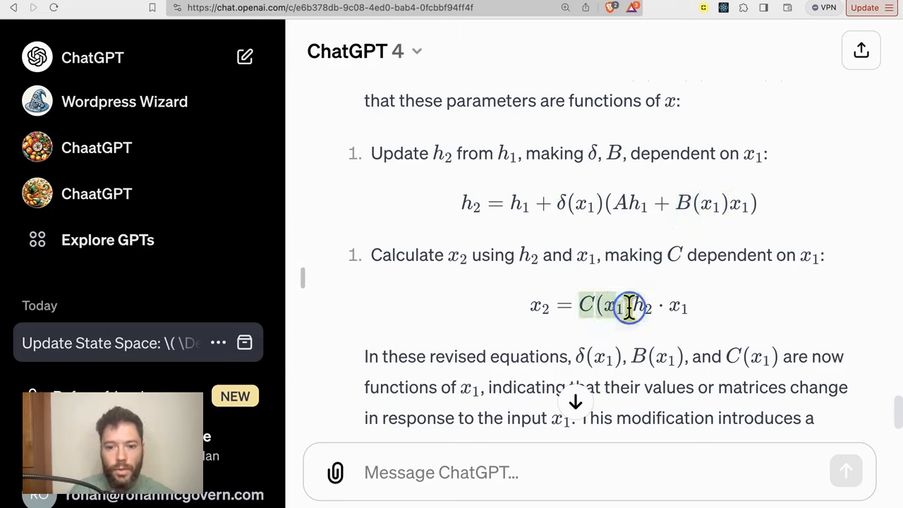
mouse_move(452, 300)
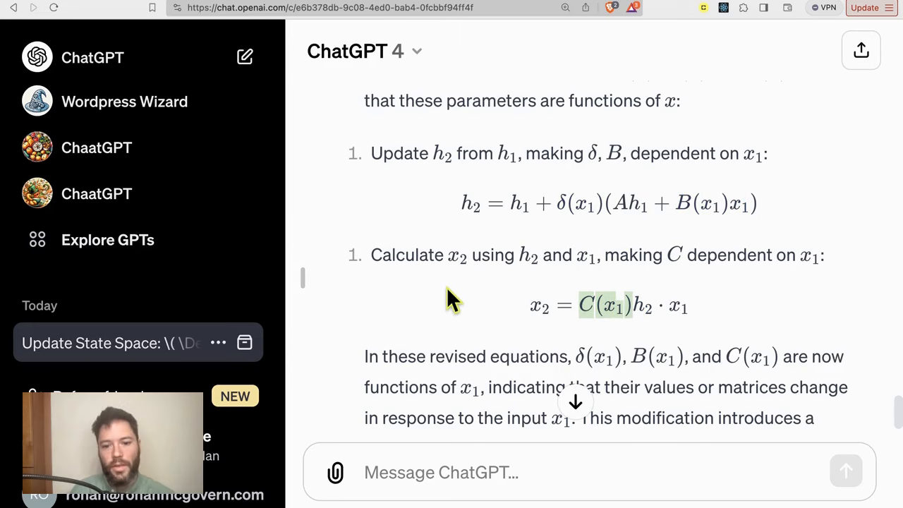
scroll("up", 3)
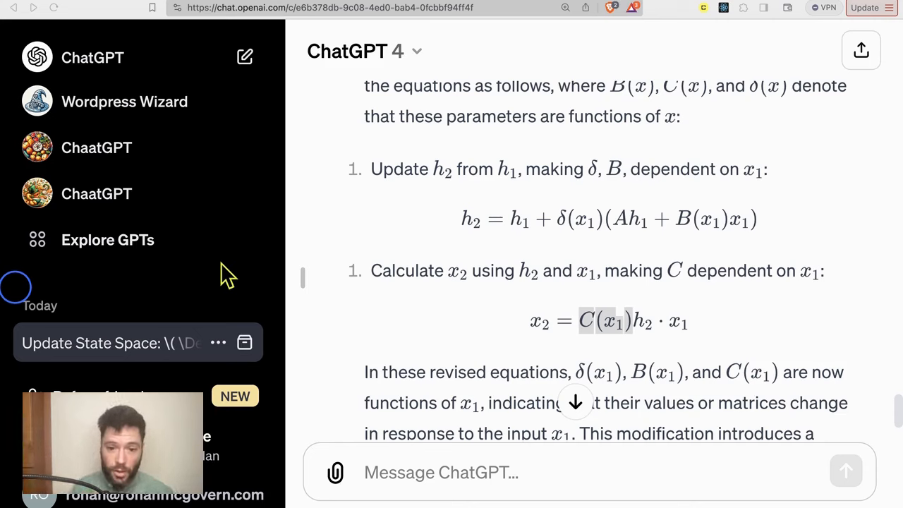
mouse_move(84, 339)
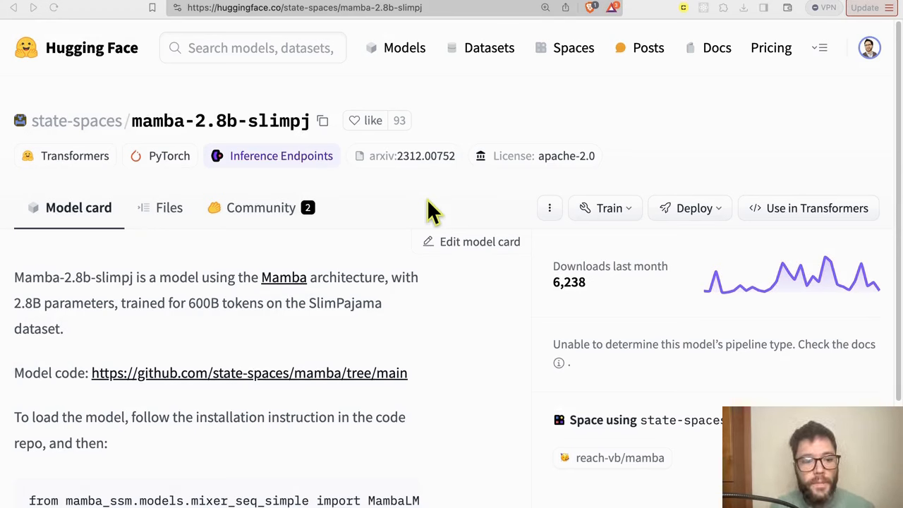
mouse_move(187, 173)
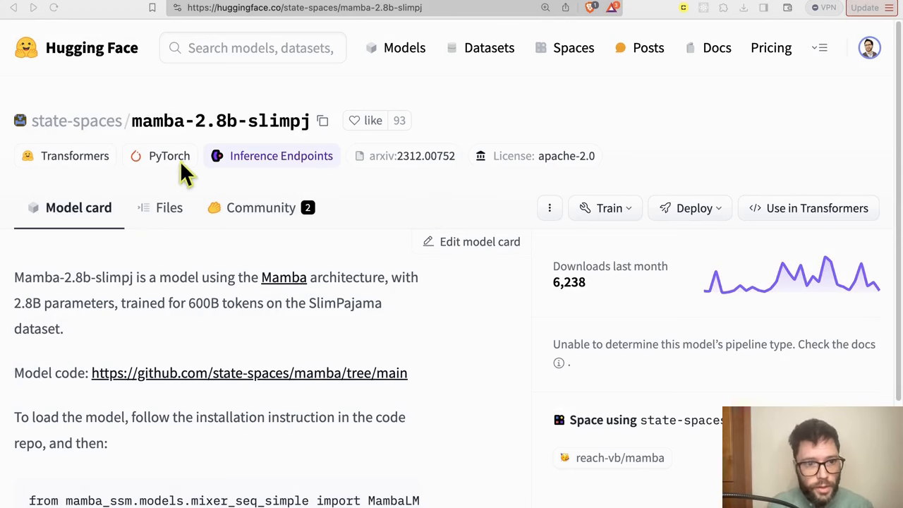
mouse_move(98, 134)
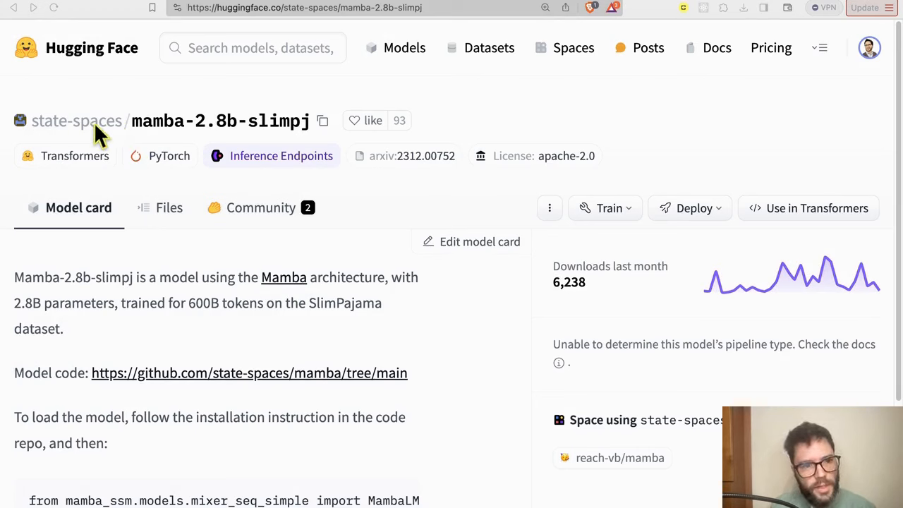
mouse_move(159, 138)
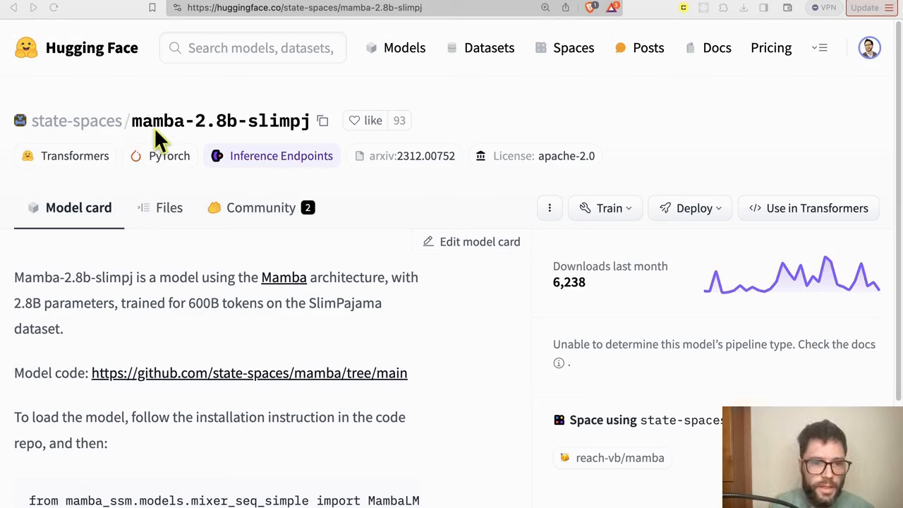
mouse_move(237, 145)
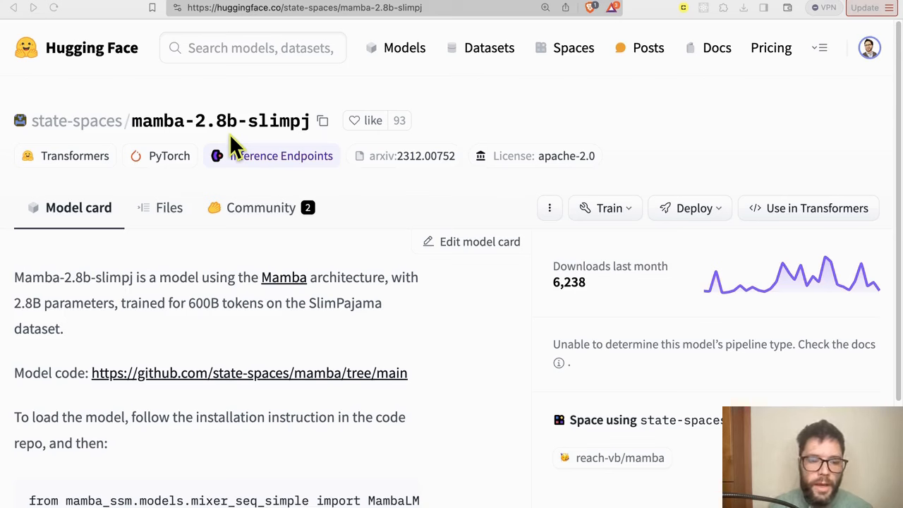
mouse_move(323, 140)
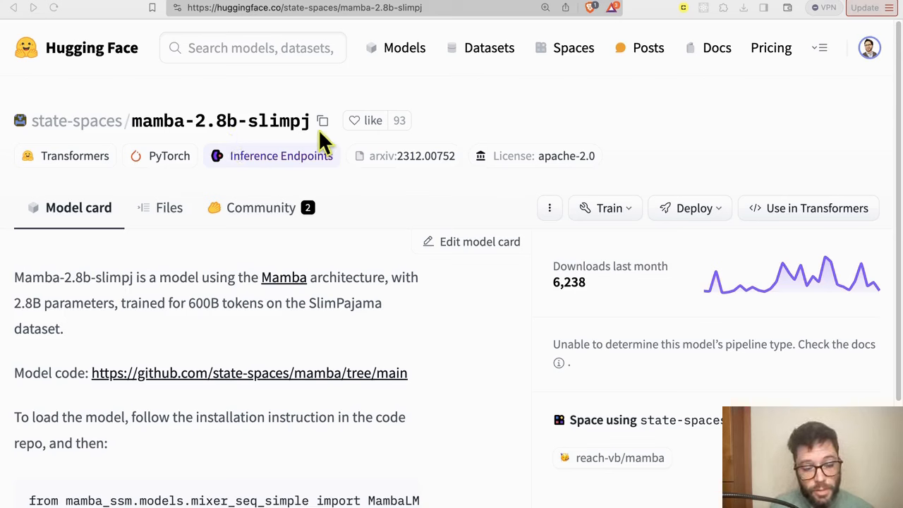
mouse_move(344, 344)
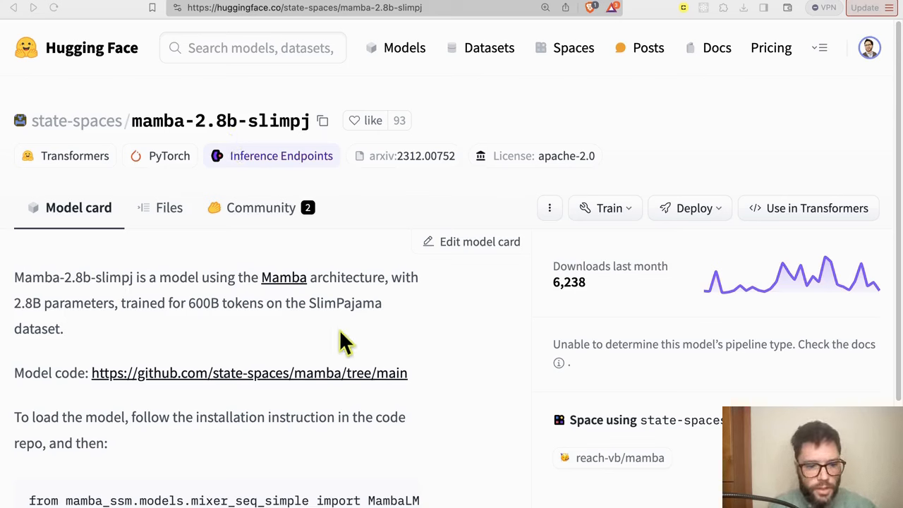
- Scroll through the state-spaces/mamba-2.8b-slimpj model card and its loading code
scroll("down", 3)
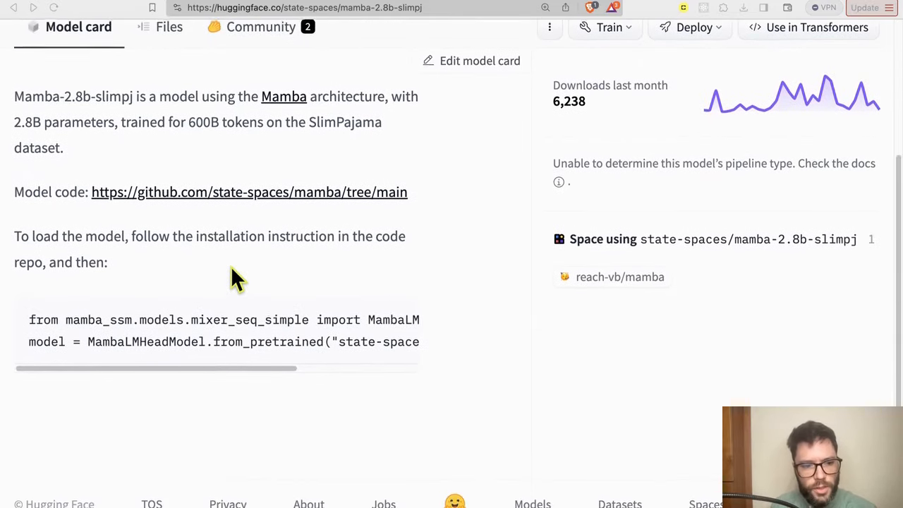
scroll("up", 3)
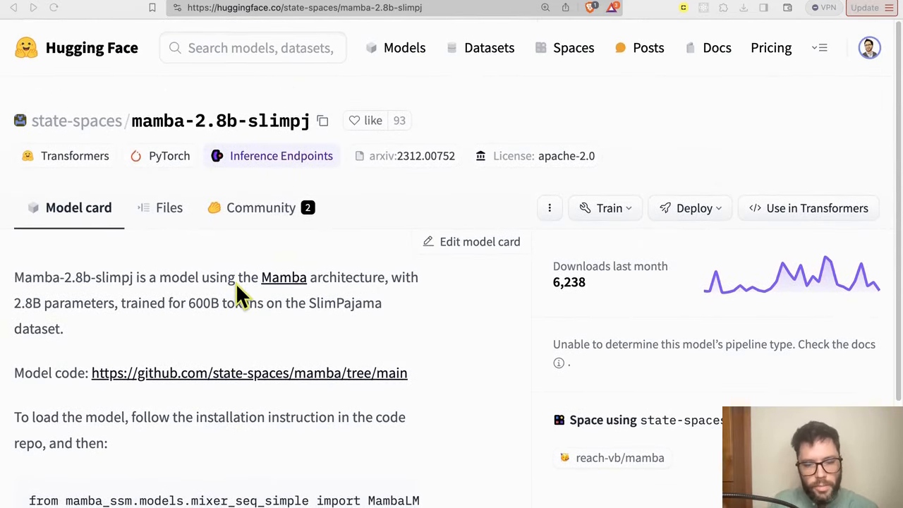
mouse_move(201, 314)
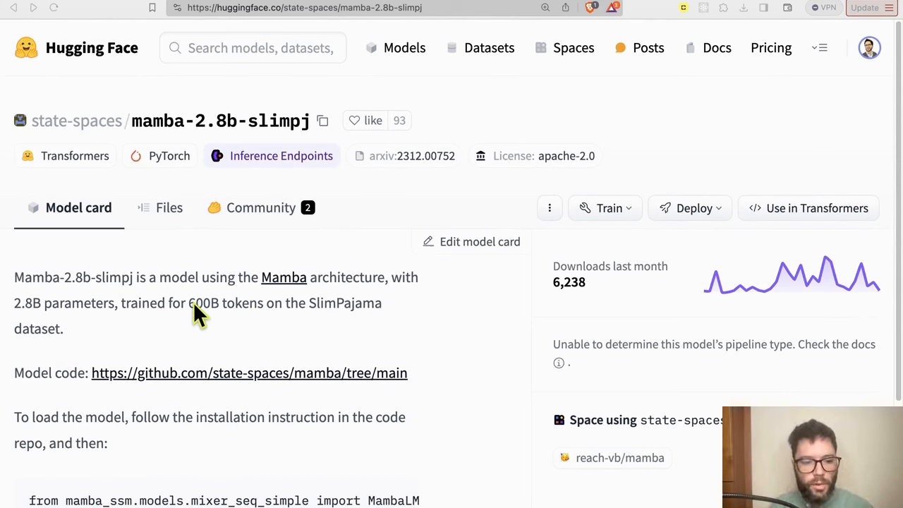
mouse_move(329, 7)
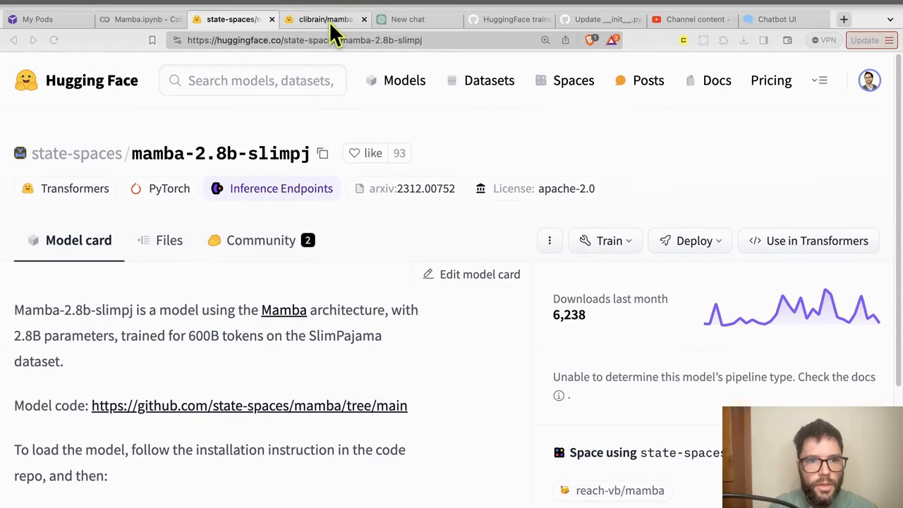
- Switch to the clibrain mamba-2.8b-instruct-openhermes page and read its base model and dataset info
left_click(324, 19)
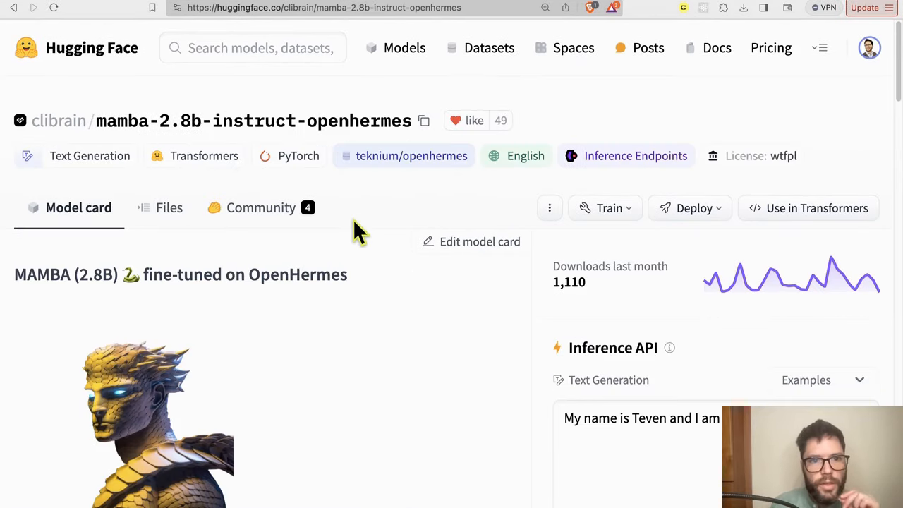
mouse_move(367, 217)
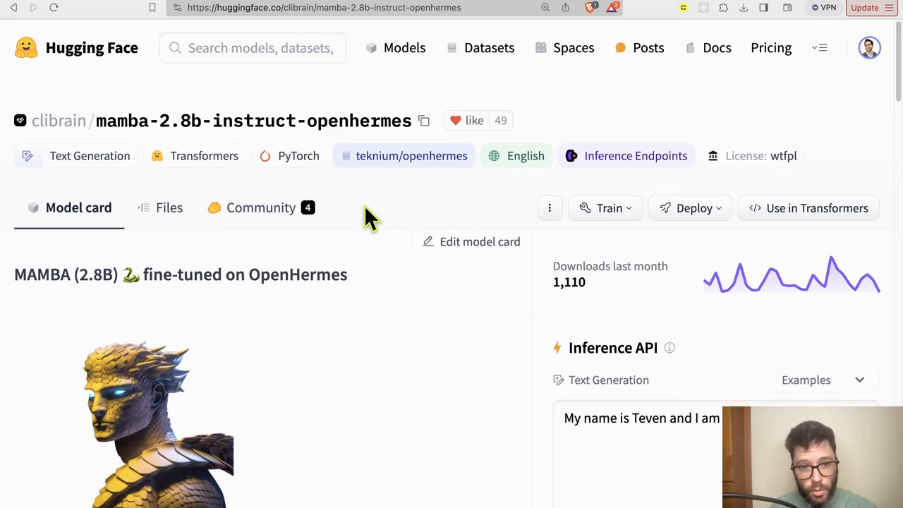
scroll("down", 3)
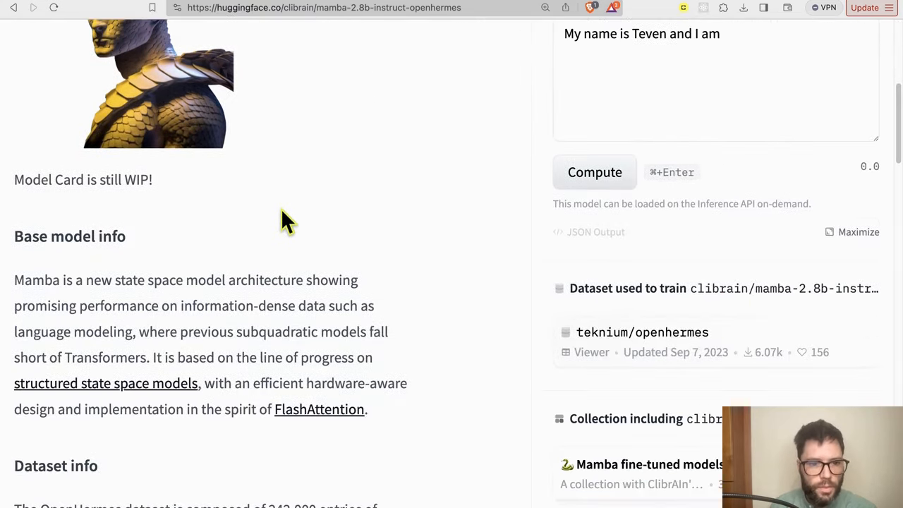
scroll("down", 3)
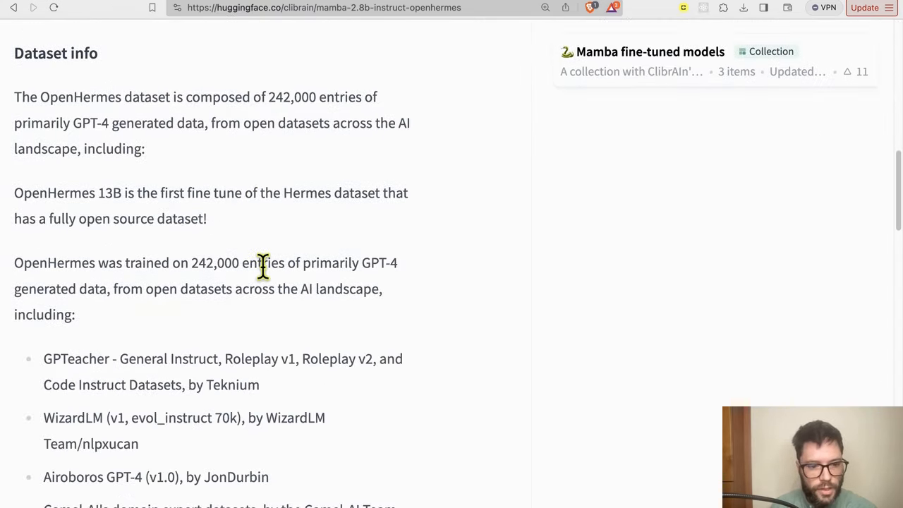
scroll("down", 3)
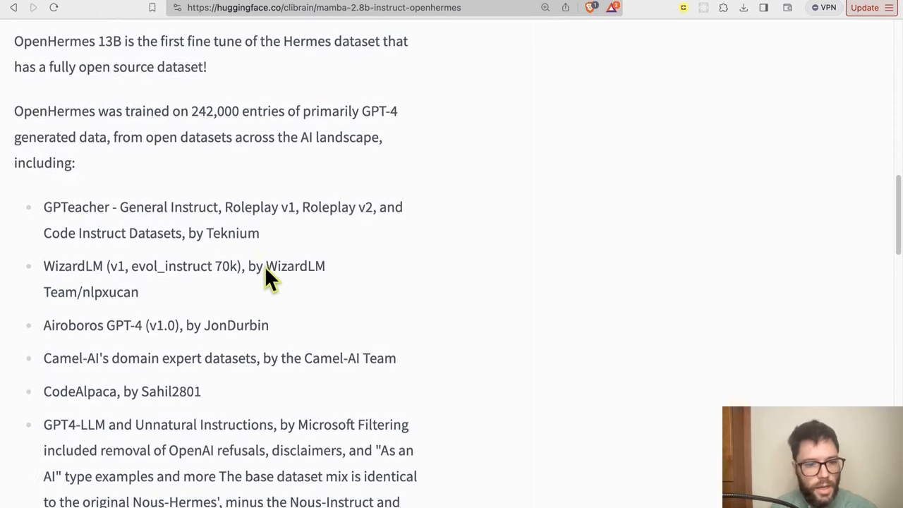
scroll("down", 3)
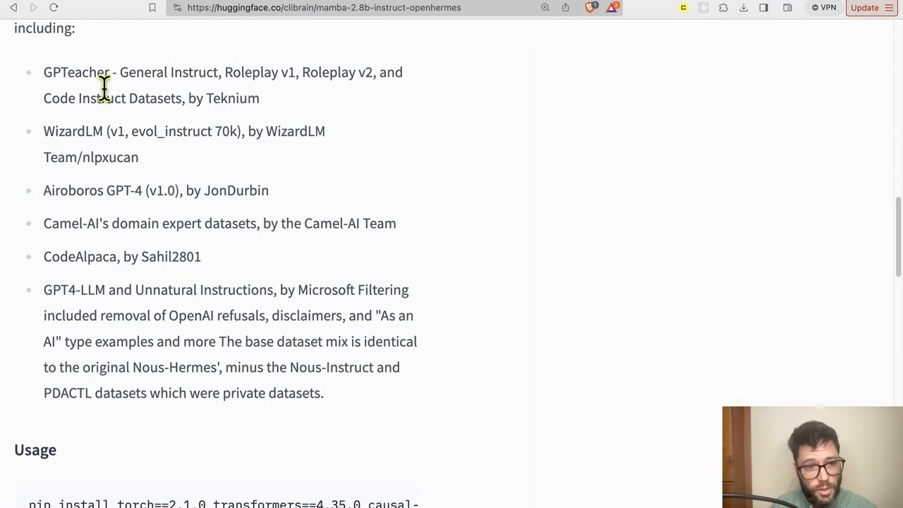
mouse_move(215, 293)
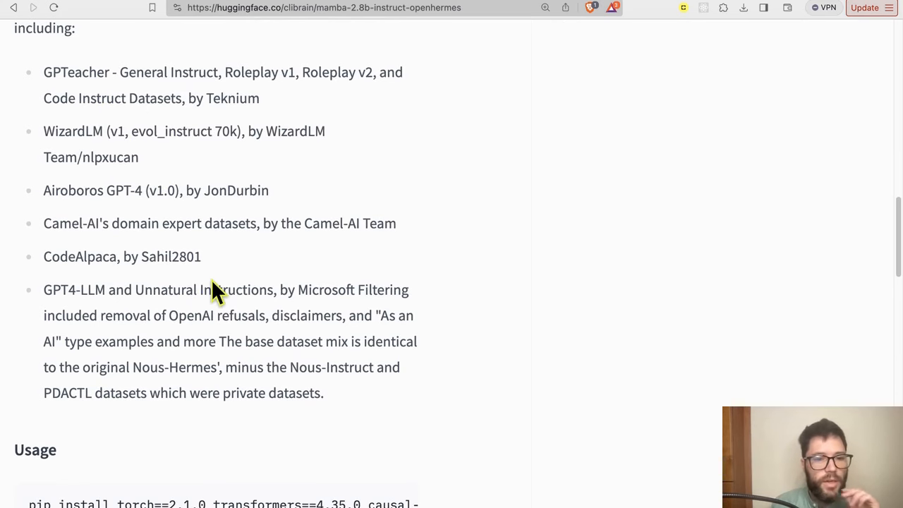
scroll("up", 3)
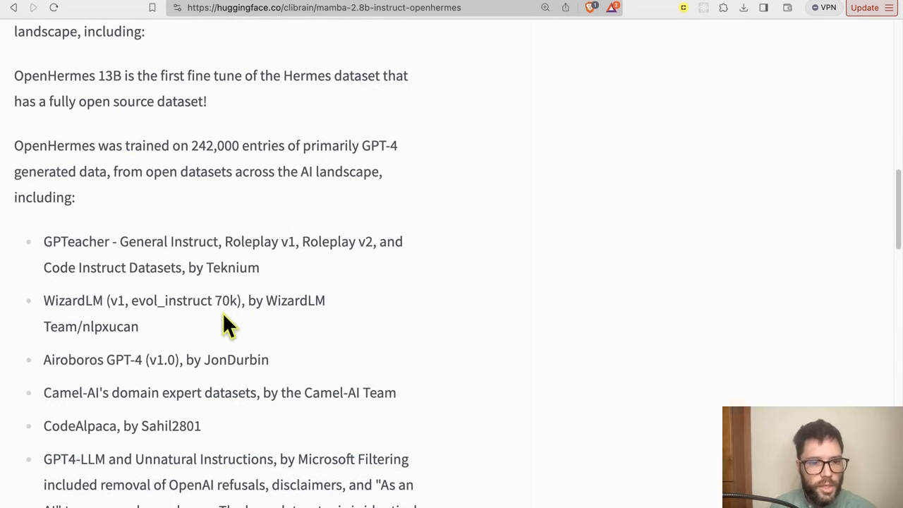
scroll("up", 3)
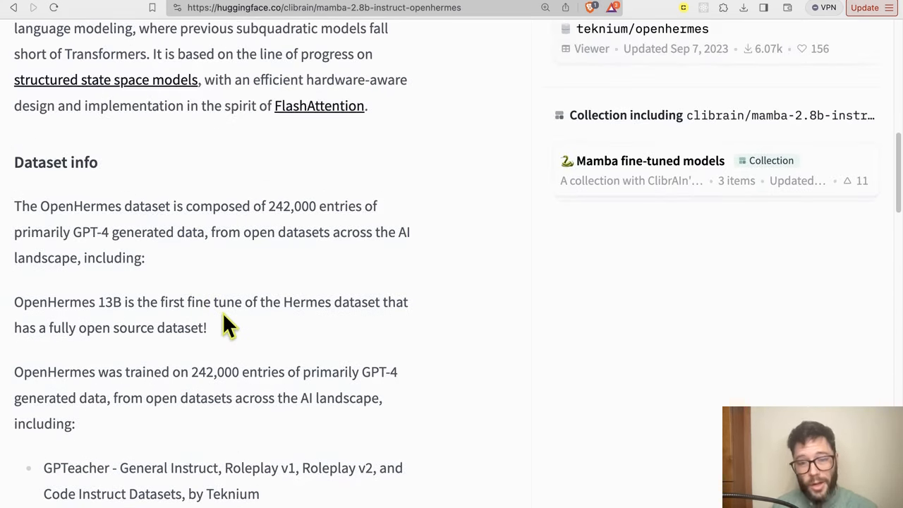
scroll("up", 3)
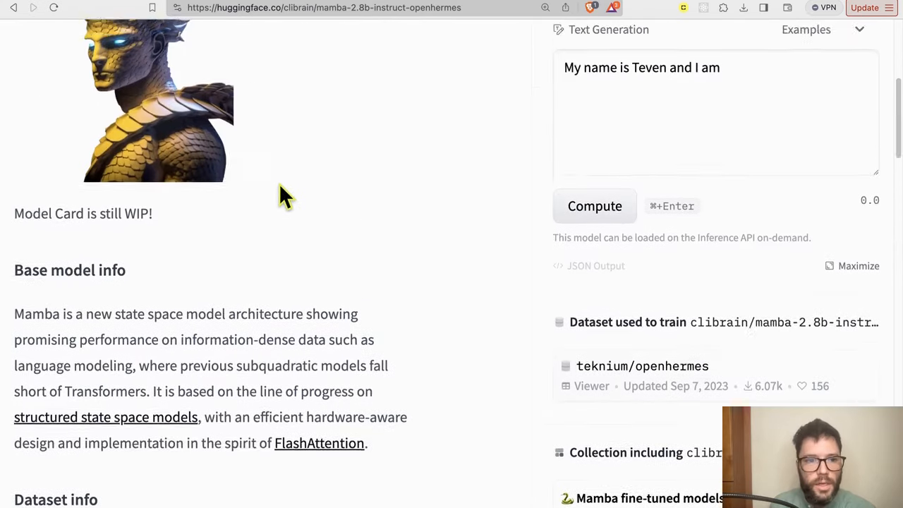
scroll("up", 3)
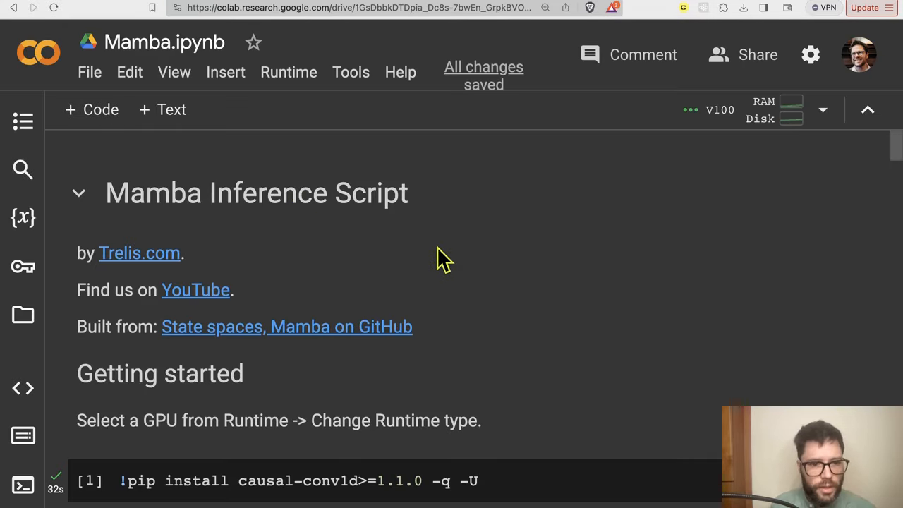
- Review the Mamba.ipynb pip install cell, selecting the mamba-ssm package name
scroll("down", 3)
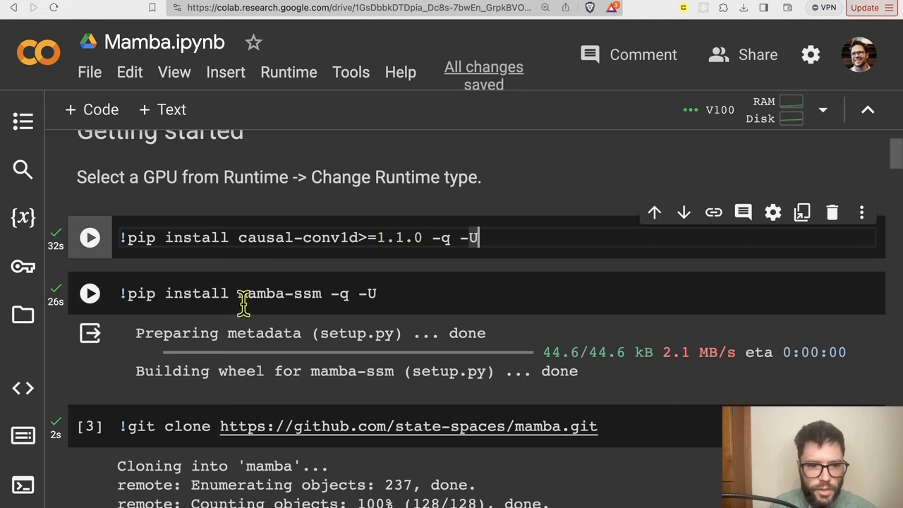
double_click(279, 288)
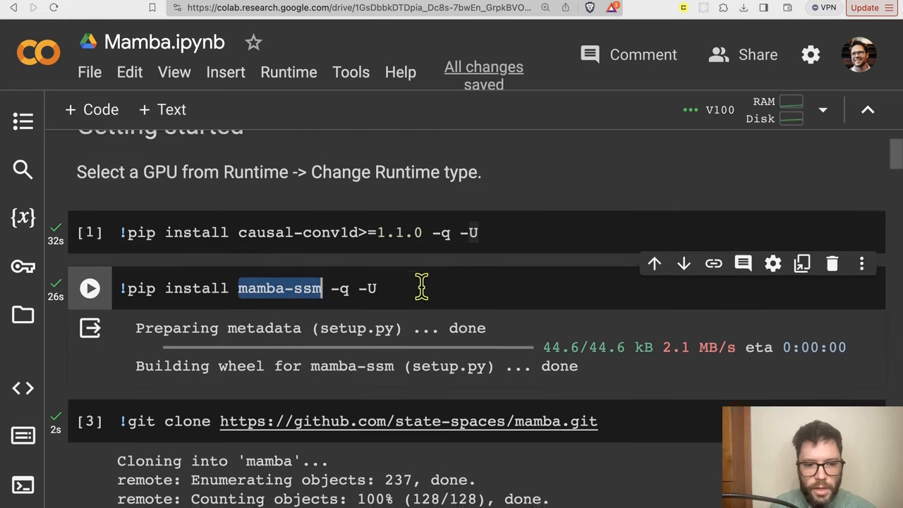
scroll("down", 3)
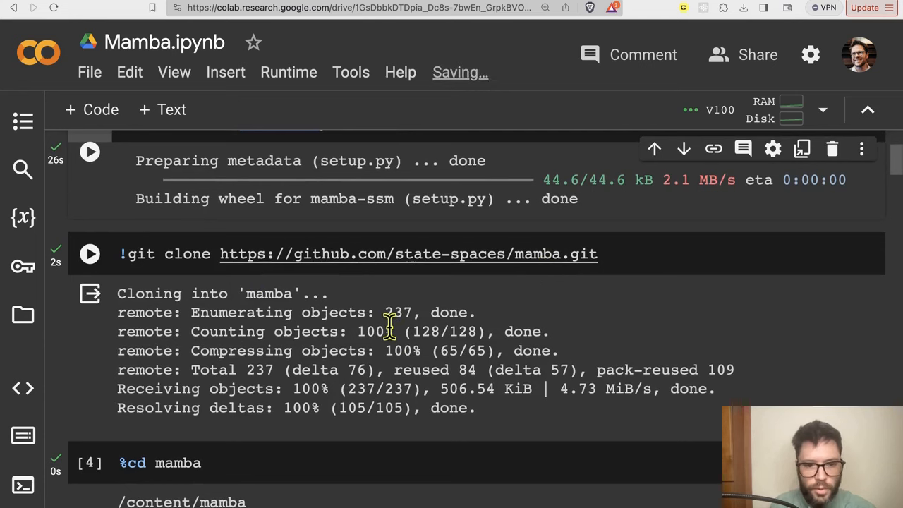
scroll("down", 3)
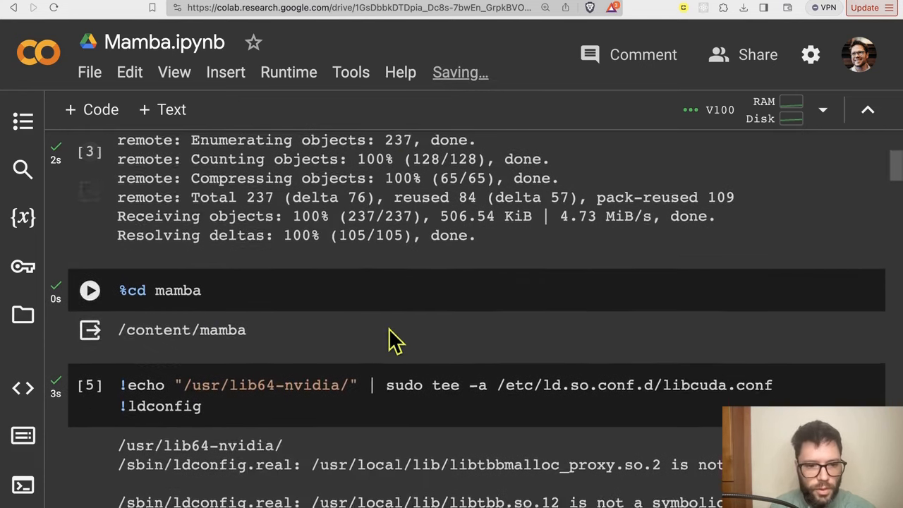
scroll("down", 3)
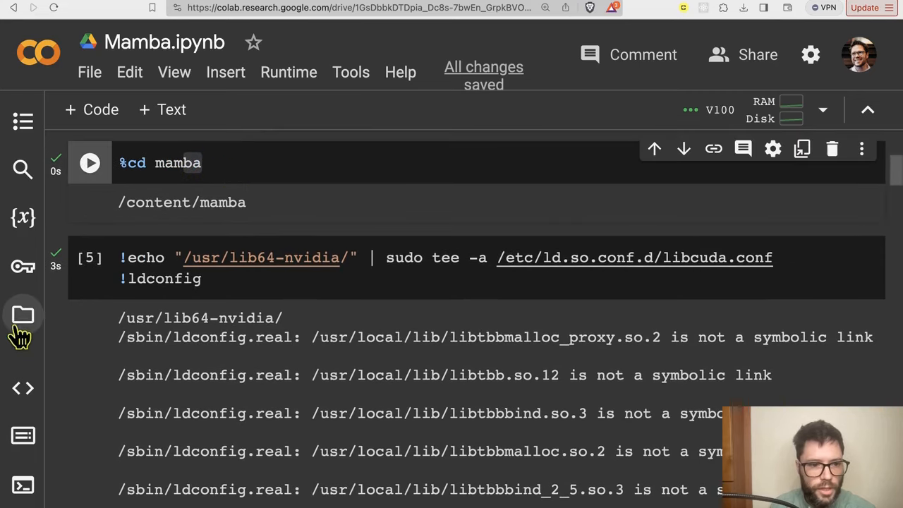
- Briefly open and close the Files sidebar, then review the git clone and ldconfig cells
left_click(22, 315)
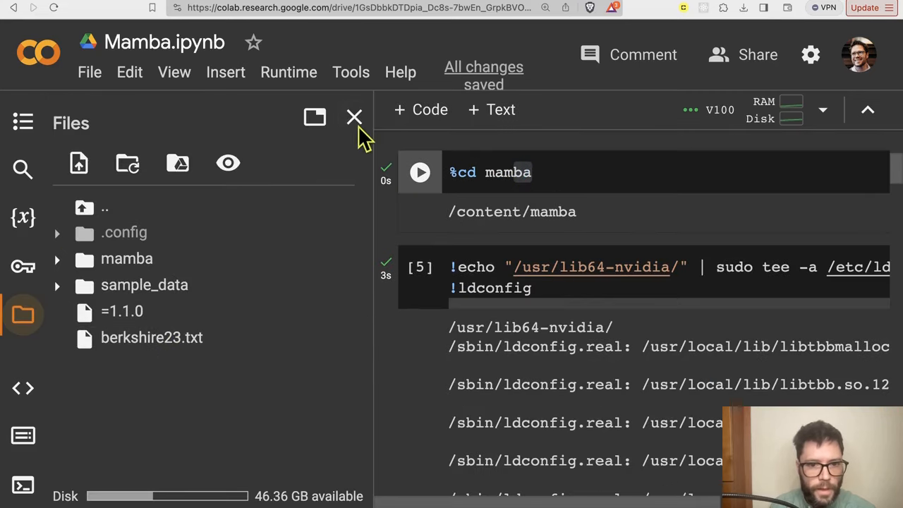
left_click(355, 117)
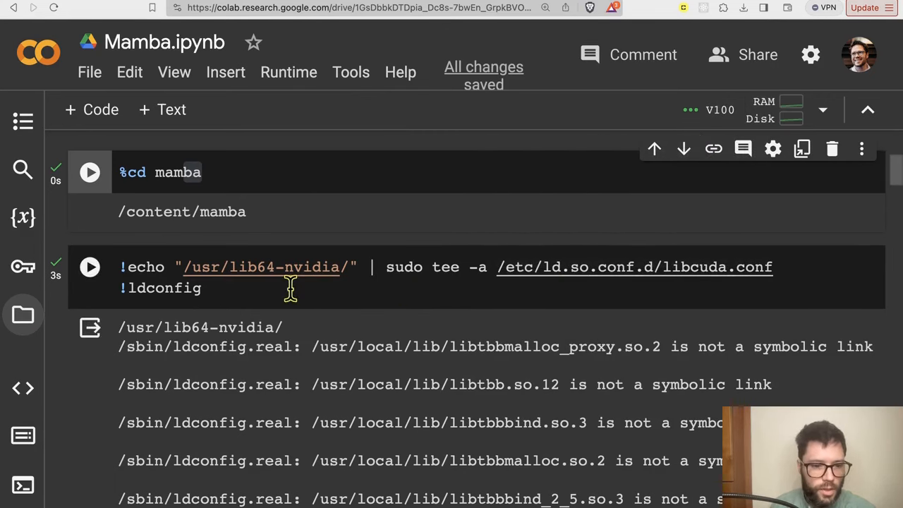
scroll("up", 3)
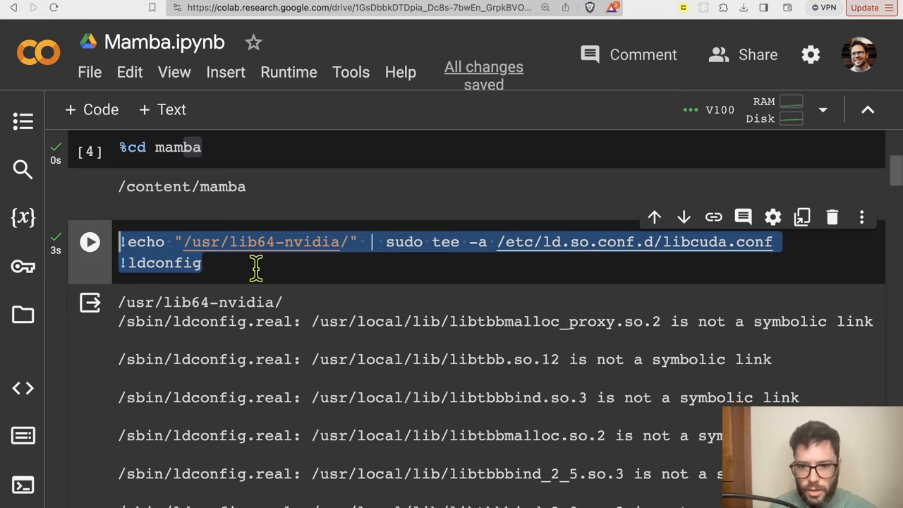
scroll("down", 3)
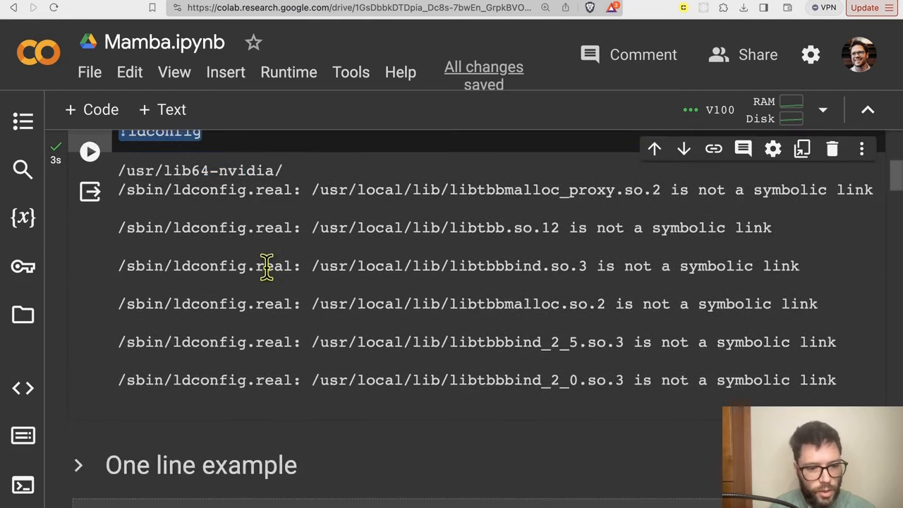
scroll("down", 3)
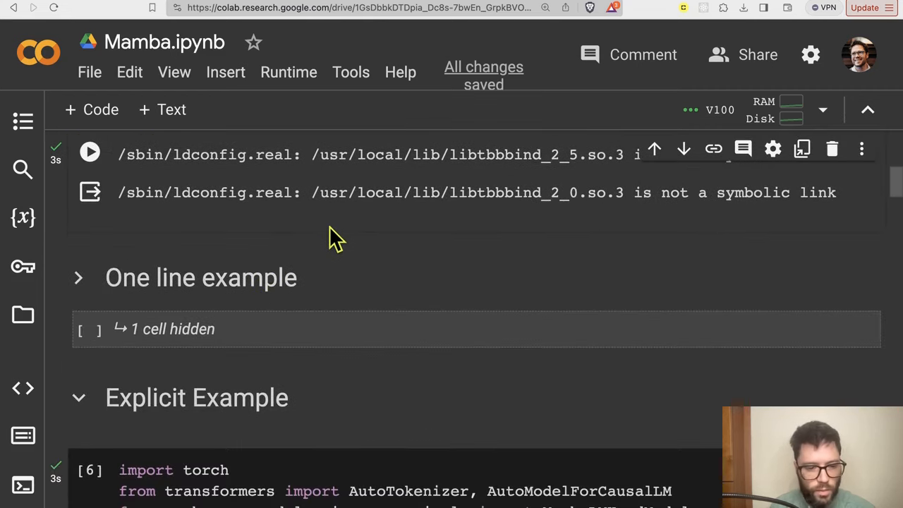
scroll("down", 3)
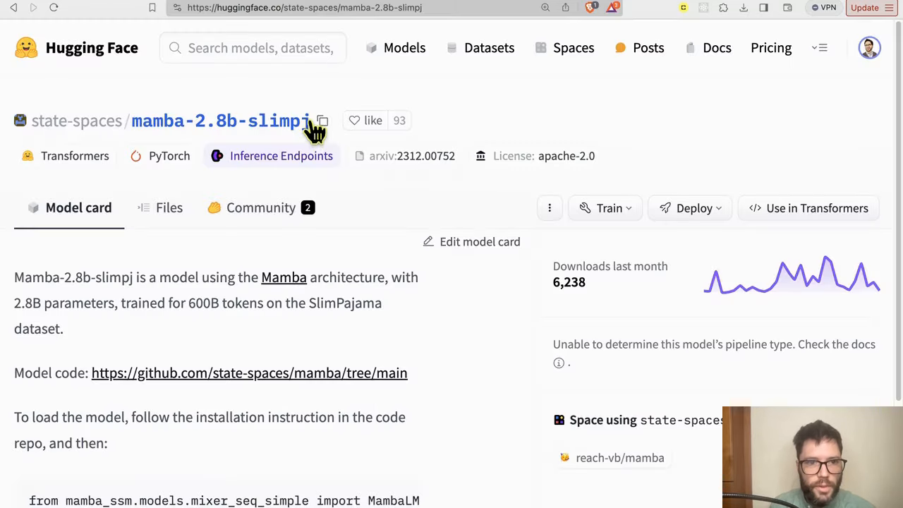
mouse_move(349, 173)
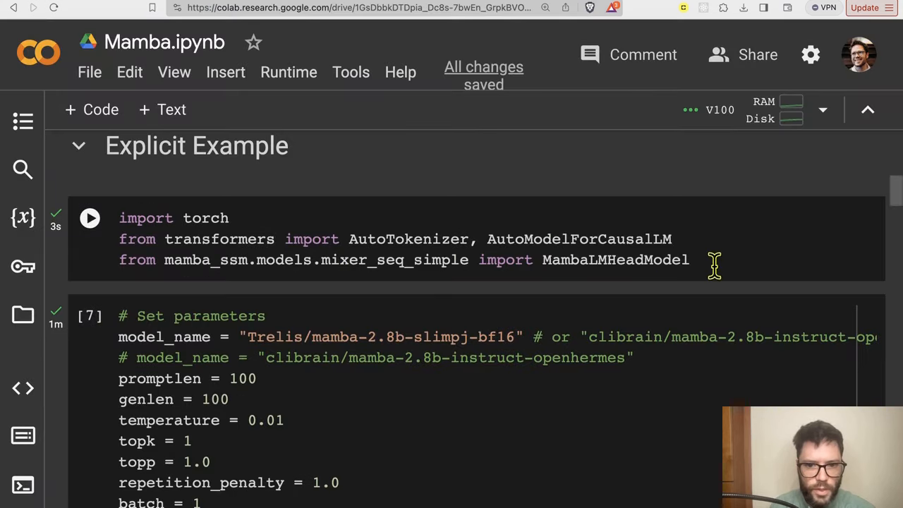
double_click(615, 259)
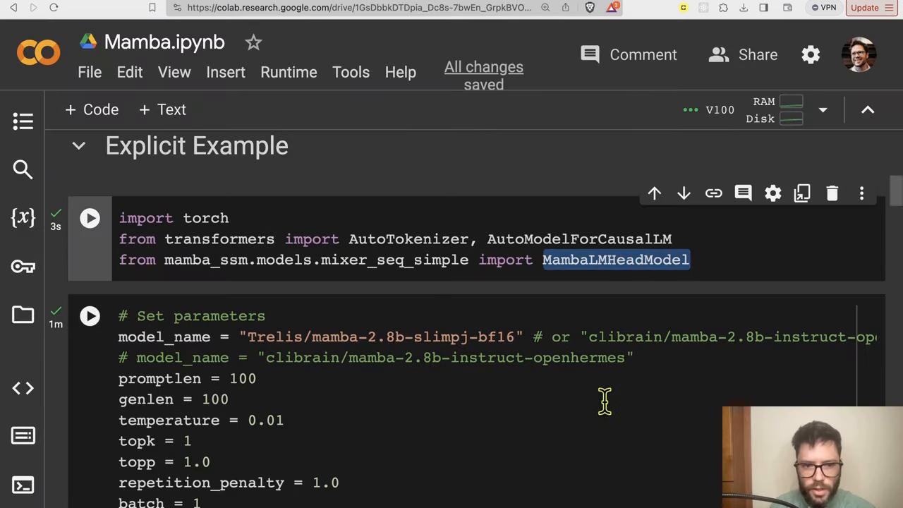
mouse_move(486, 416)
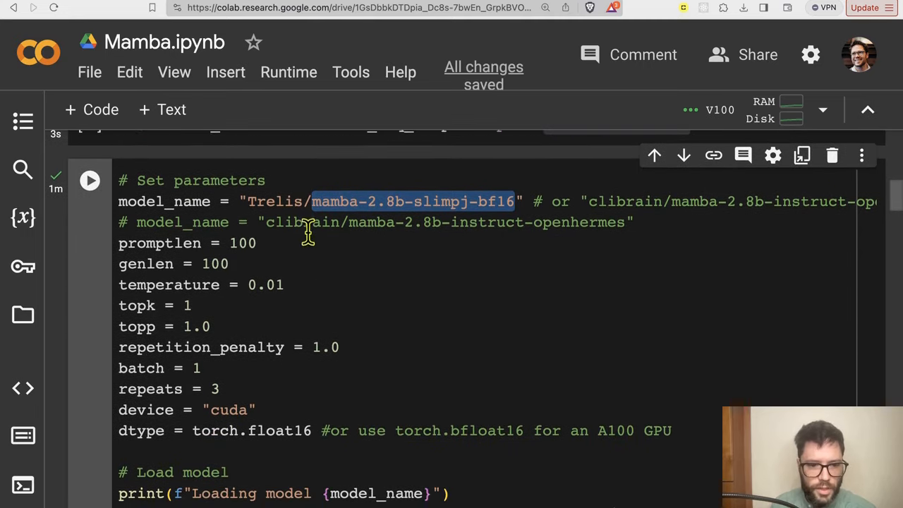
scroll("down", 3)
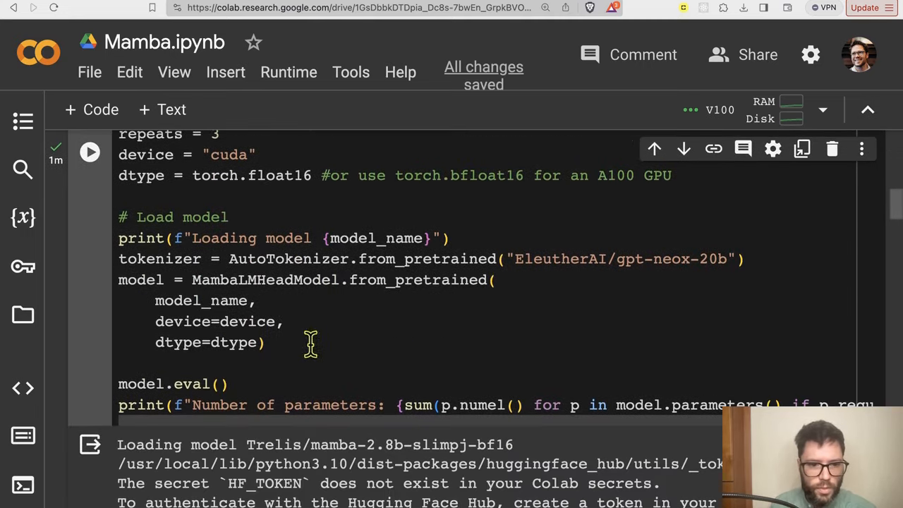
mouse_move(314, 354)
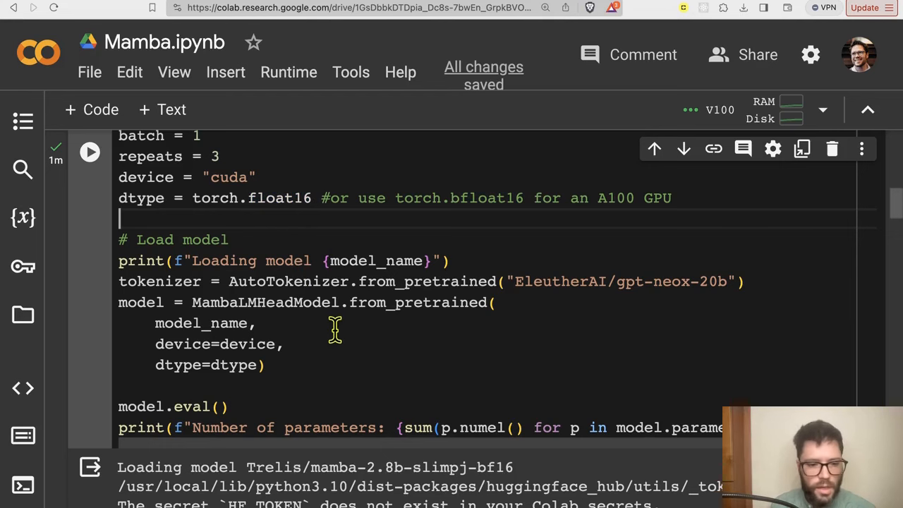
scroll("down", 3)
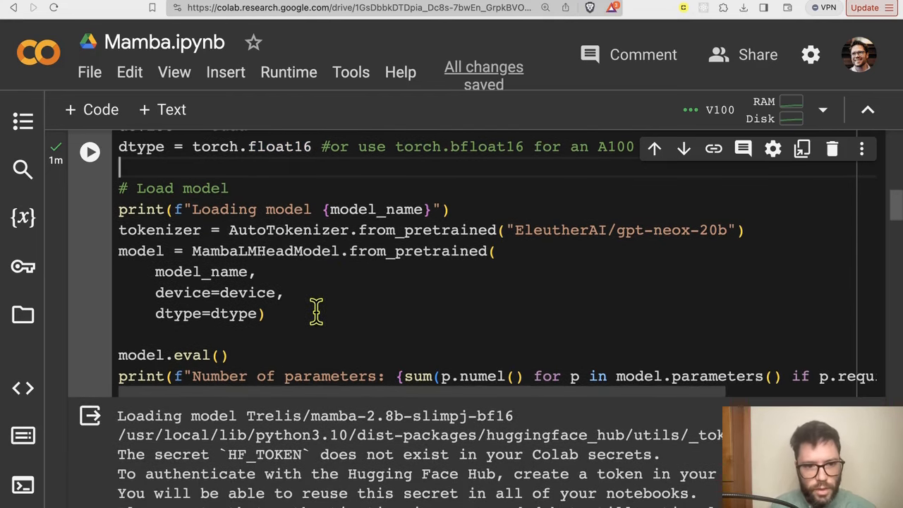
scroll("down", 3)
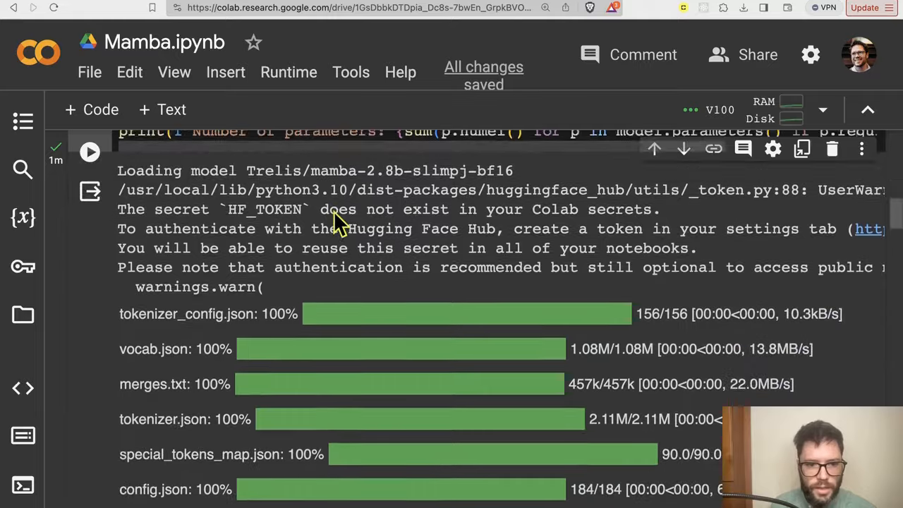
scroll("down", 3)
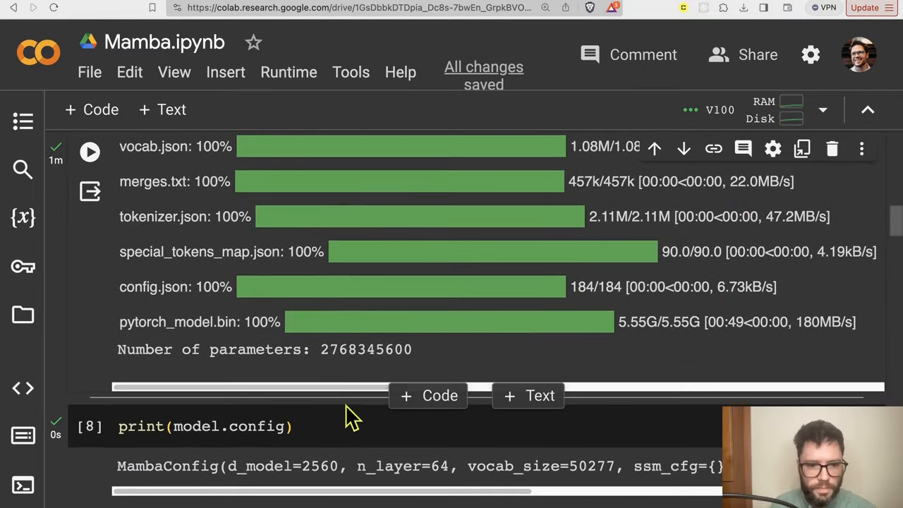
double_click(366, 349)
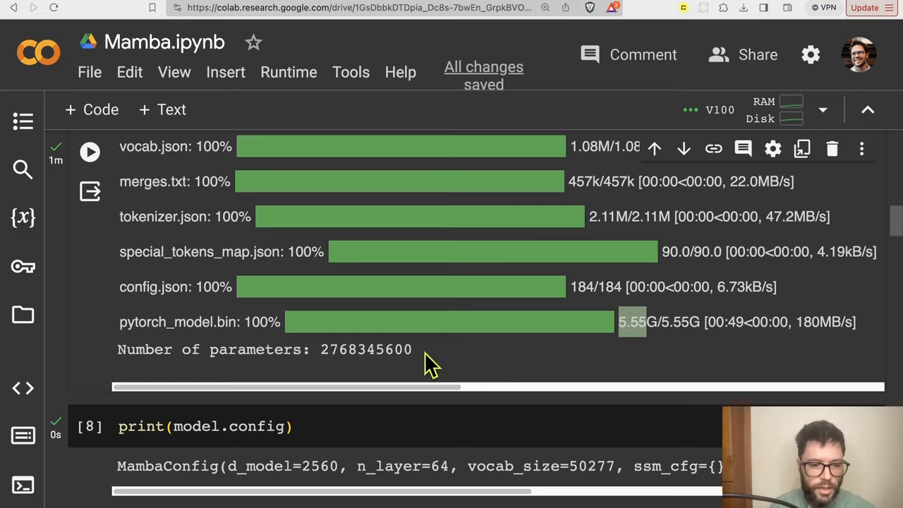
scroll("down", 3)
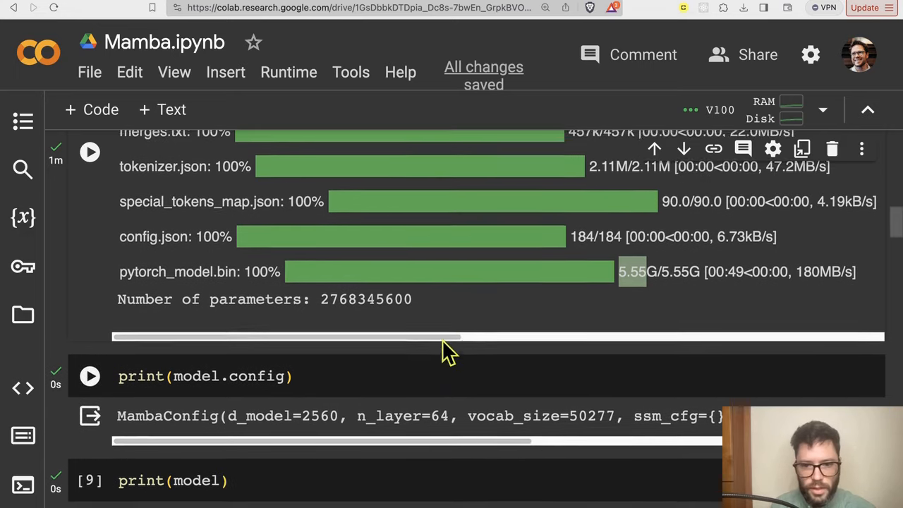
scroll("down", 3)
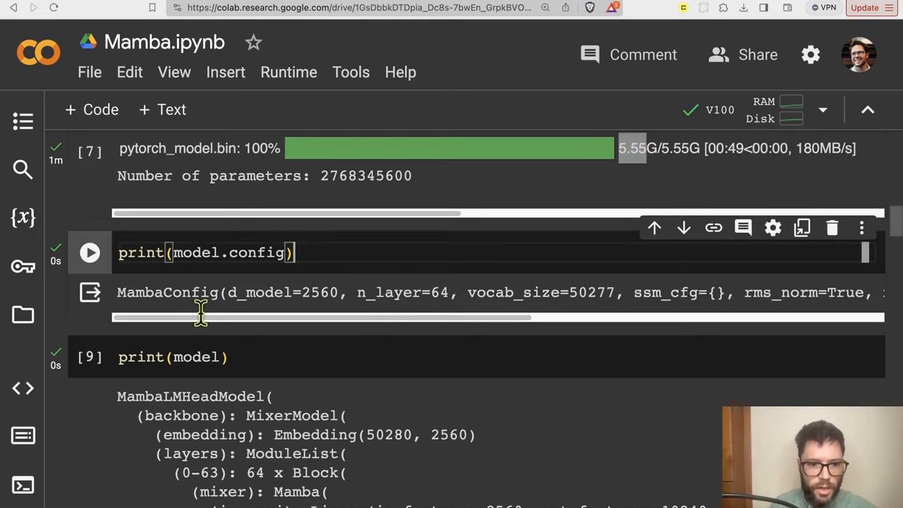
left_click_drag(201, 318, 522, 318)
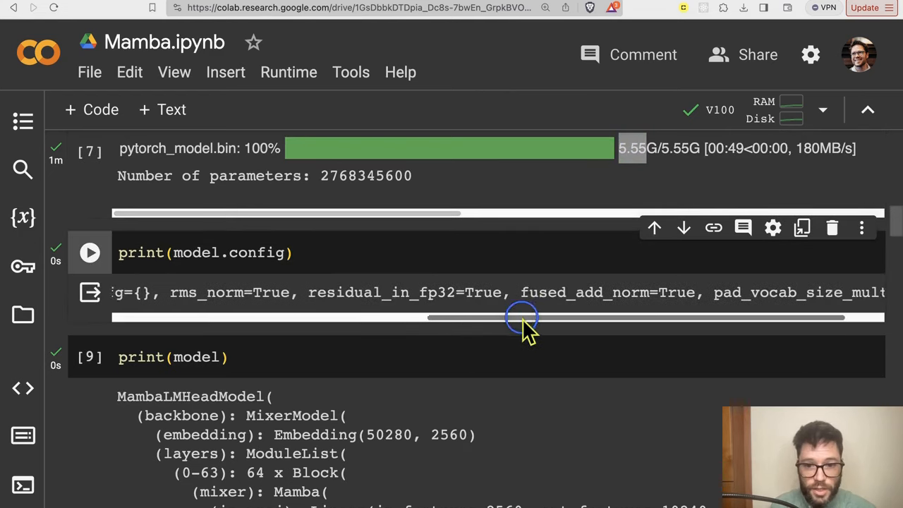
left_click_drag(522, 317, 176, 317)
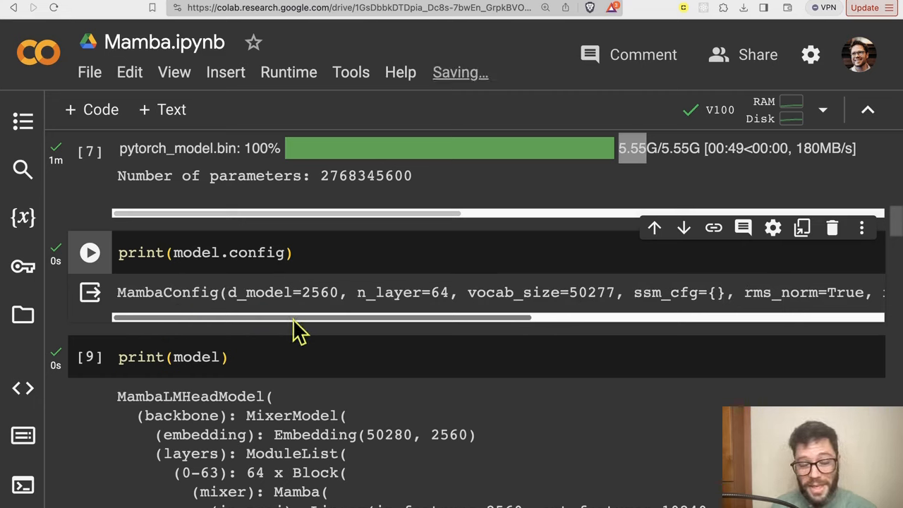
mouse_move(459, 318)
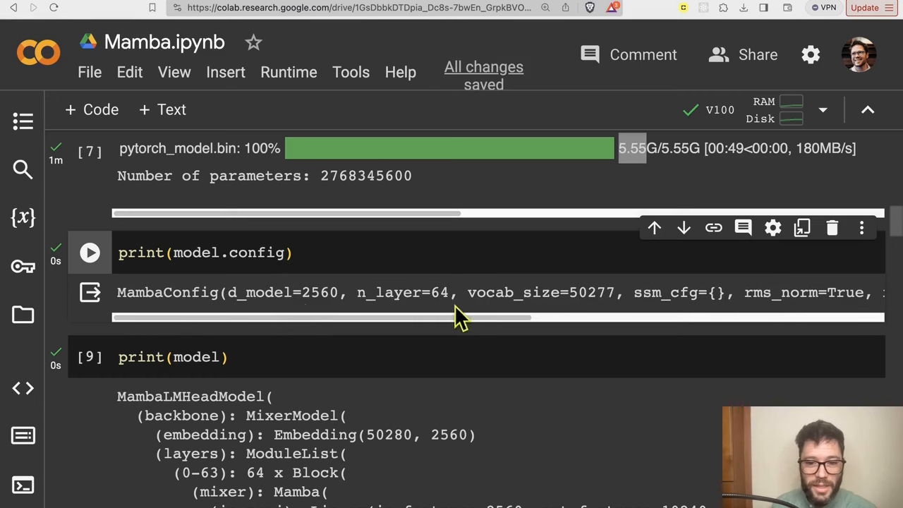
left_click_drag(458, 318, 523, 318)
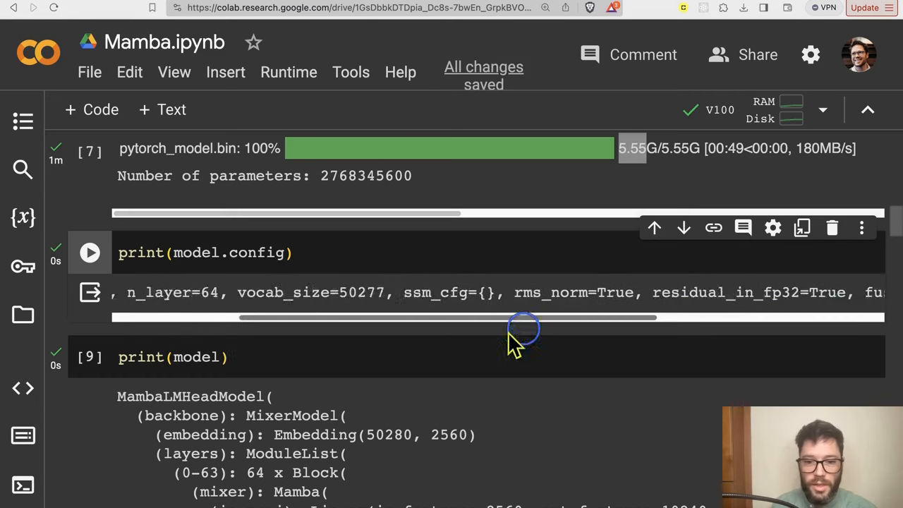
scroll("down", 3)
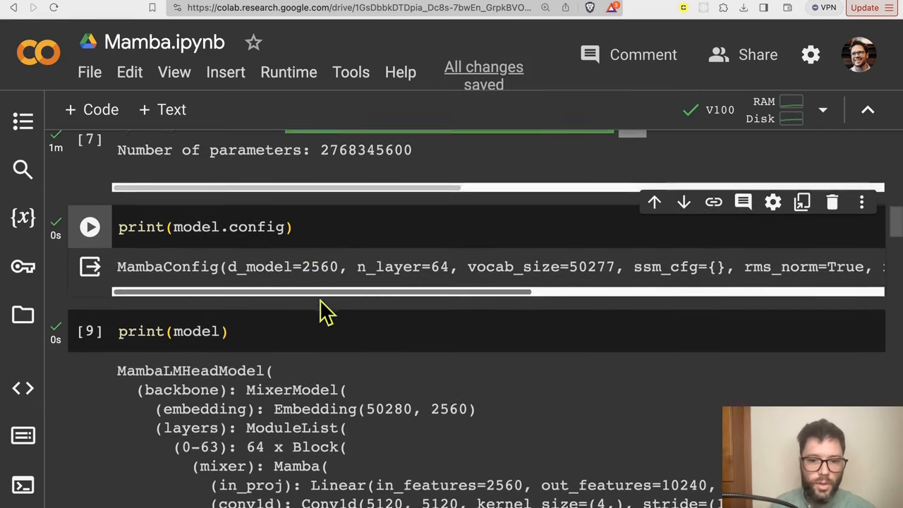
scroll("down", 3)
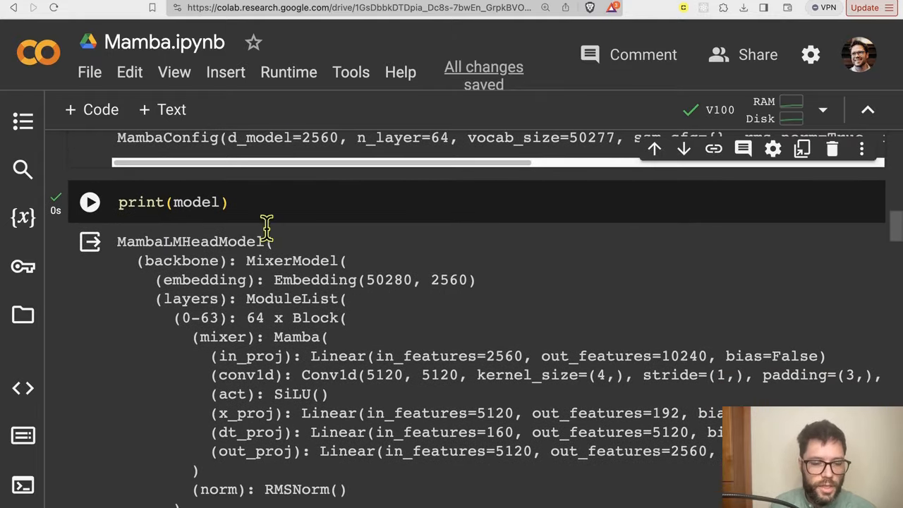
scroll("down", 3)
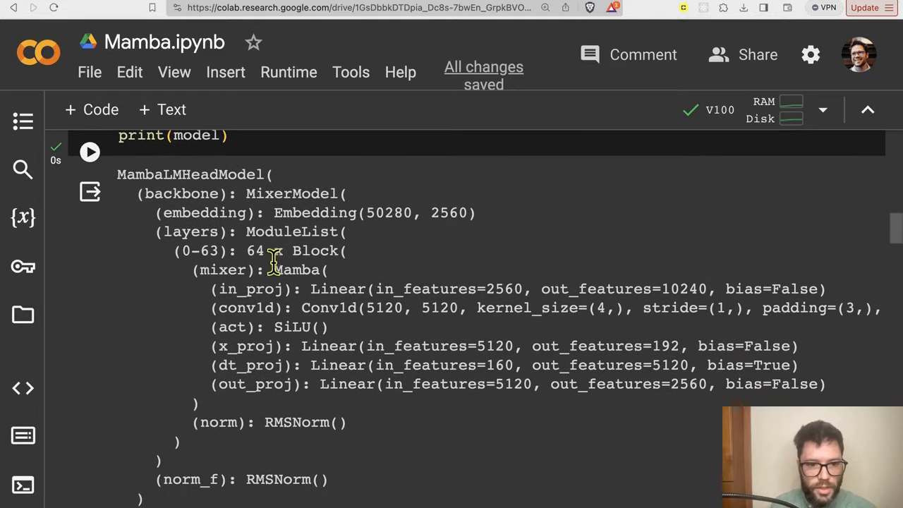
double_click(297, 251)
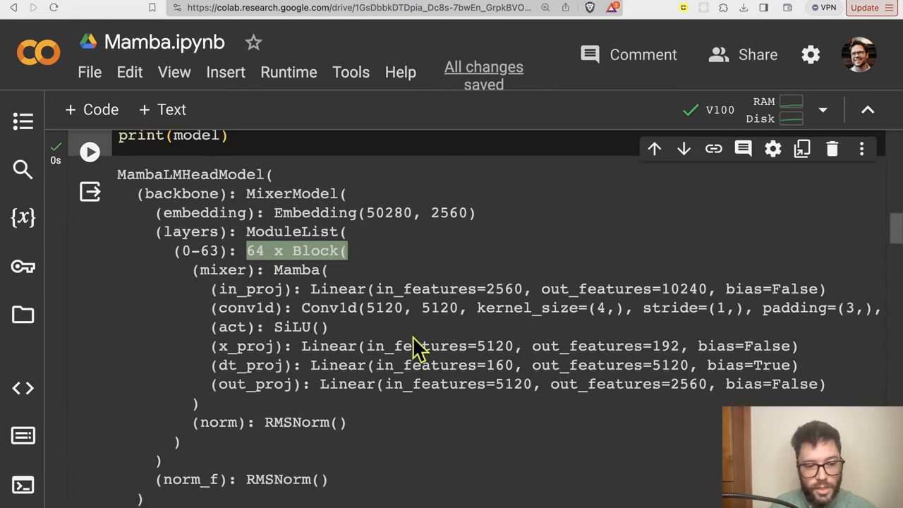
mouse_move(414, 341)
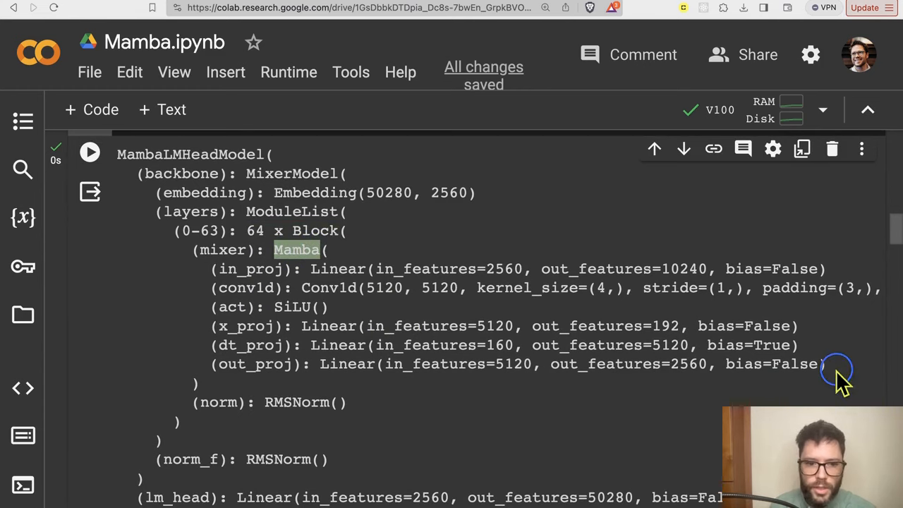
left_click_drag(830, 364, 144, 269)
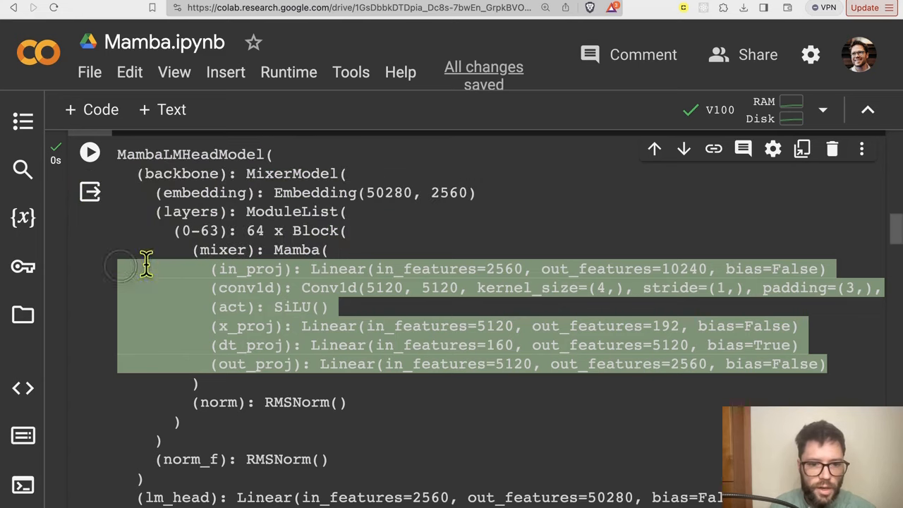
left_click(331, 288)
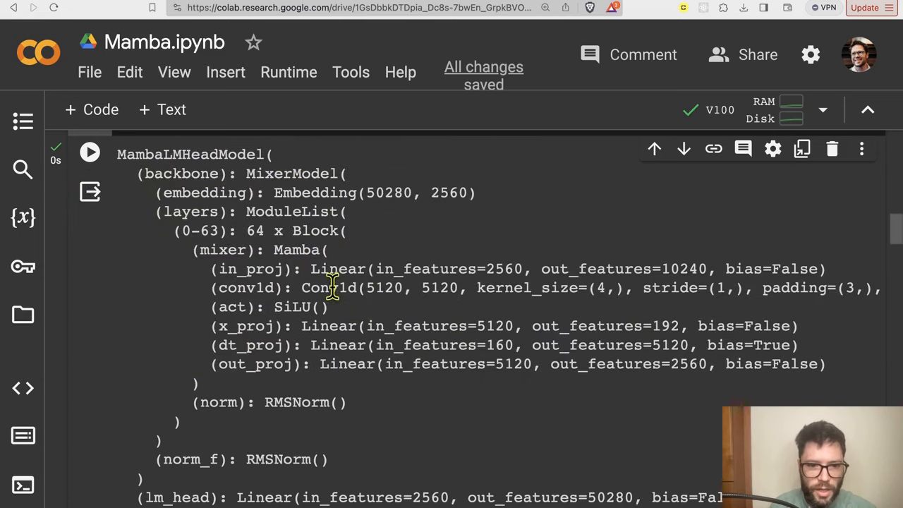
double_click(329, 288)
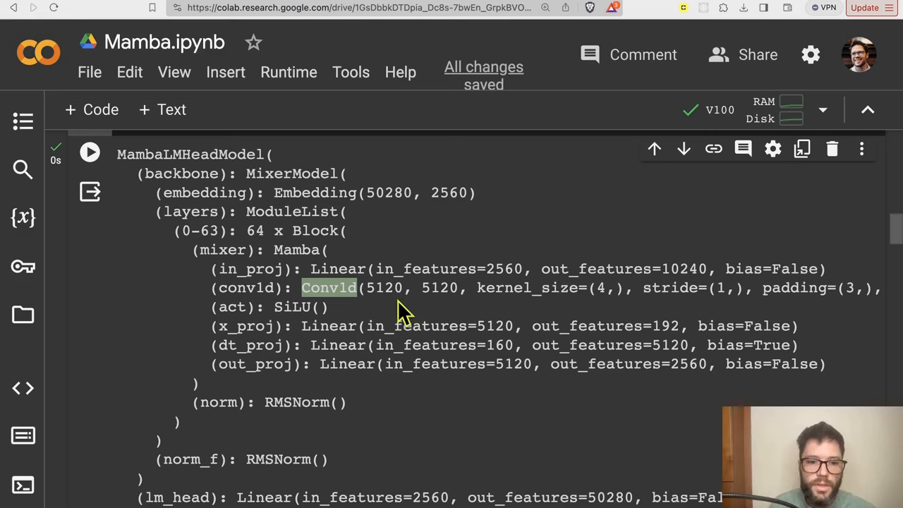
scroll("up", 3)
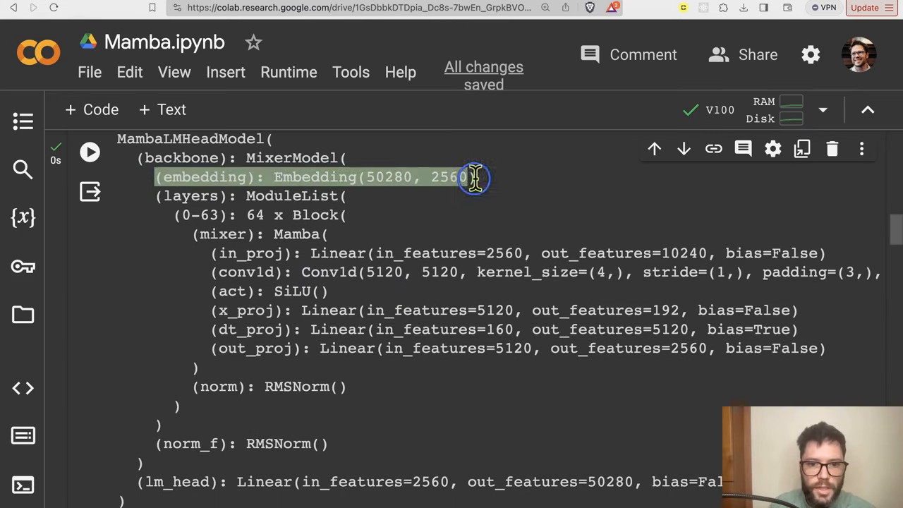
scroll("down", 3)
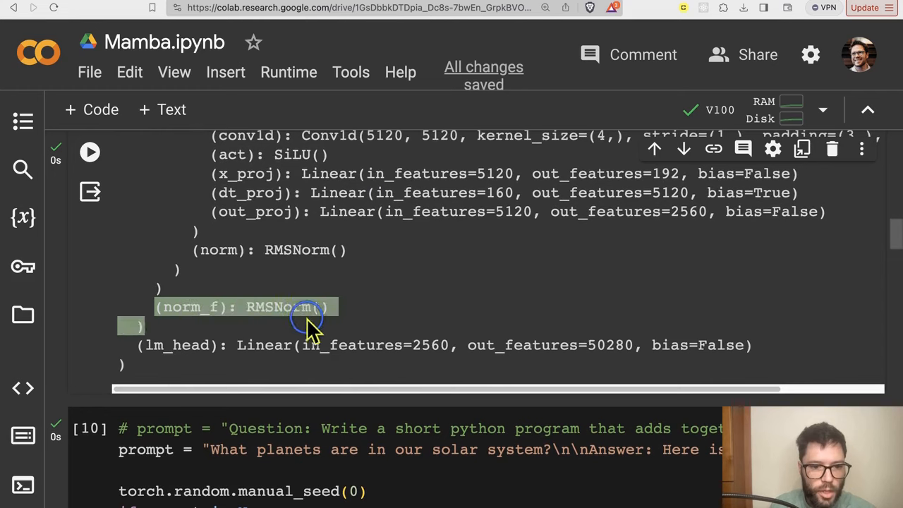
scroll("down", 3)
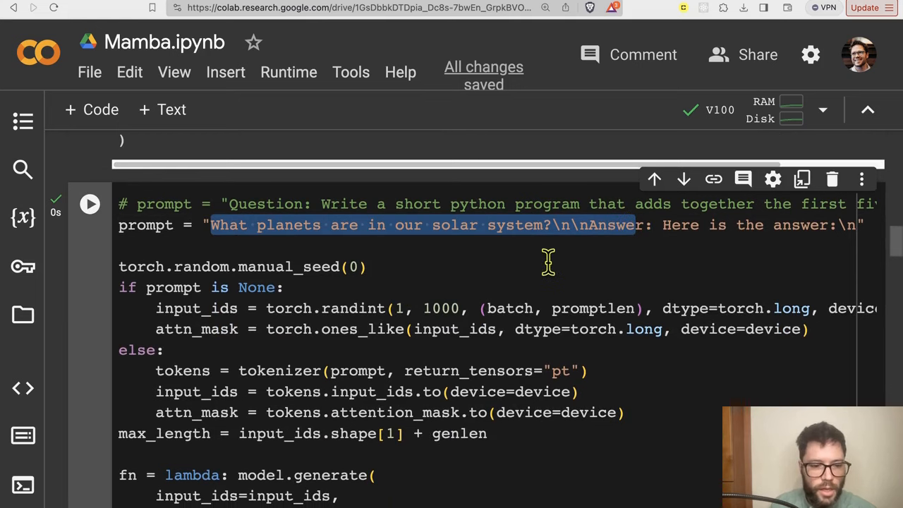
mouse_move(536, 255)
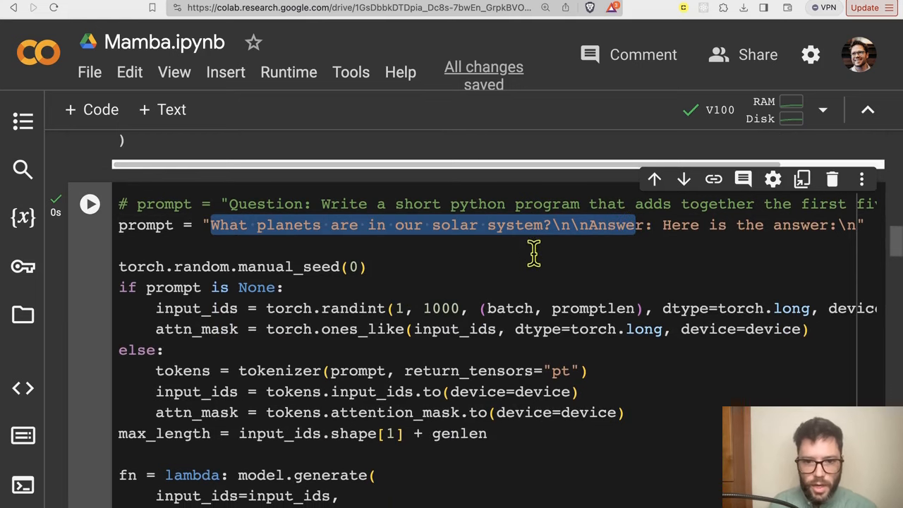
mouse_move(556, 226)
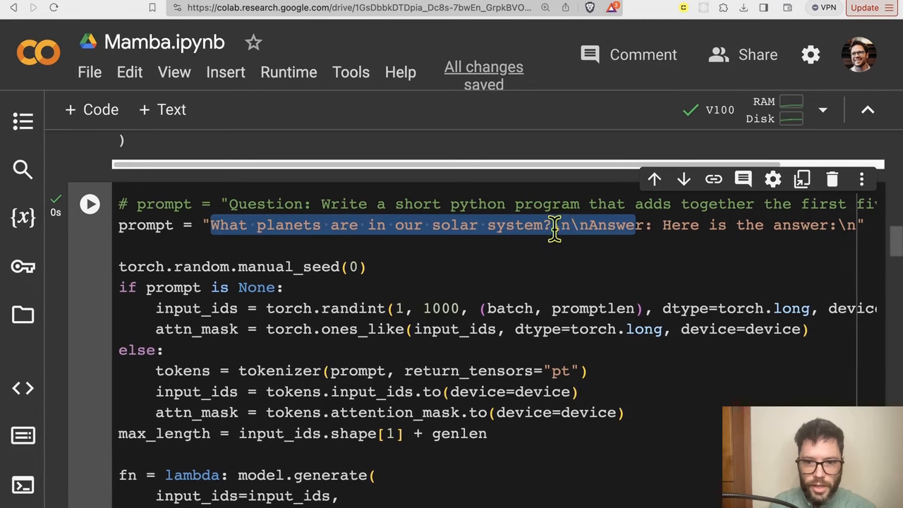
left_click(554, 225)
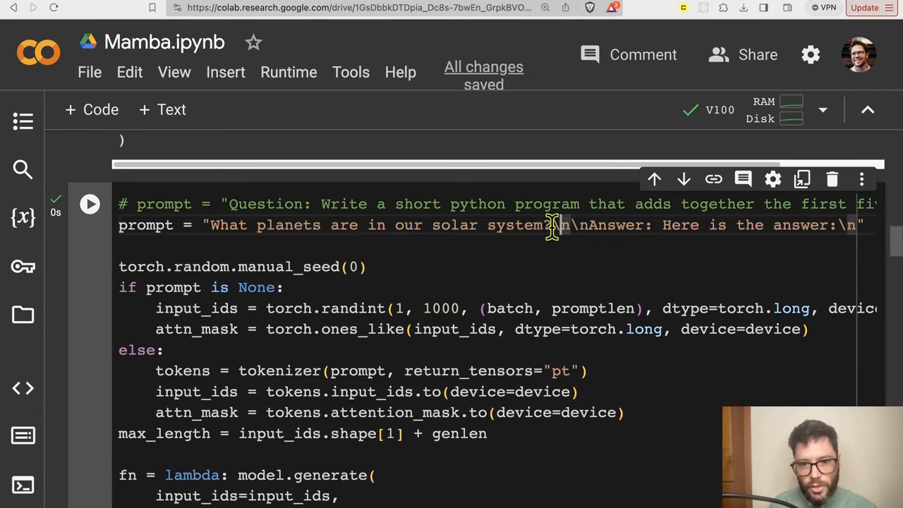
scroll("right", 3)
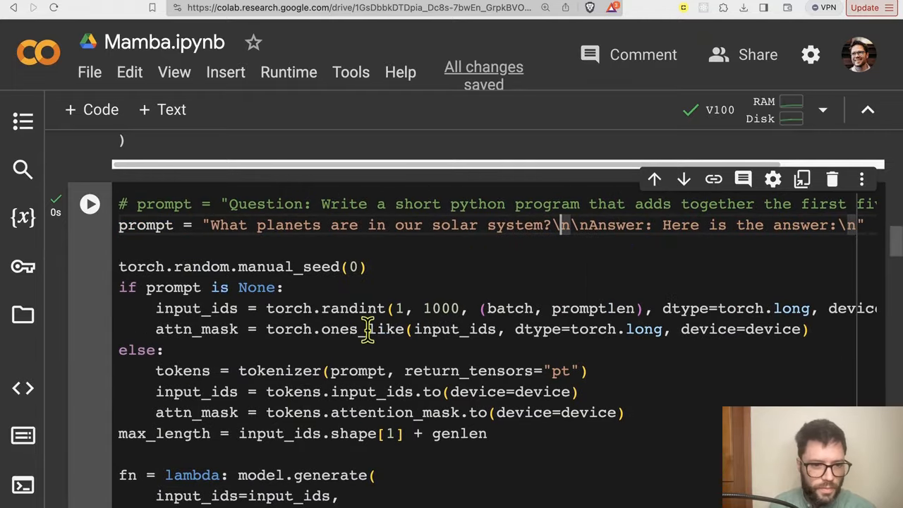
scroll("down", 3)
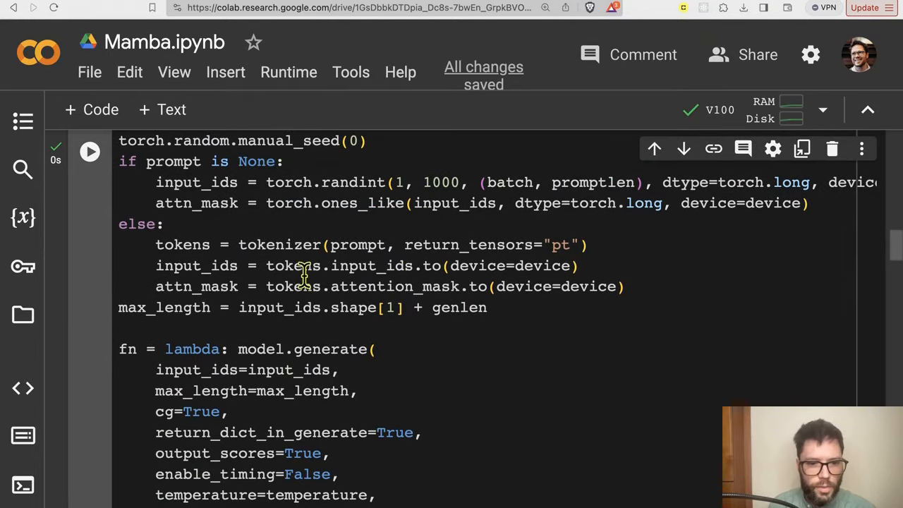
scroll("down", 3)
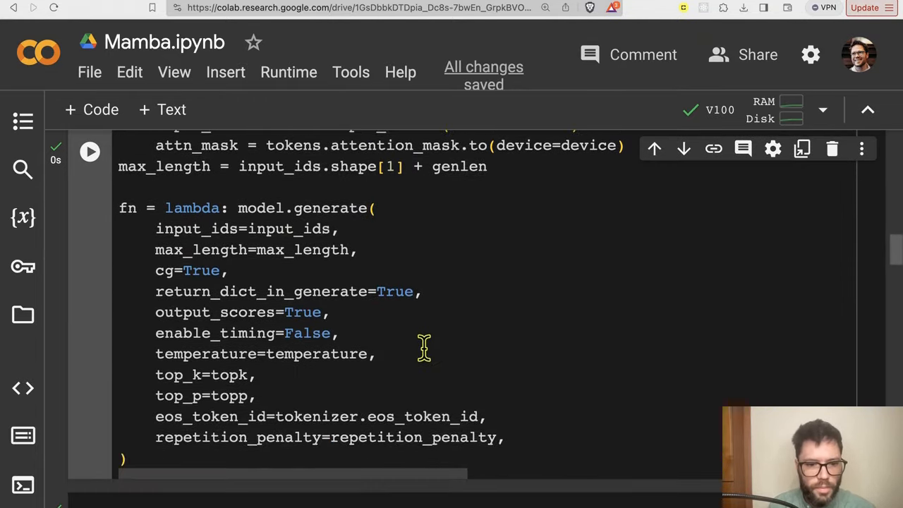
scroll("down", 3)
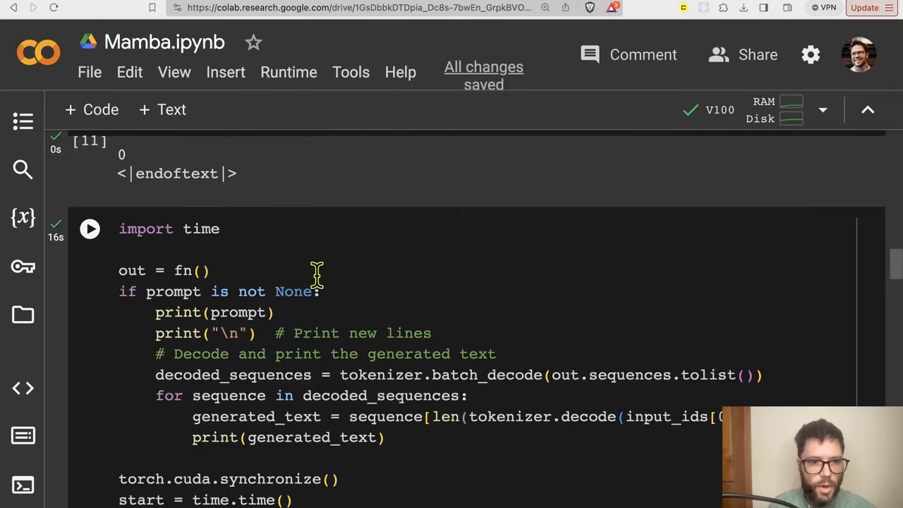
scroll("down", 3)
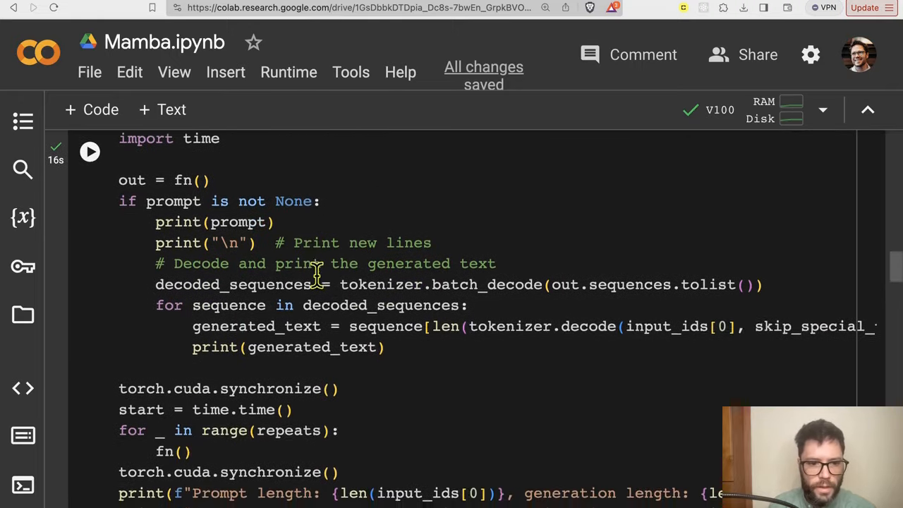
scroll("down", 3)
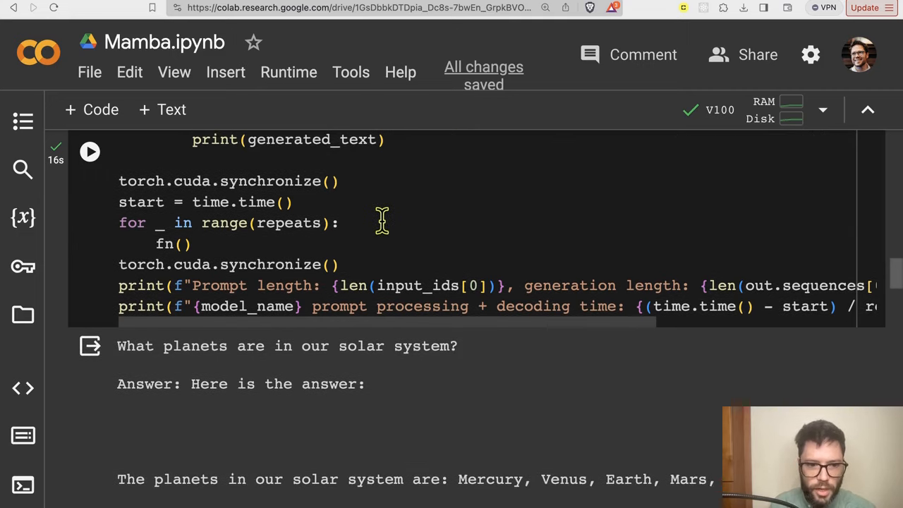
scroll("down", 3)
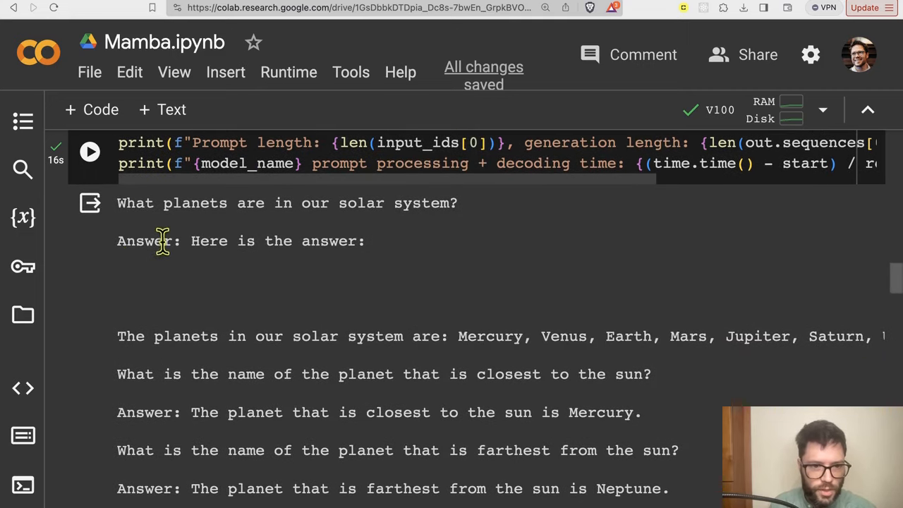
scroll("down", 3)
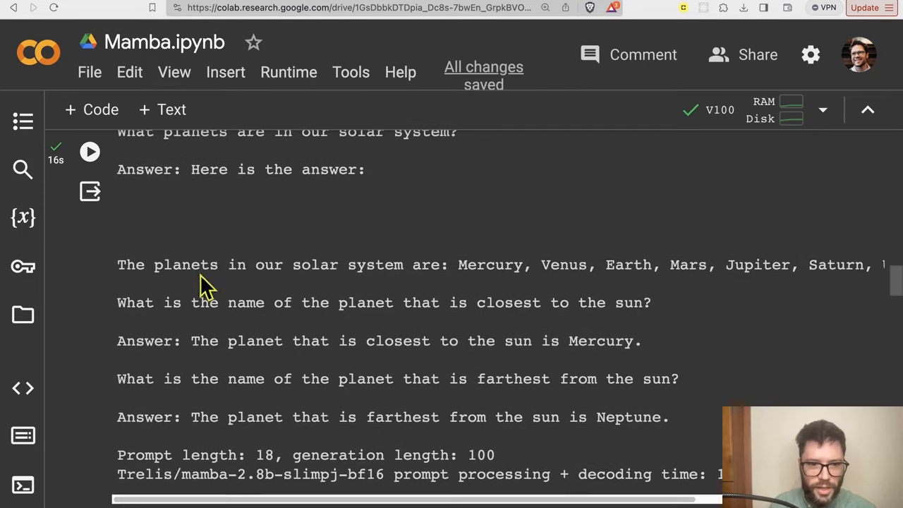
scroll("right", 3)
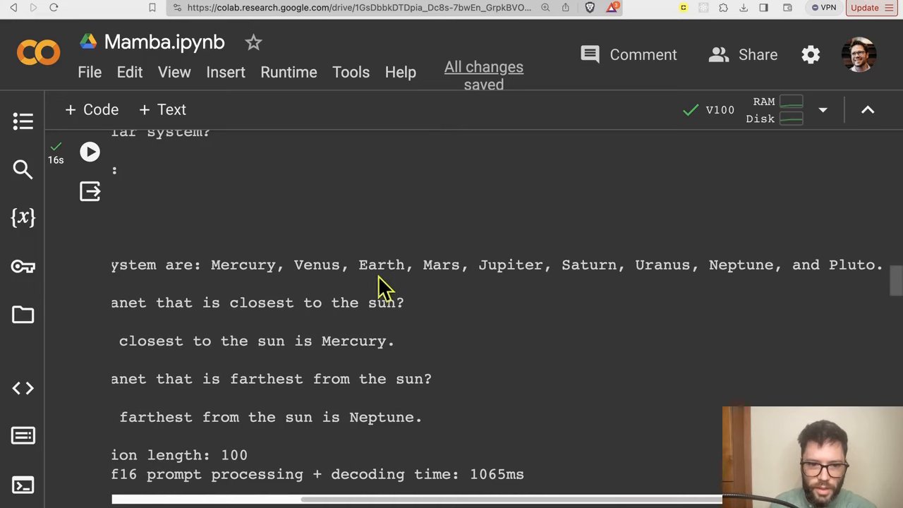
mouse_move(699, 289)
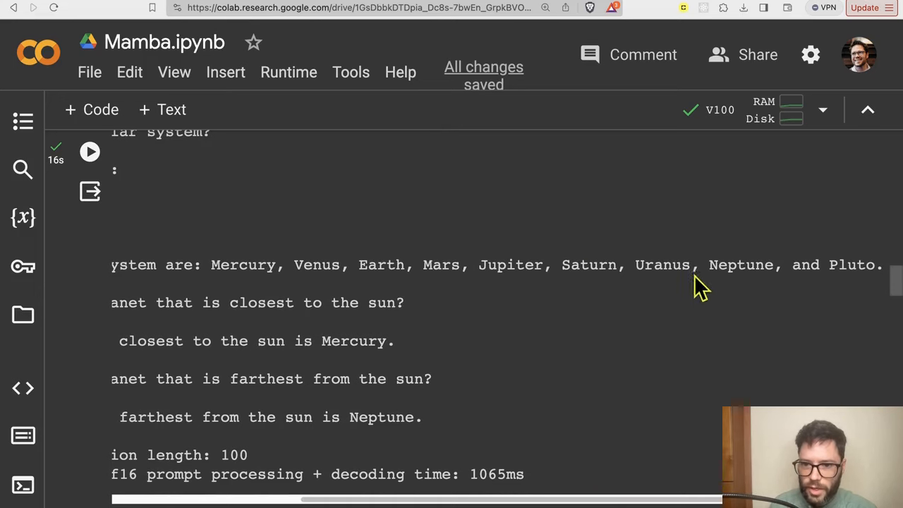
mouse_move(442, 332)
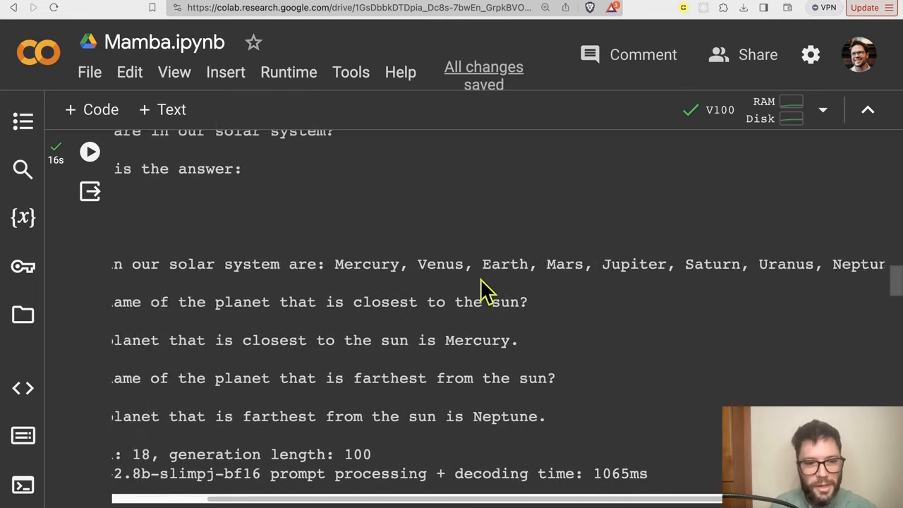
scroll("left", 3)
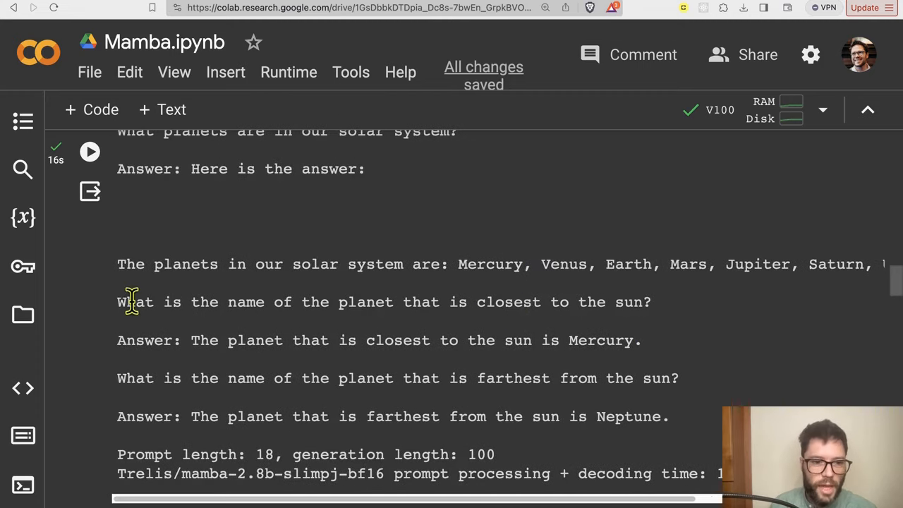
double_click(383, 302)
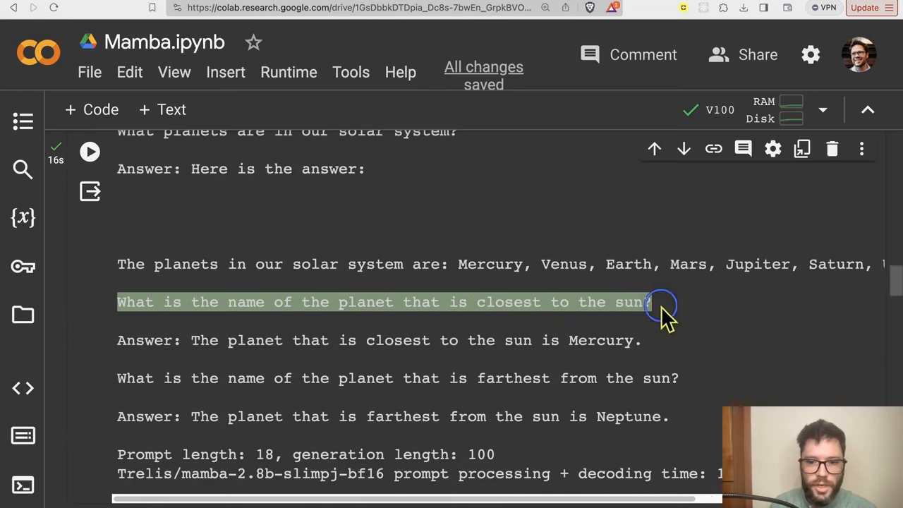
scroll("right", 3)
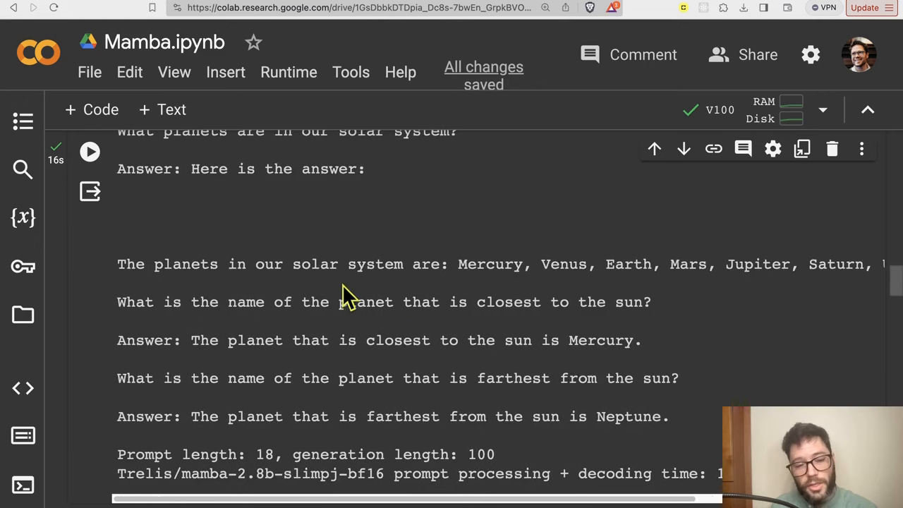
scroll("down", 3)
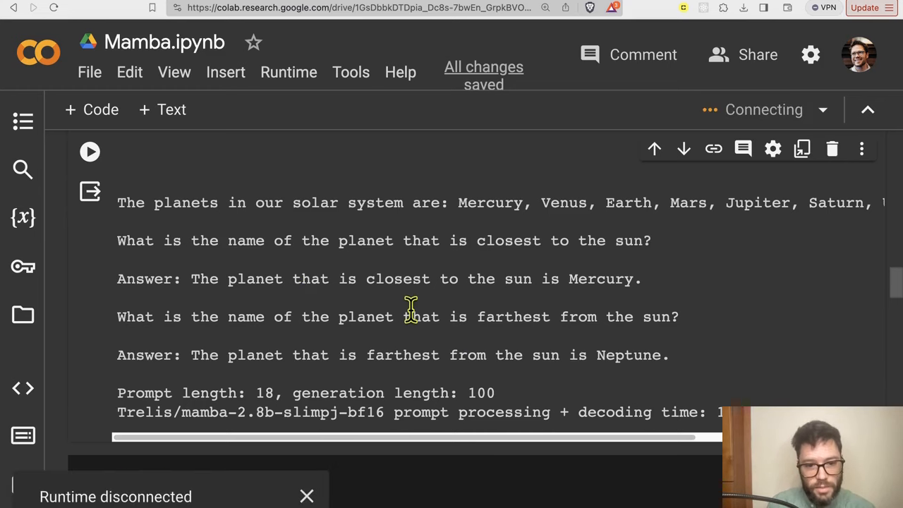
scroll("down", 3)
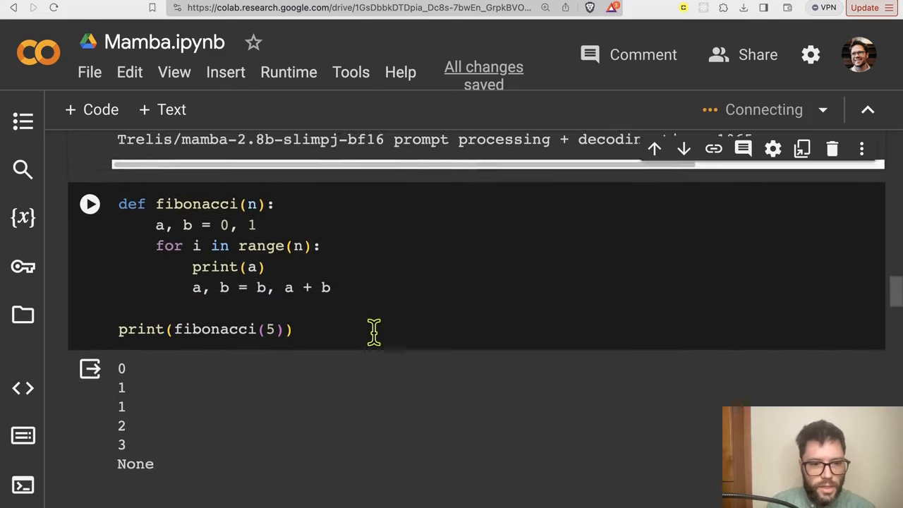
scroll("down", 3)
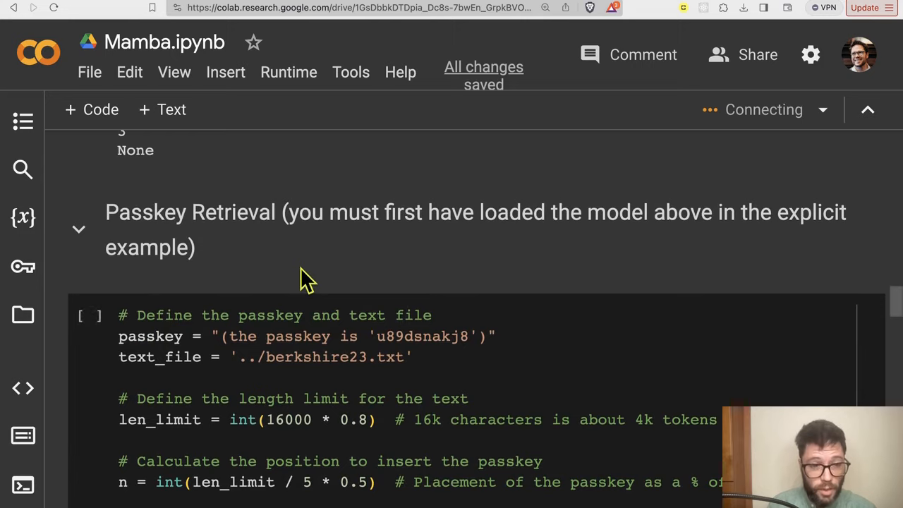
scroll("down", 3)
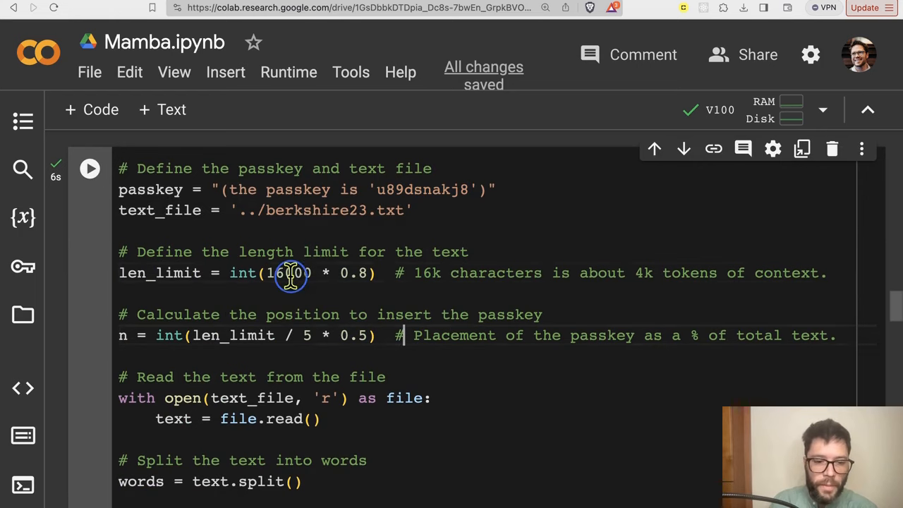
double_click(287, 273)
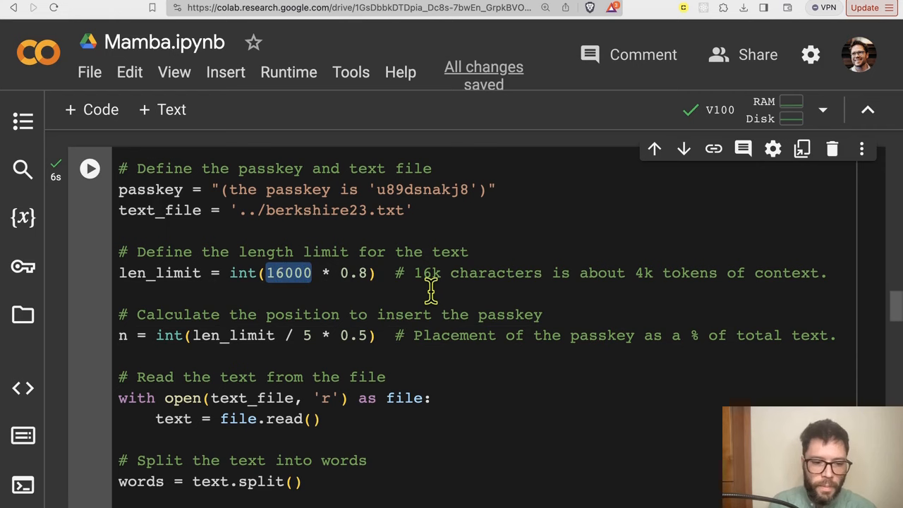
double_click(353, 273)
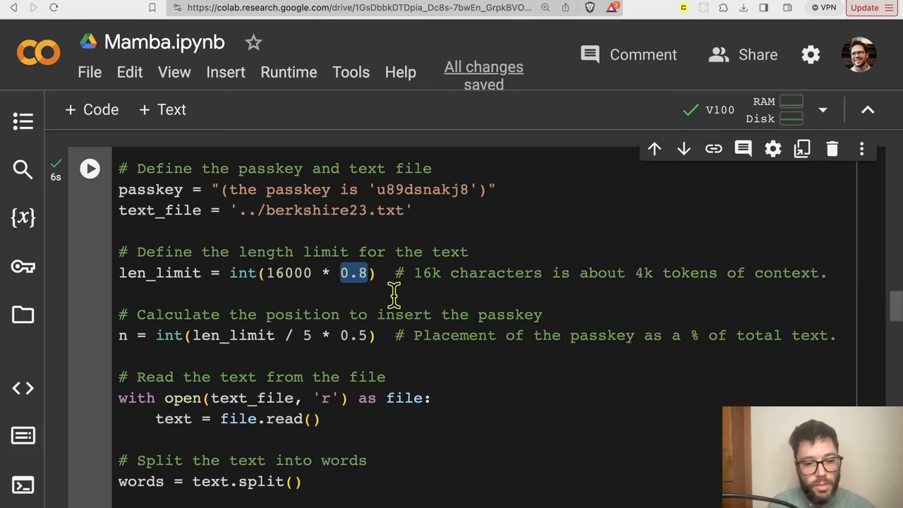
mouse_move(399, 375)
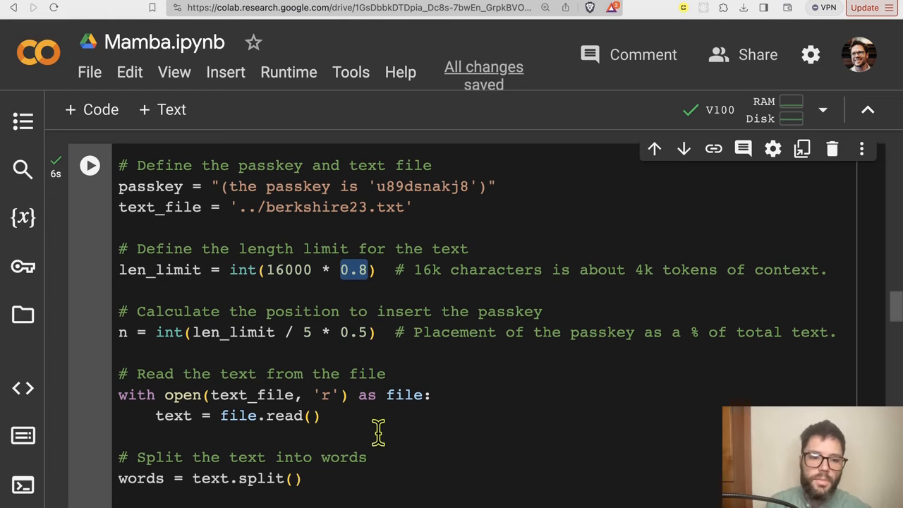
scroll("down", 3)
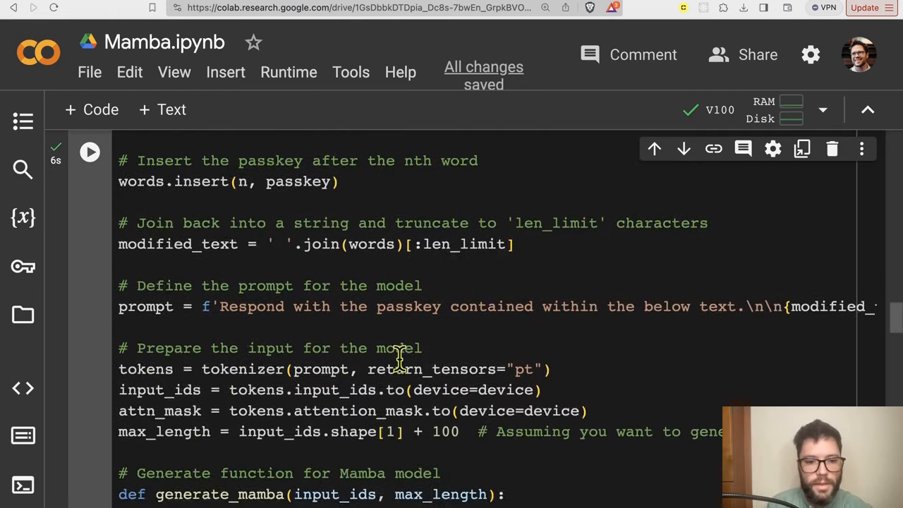
scroll("down", 3)
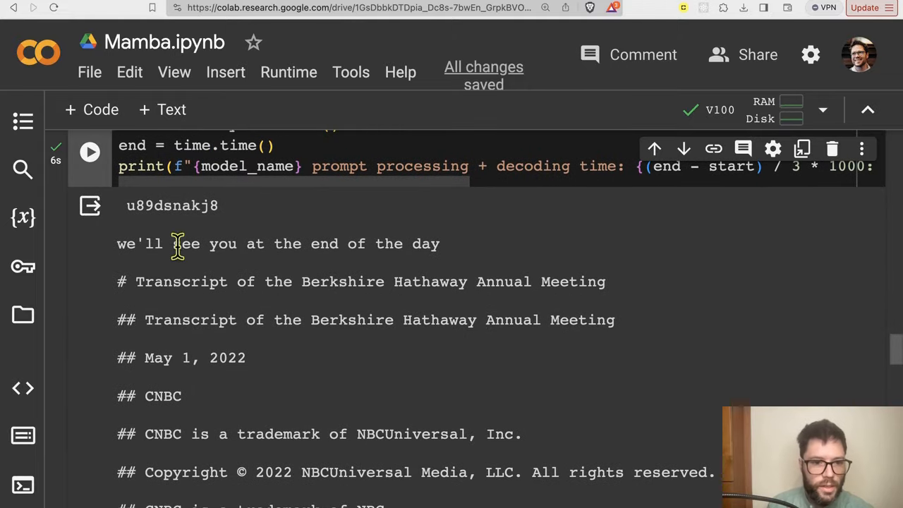
scroll("up", 3)
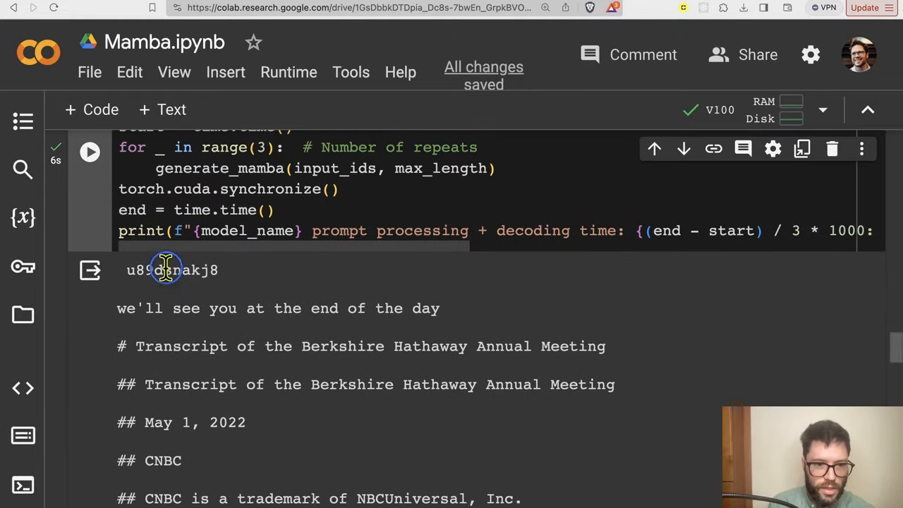
double_click(172, 269)
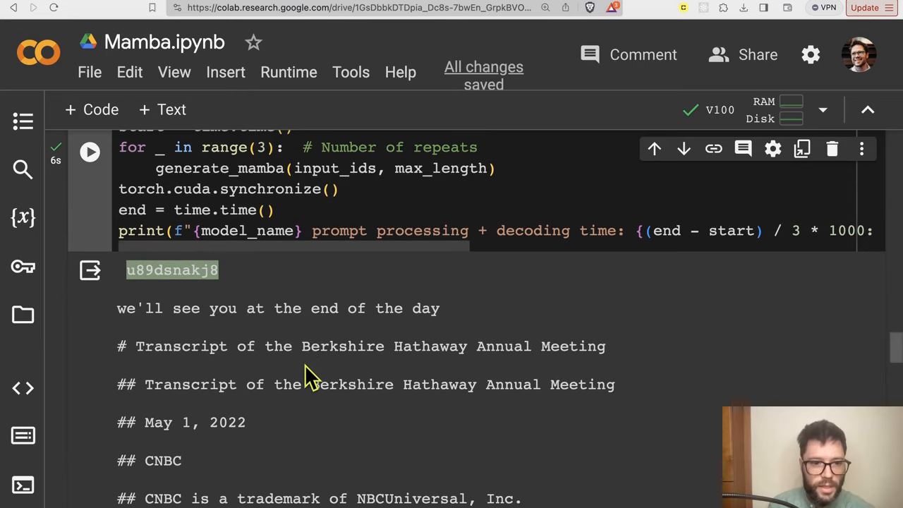
scroll("up", 3)
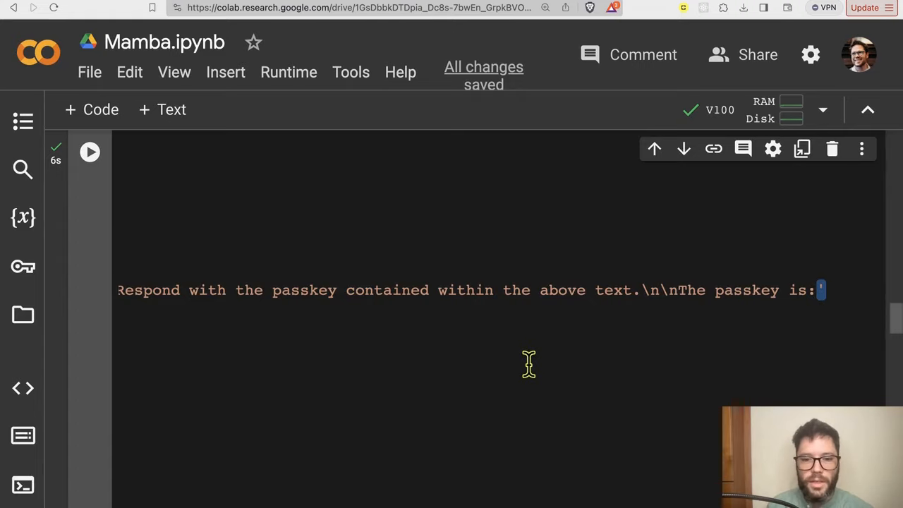
- Select and clear the transcript lines after the passkey, then reach OpenHermes Inference
scroll("up", 3)
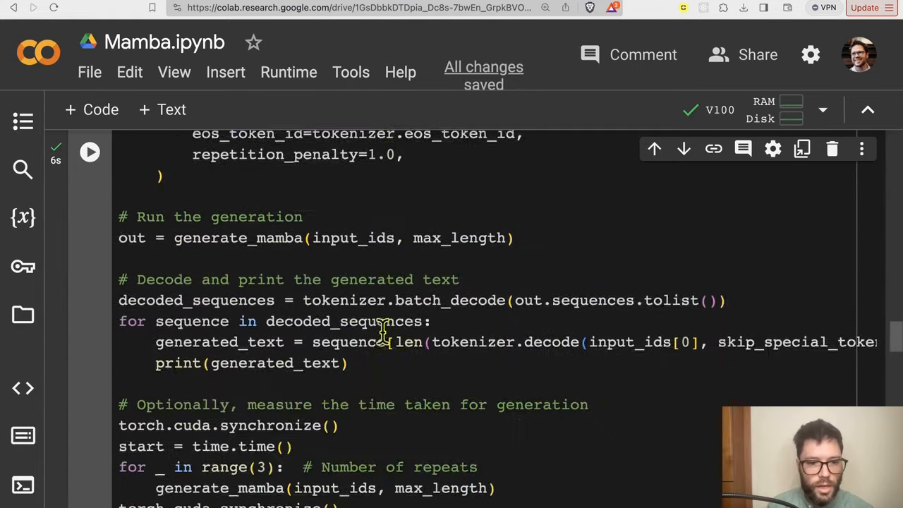
scroll("down", 3)
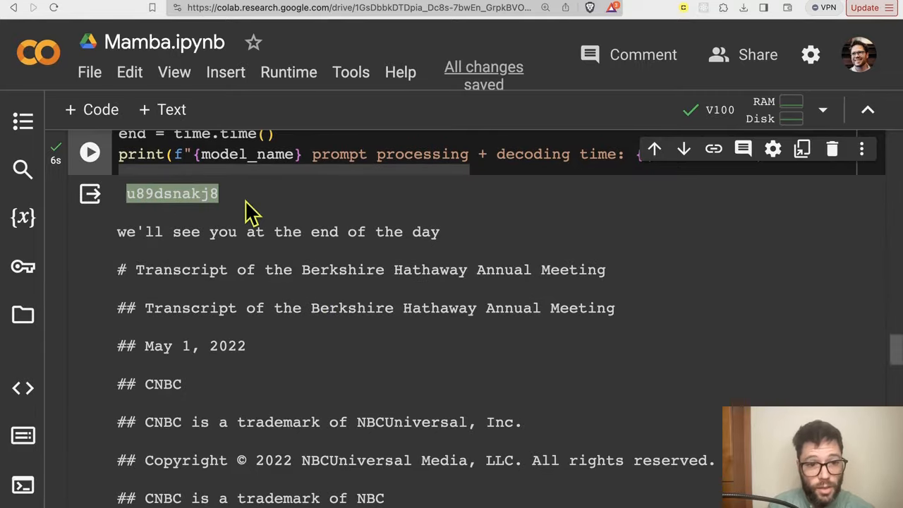
left_click_drag(117, 231, 267, 345)
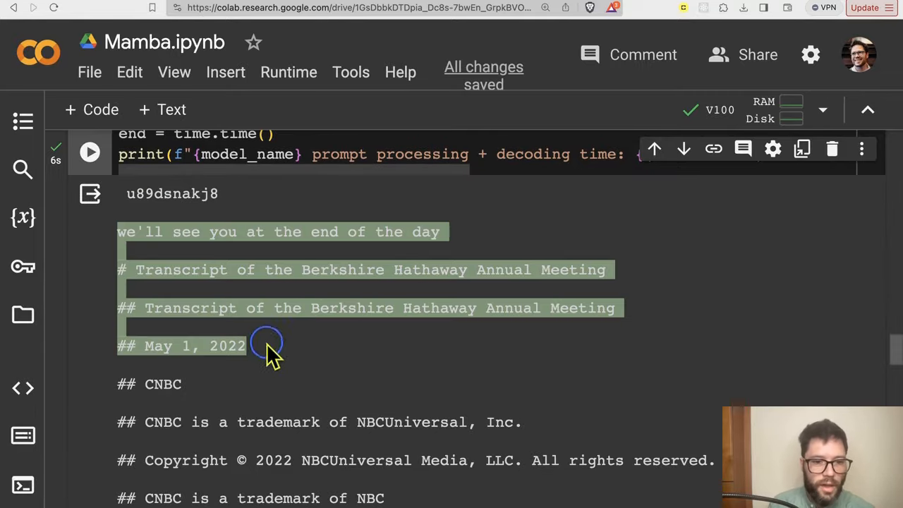
left_click(303, 360)
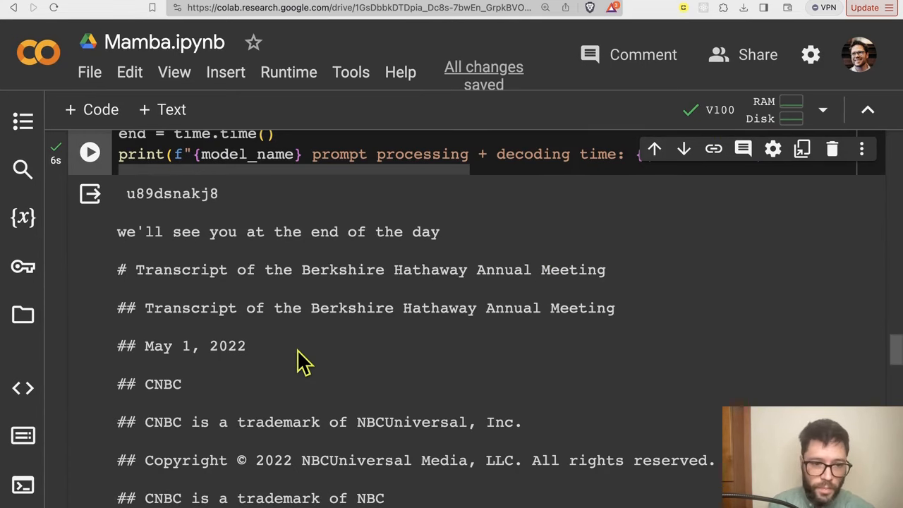
scroll("up", 3)
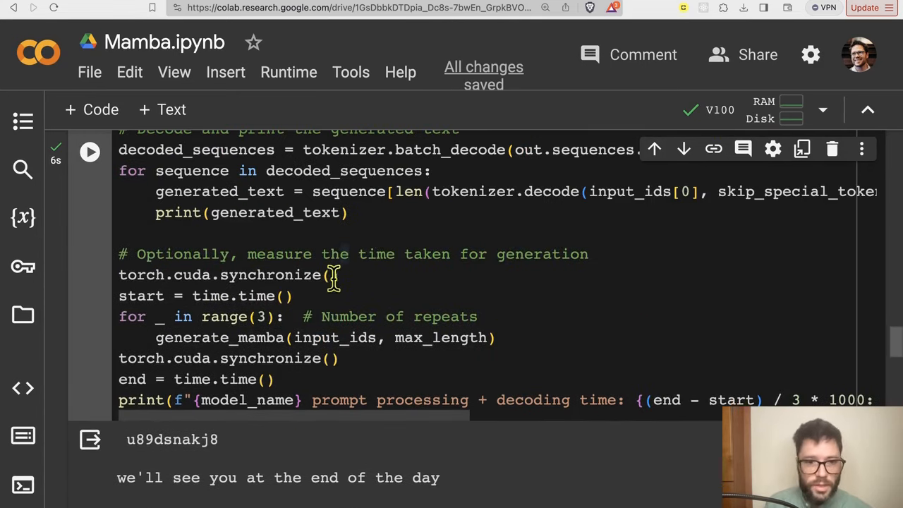
scroll("down", 3)
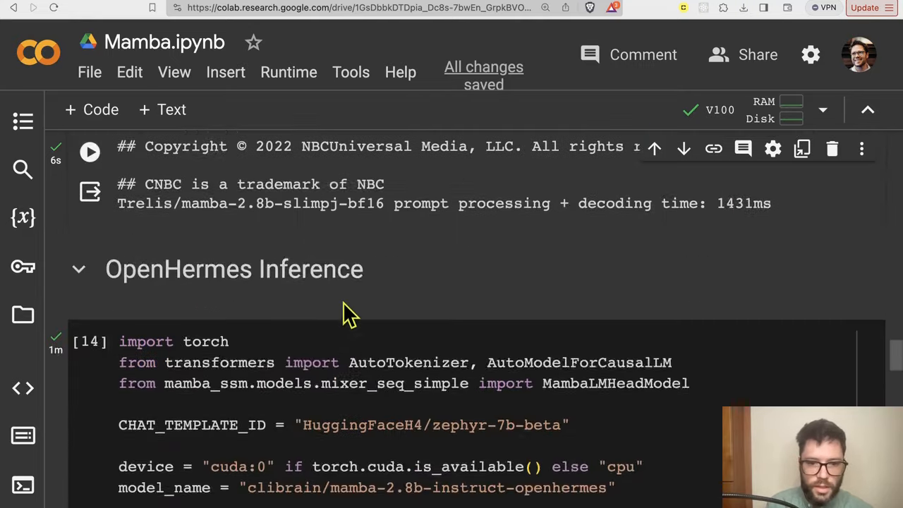
- Scroll the clibrain/mamba-2.8b-instruct-openhermes model card before returning to the running Colab cell
scroll("down", 3)
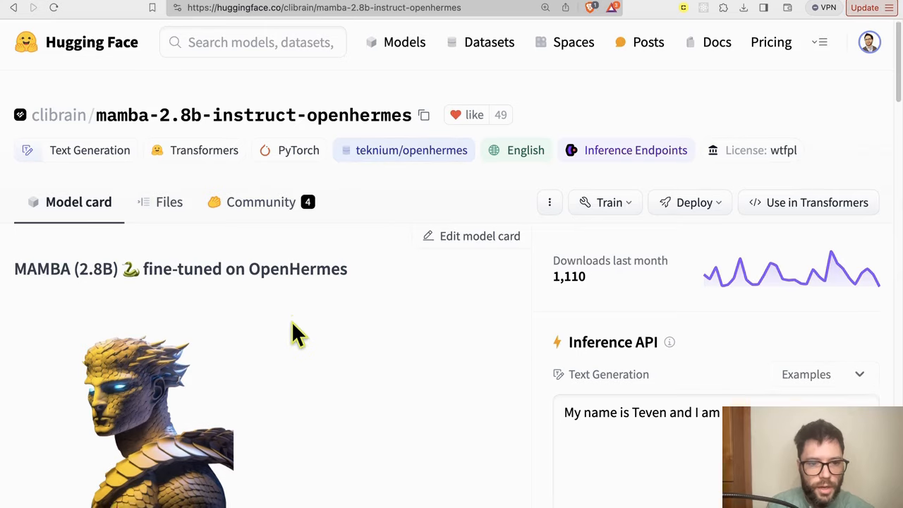
scroll("down", 3)
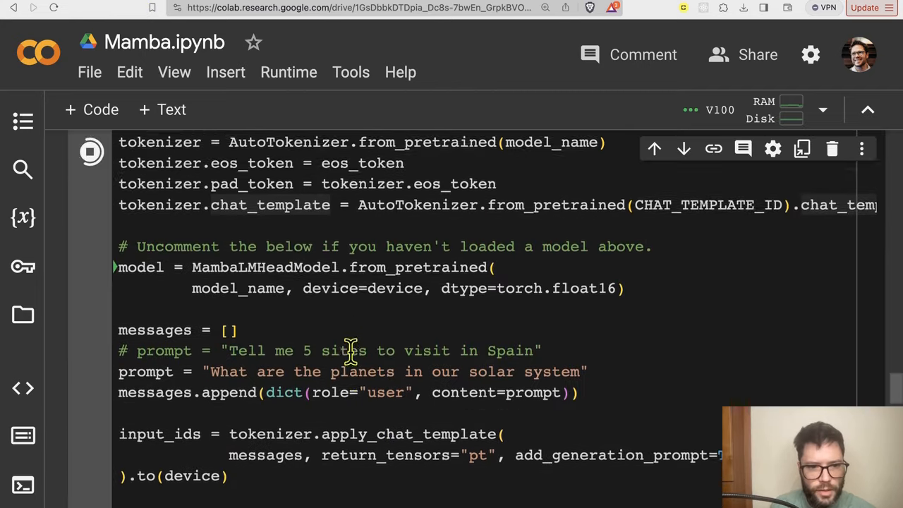
- Read the OpenHermes answer listing Mercury through Neptune, scrolling the output horizontally
scroll("down", 3)
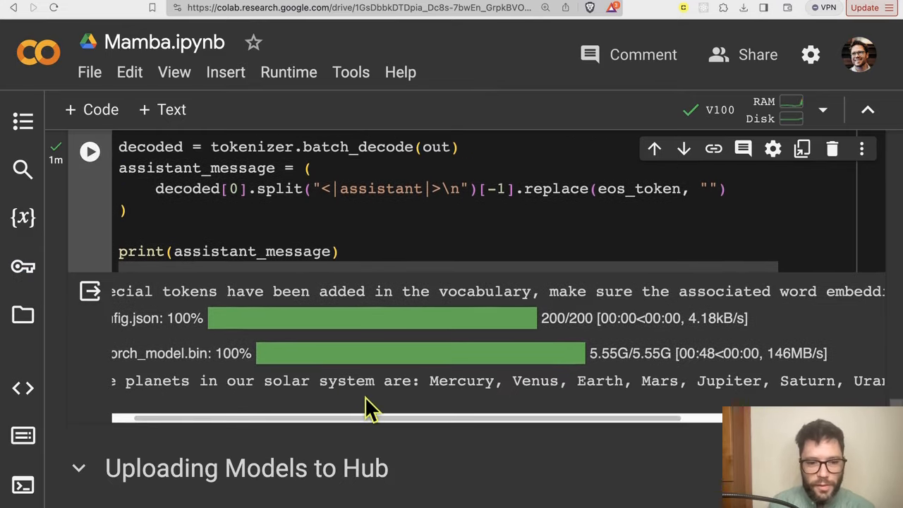
left_click(346, 381)
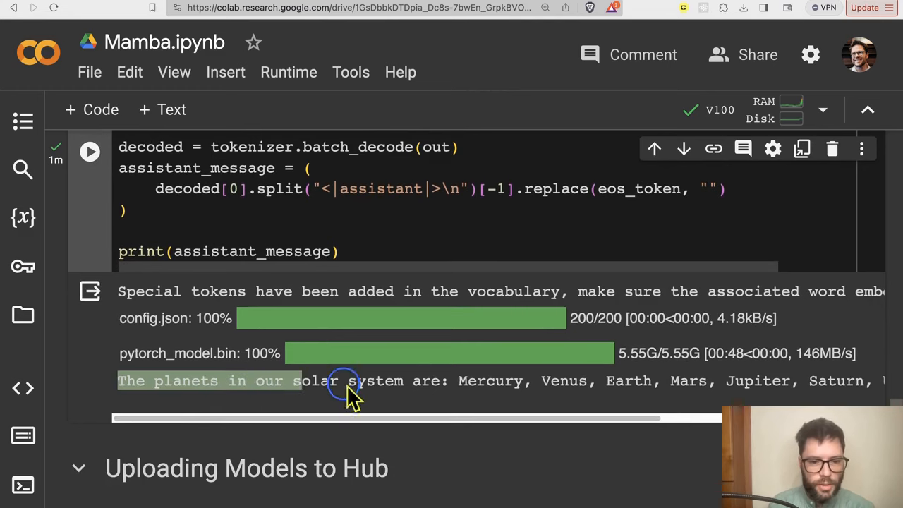
scroll("right", 3)
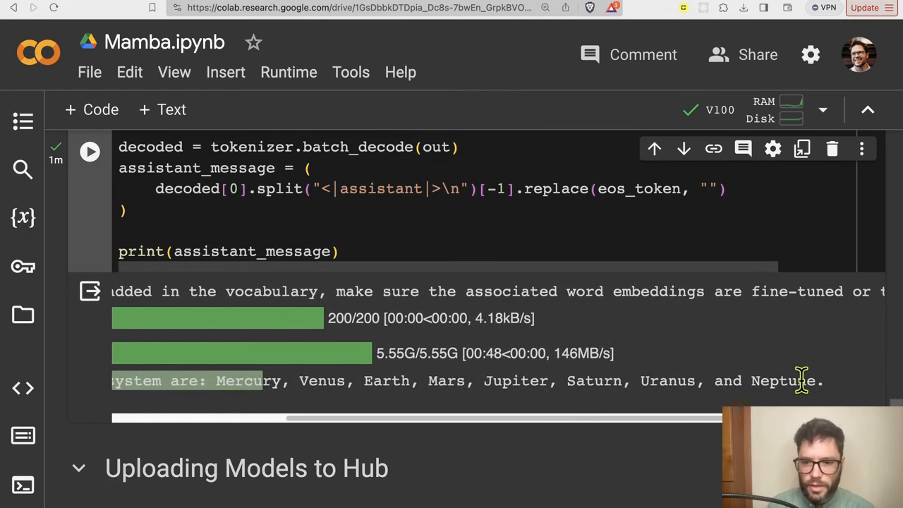
scroll("down", 3)
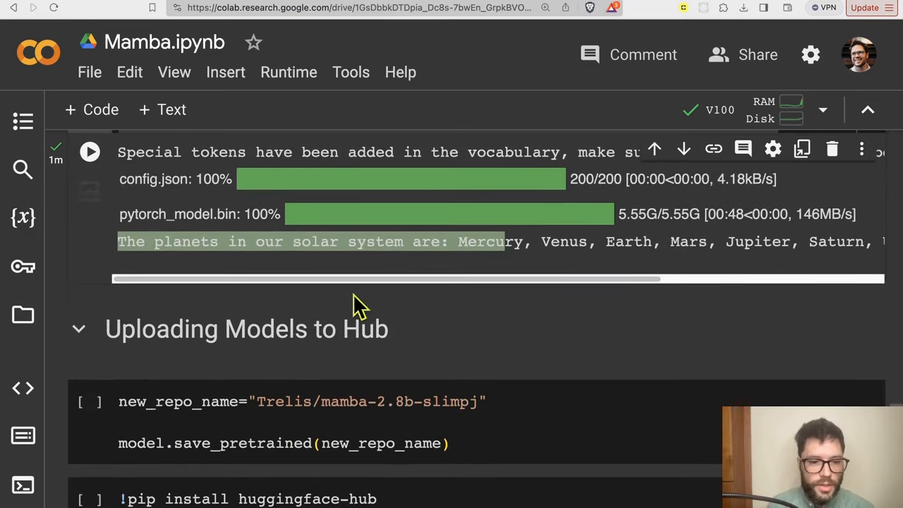
scroll("up", 3)
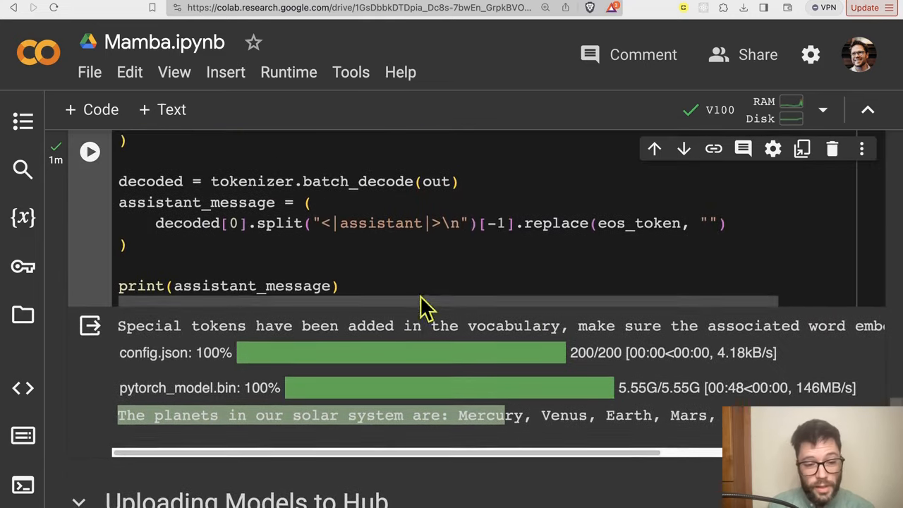
scroll("up", 3)
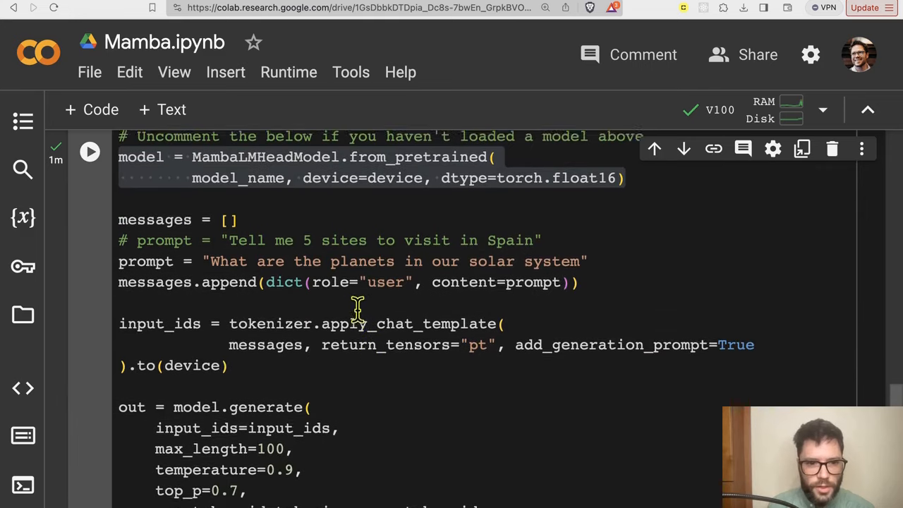
scroll("up", 3)
type("prompt =")
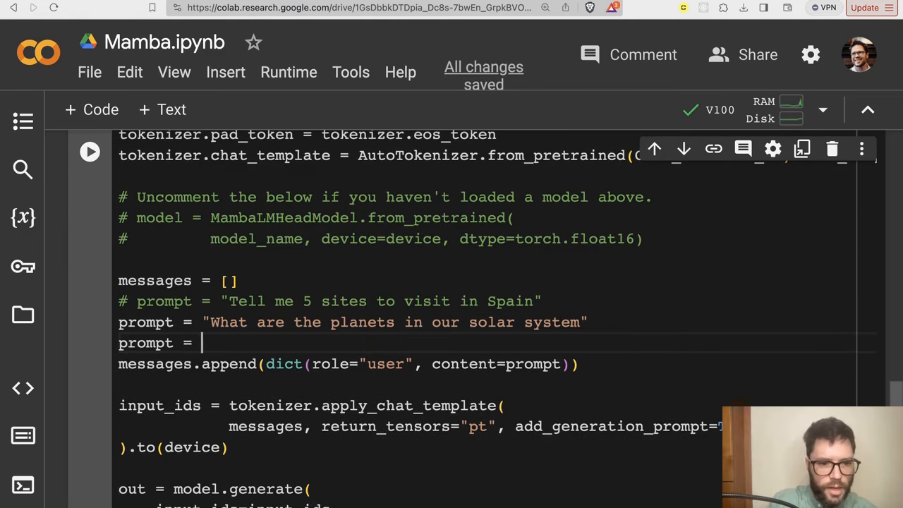
- Prompt the model: 'Write a piece of python code to add the first five fibonacci numbers'
type("\"Write a p")
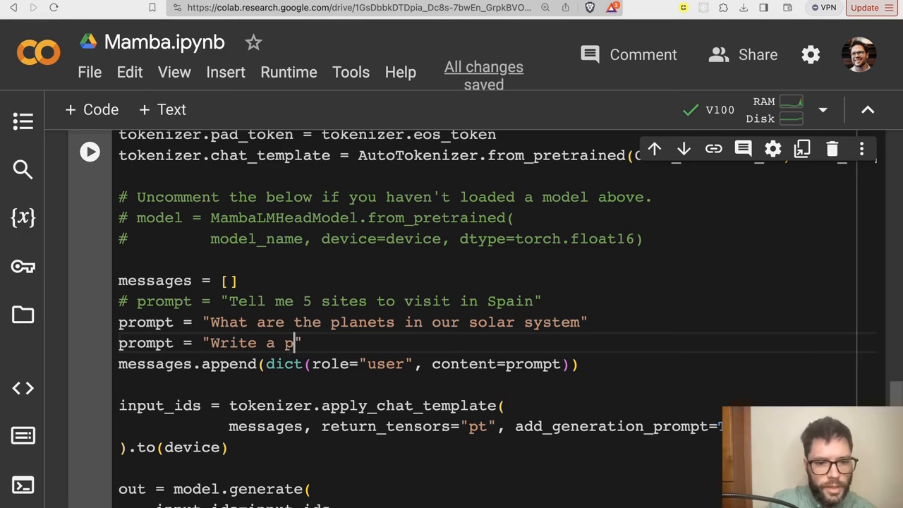
type("iece of python co")
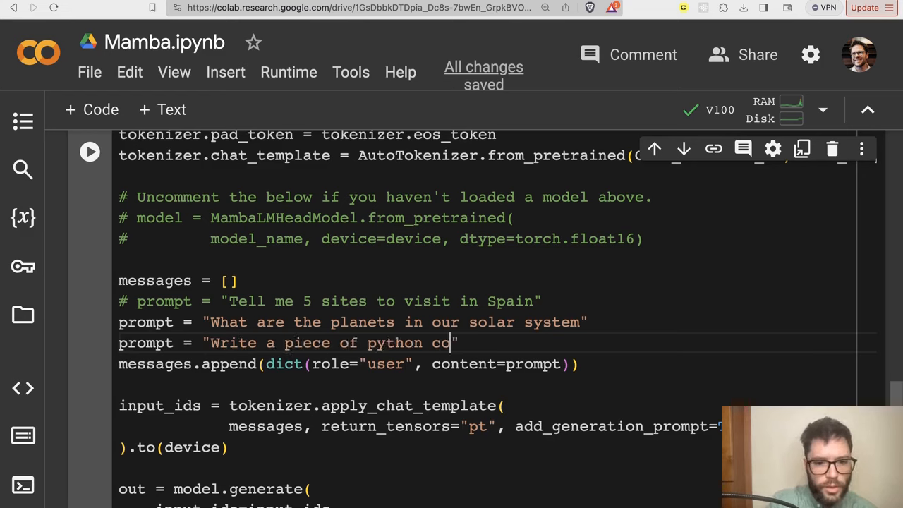
type("de to add the first")
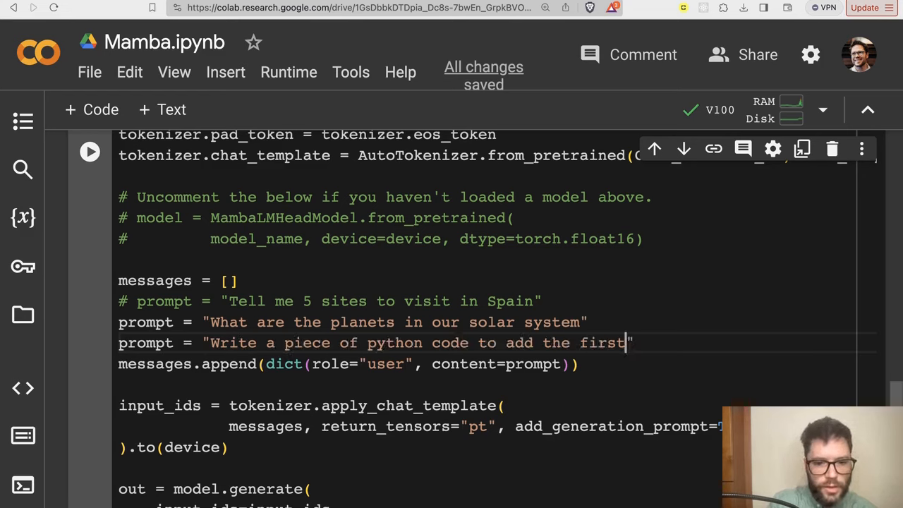
type("five f")
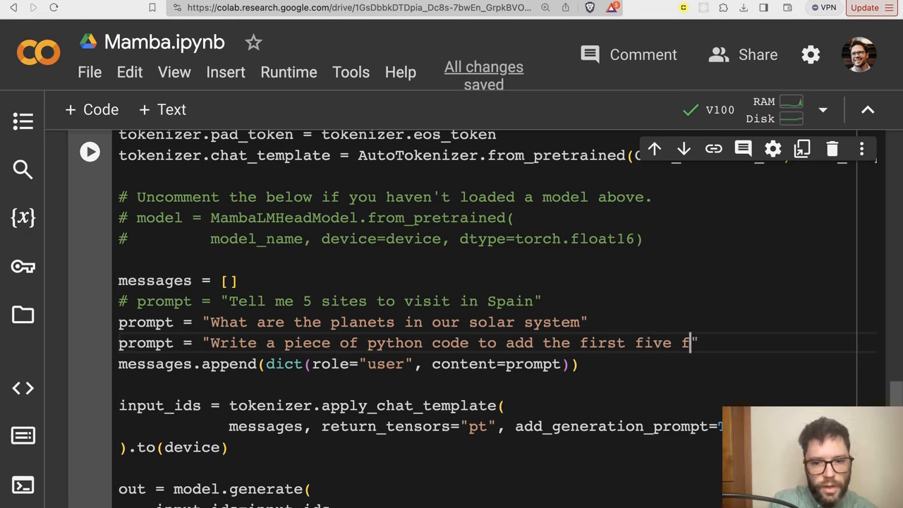
type("ibonacci numb")
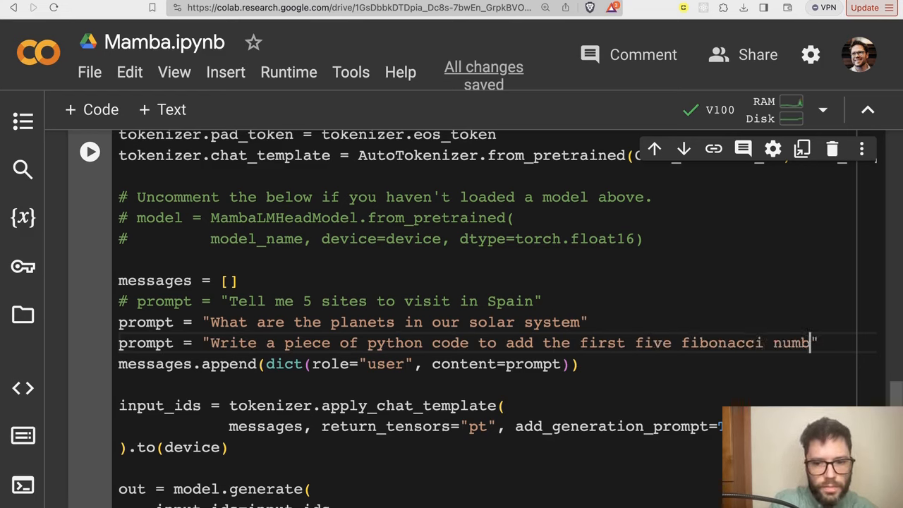
scroll("down", 3)
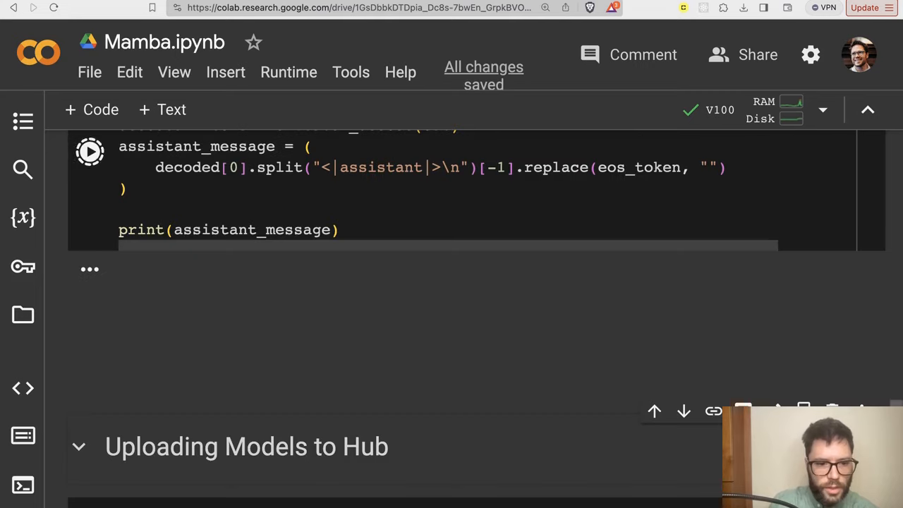
left_click(90, 150)
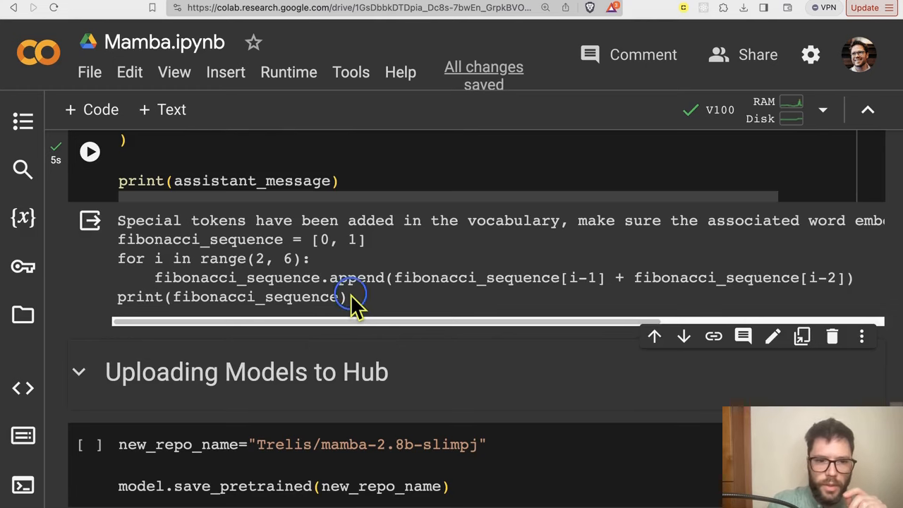
- Copy the generated fibonacci_sequence code into a new cell and run it, printing [0, 1, 1, 2, 3, 5]
left_click_drag(353, 297, 116, 239)
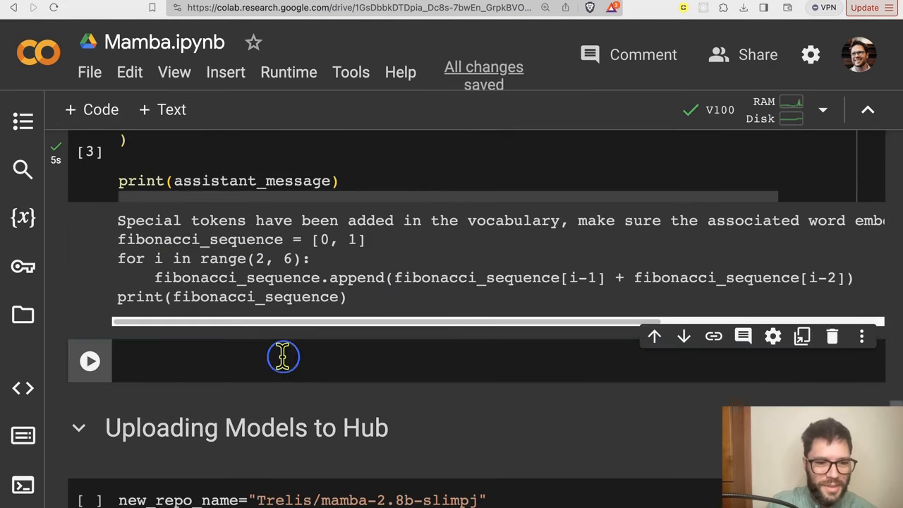
left_click(90, 360)
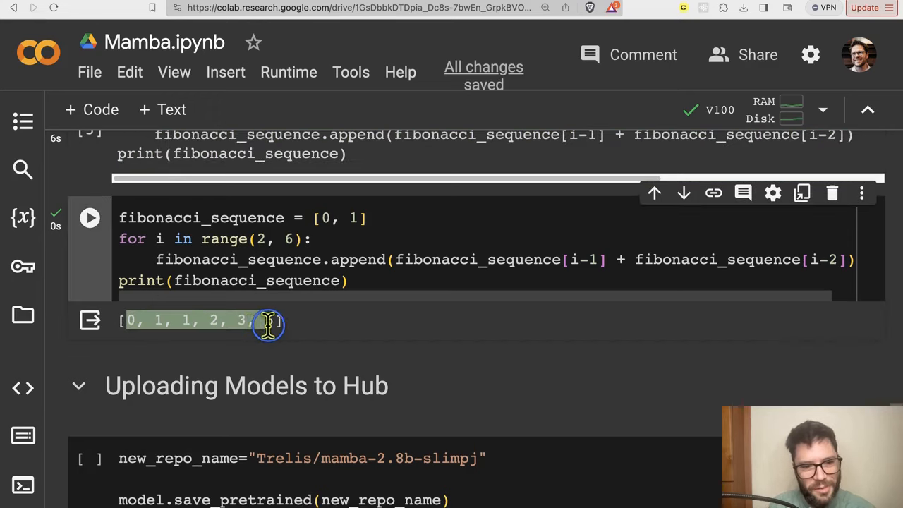
mouse_move(318, 343)
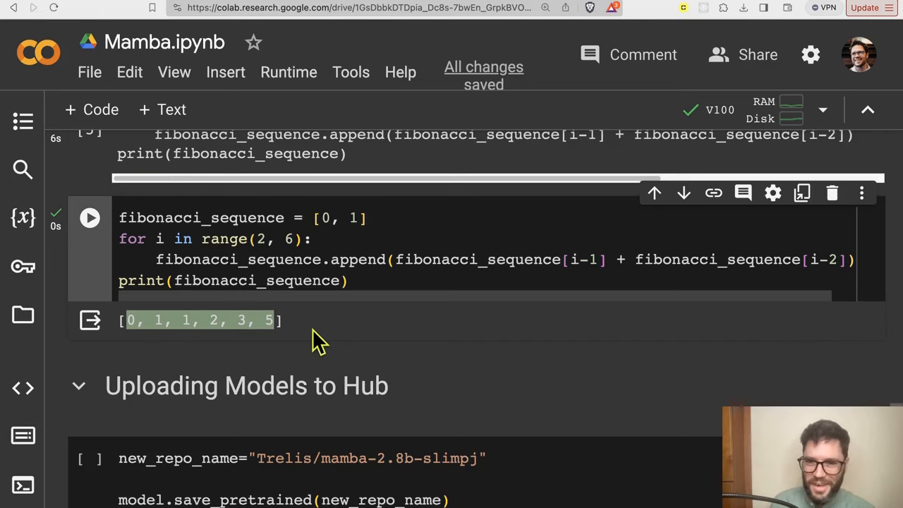
left_click(353, 280)
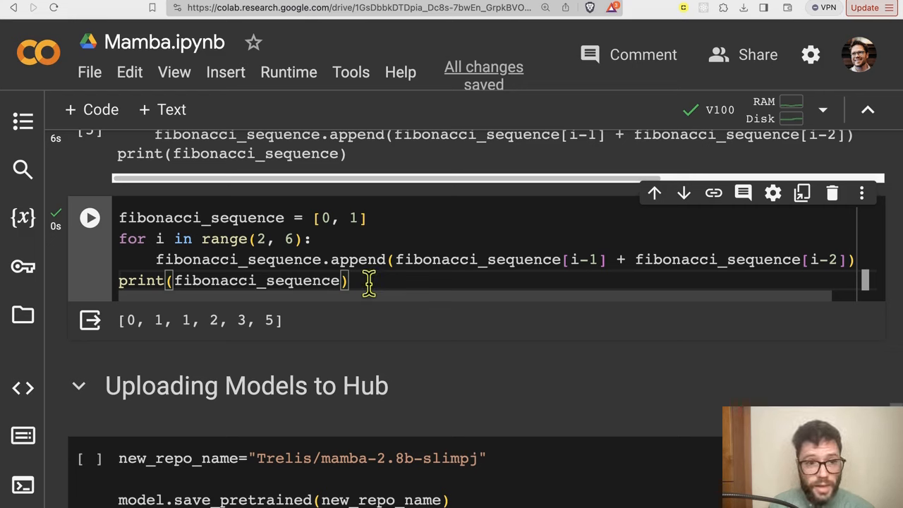
key("ctrl+a")
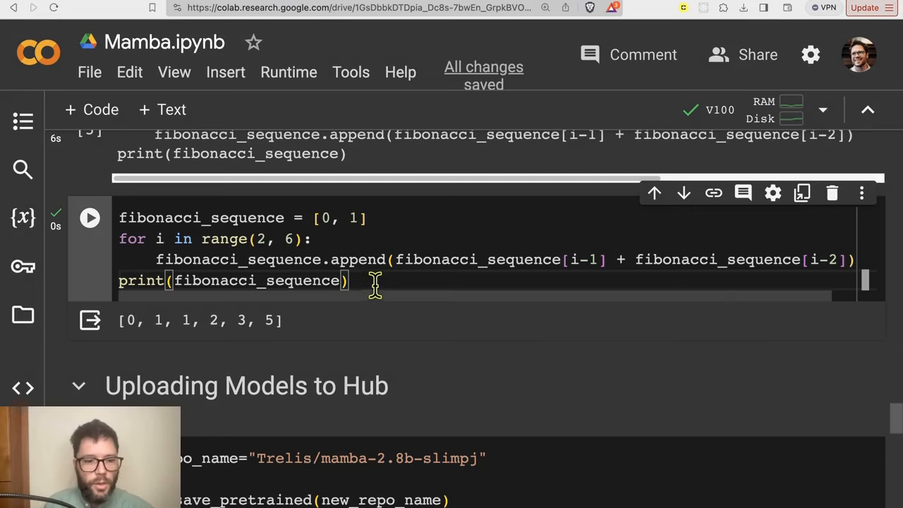
mouse_move(383, 332)
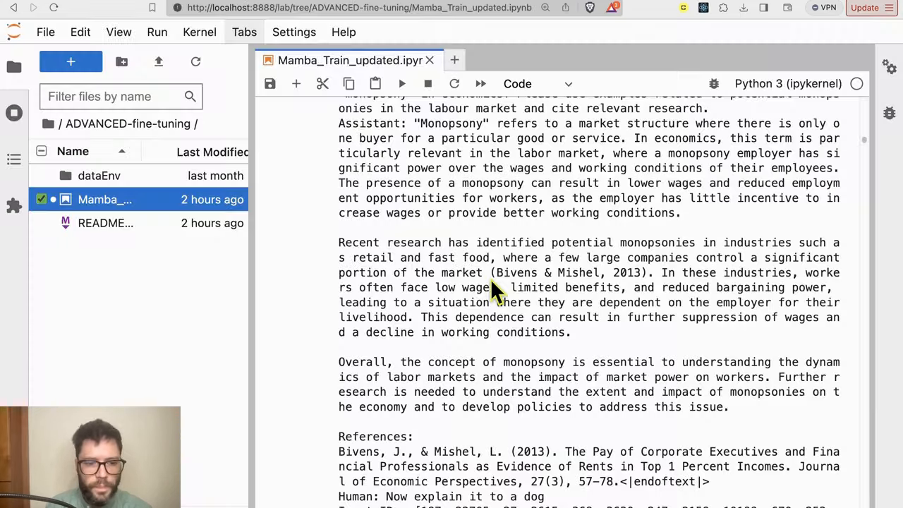
mouse_move(614, 254)
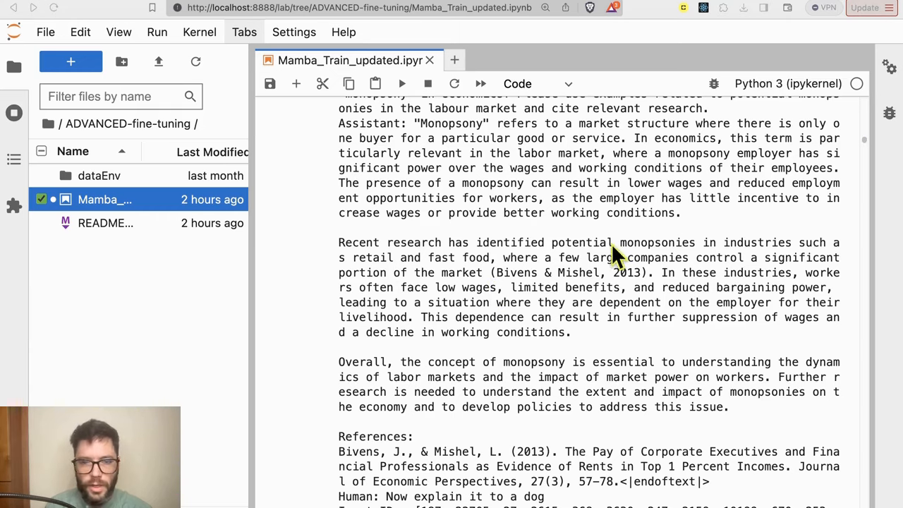
- Scroll through Mamba_Train_updated.ipynb's Installation cells, including the mamba build and accelerate installs
scroll("up", 3)
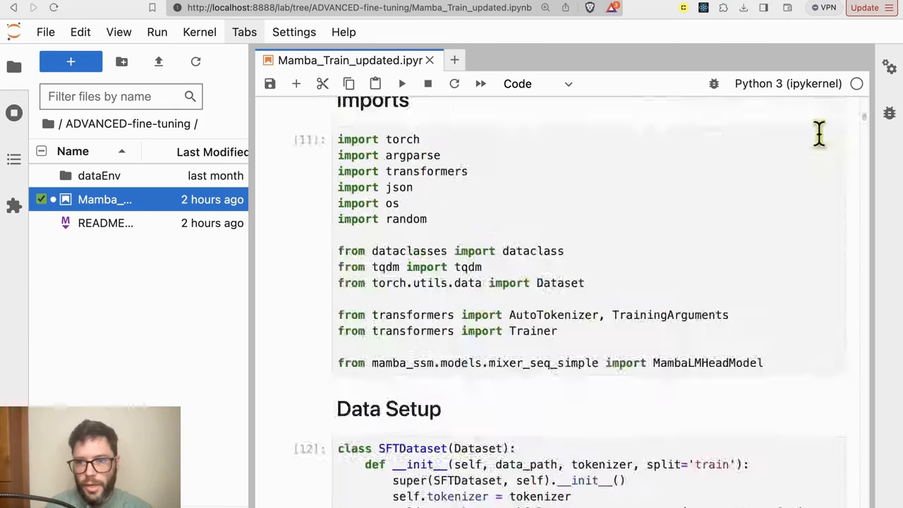
scroll("up", 3)
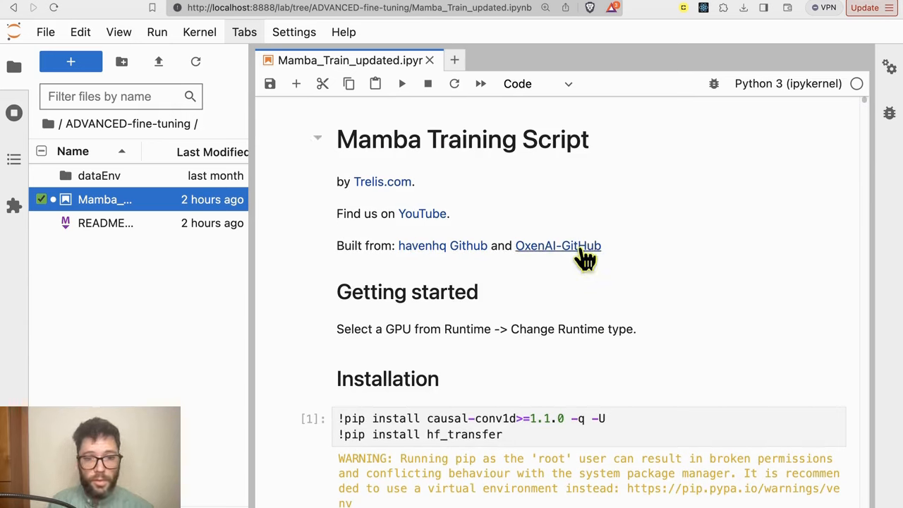
mouse_move(620, 219)
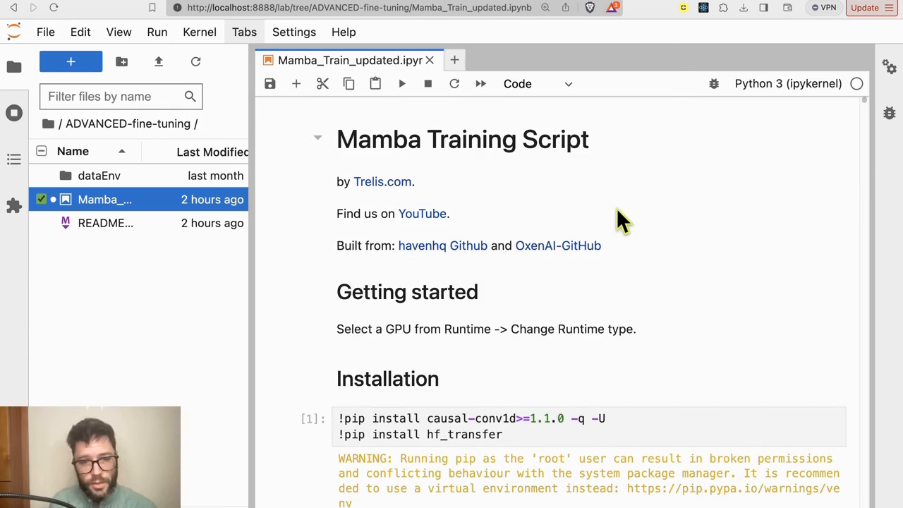
mouse_move(540, 323)
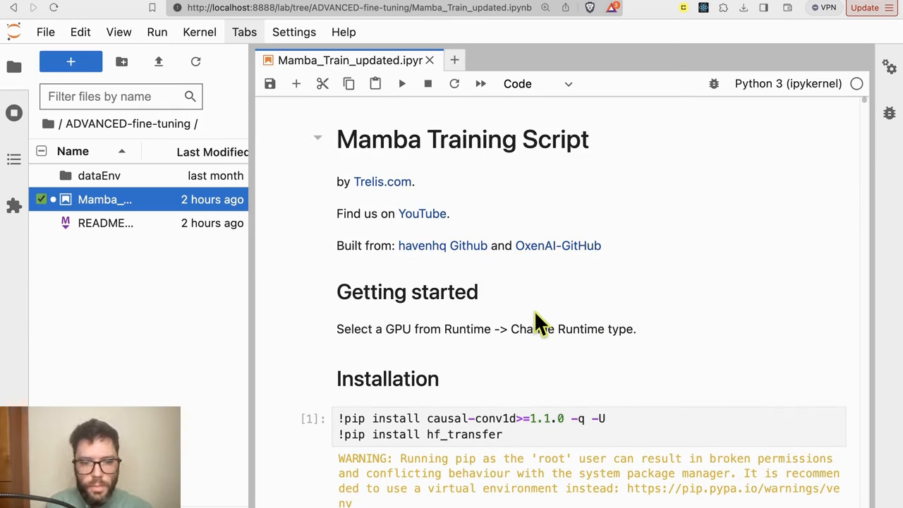
scroll("down", 3)
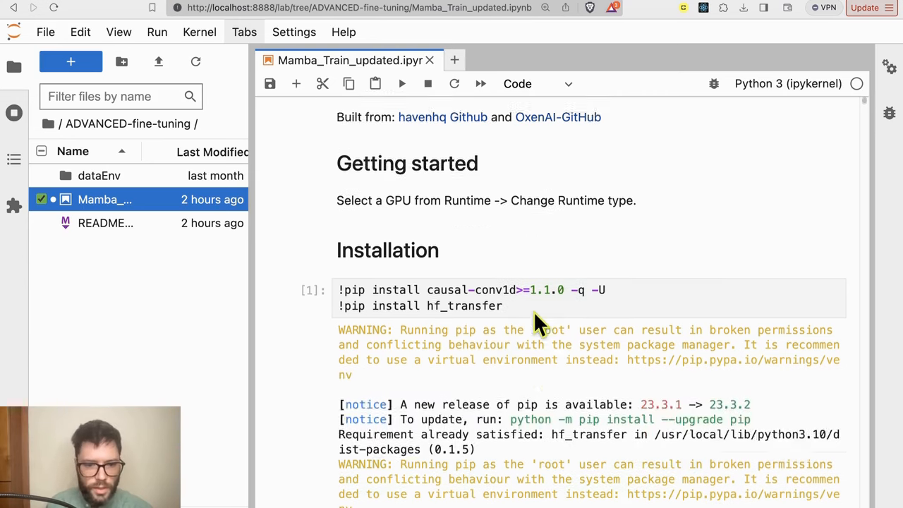
scroll("down", 3)
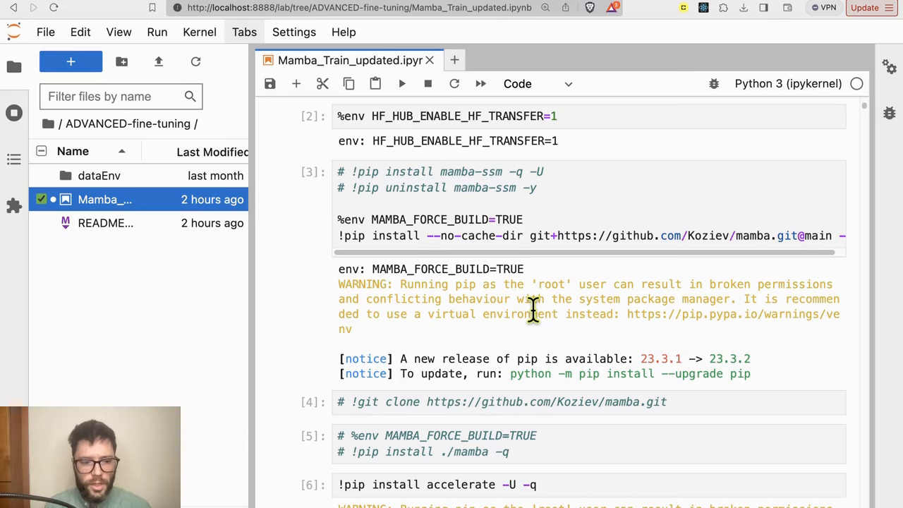
mouse_move(564, 214)
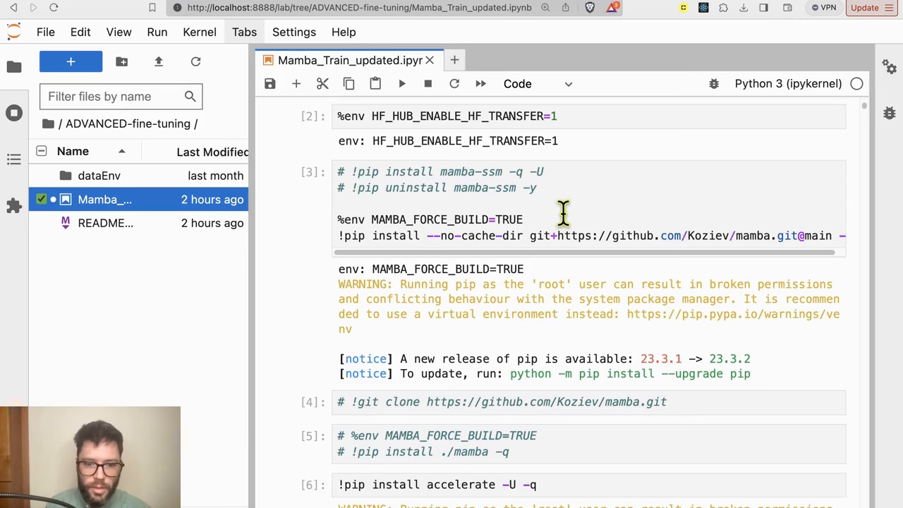
- Scroll to 'Set up Trainer' to view TrainingArguments: learning rate, batch size, save steps, bf16
scroll("down", 3)
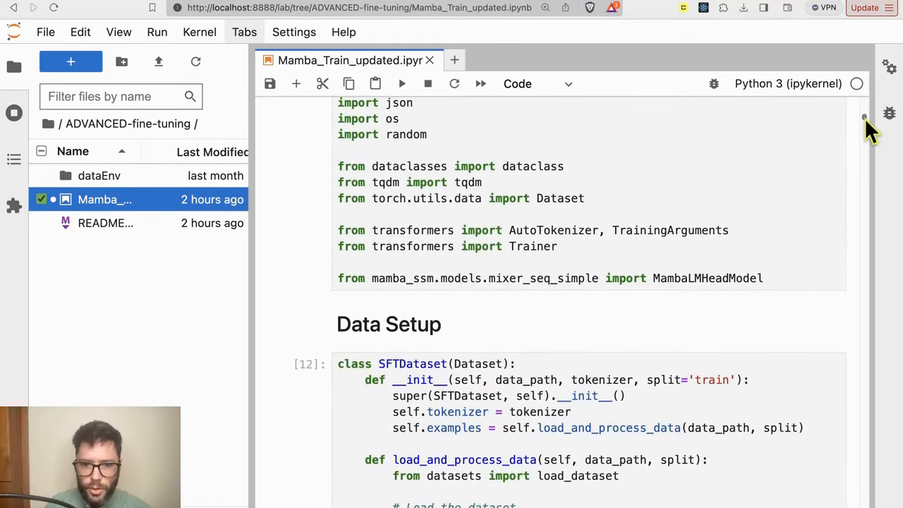
scroll("down", 3)
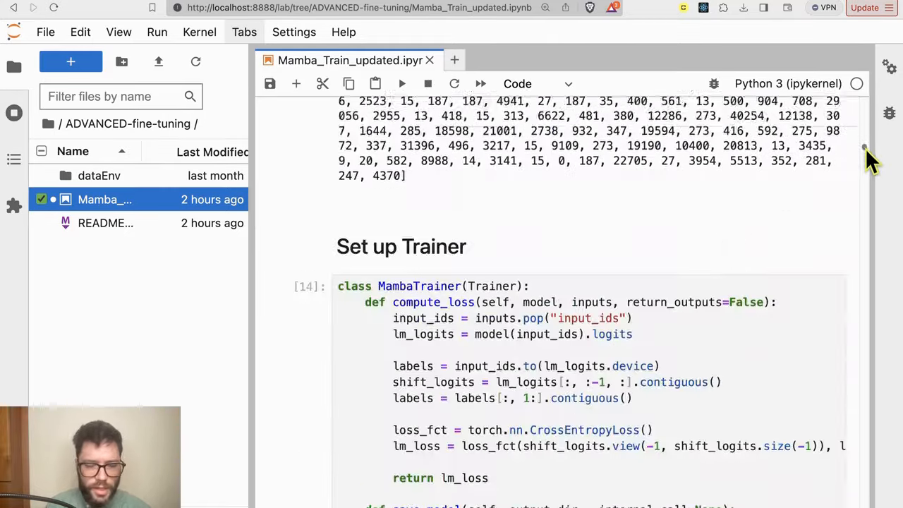
scroll("down", 3)
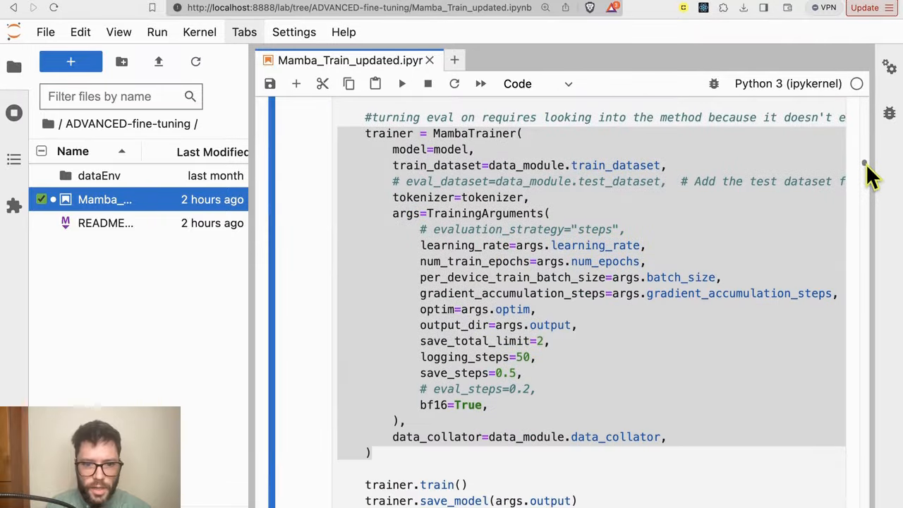
scroll("up", 3)
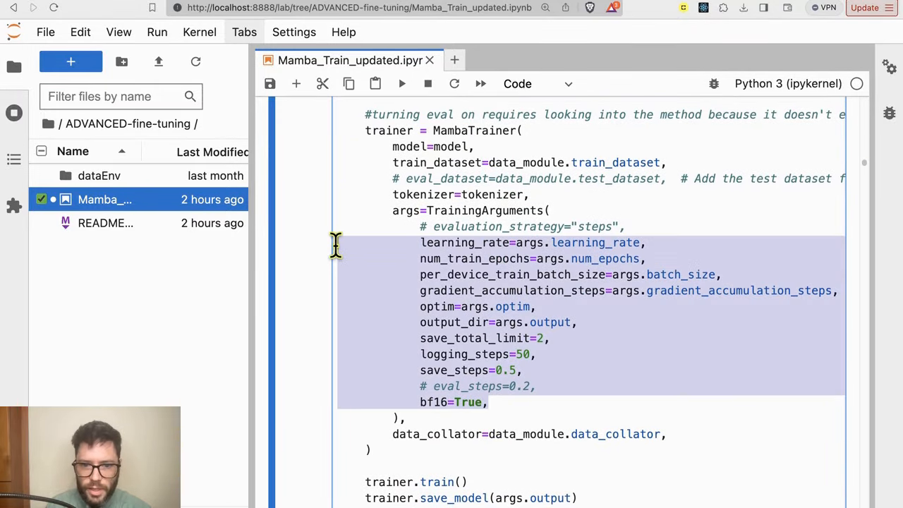
mouse_move(553, 360)
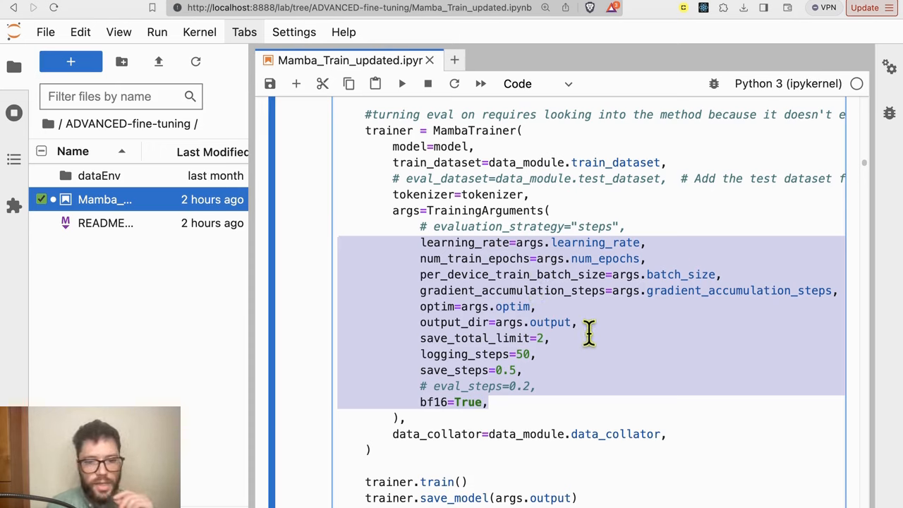
left_click(466, 402)
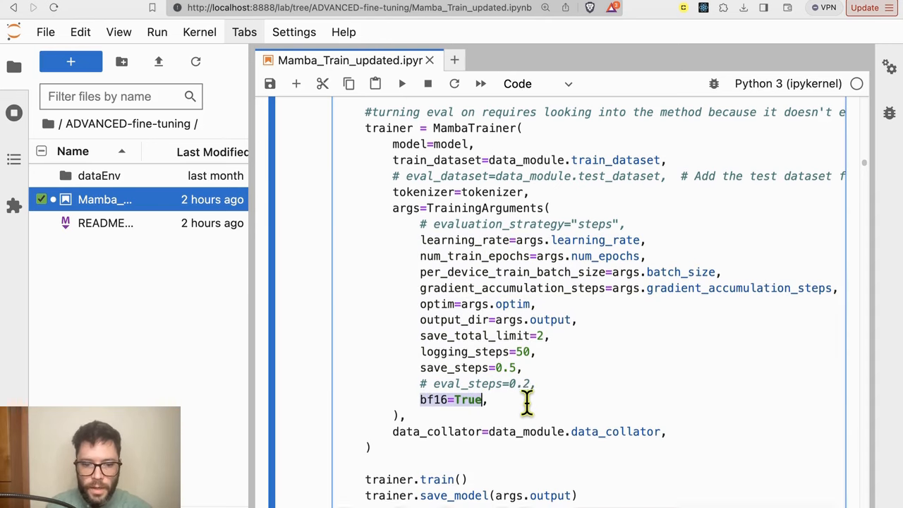
- Scroll past the run(args) log to the Evaluate cell loading output/checkpoint-154
scroll("up", 3)
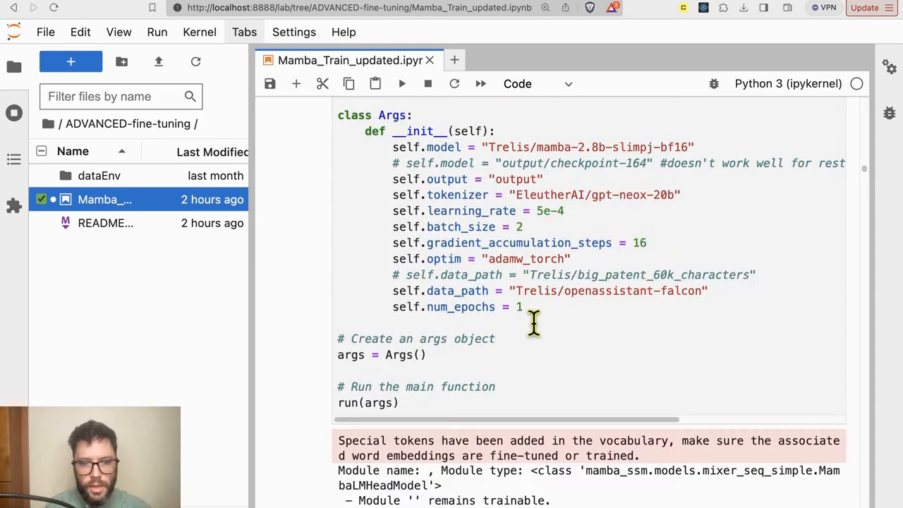
scroll("down", 3)
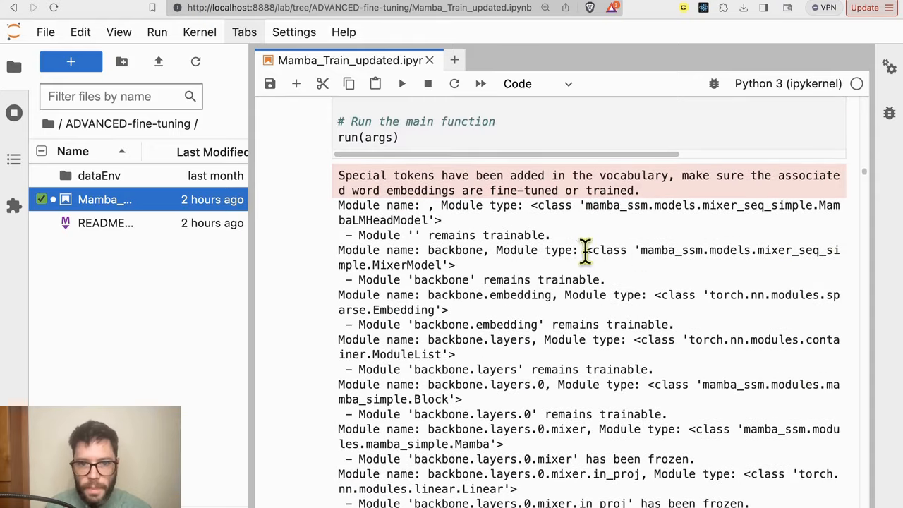
scroll("up", 3)
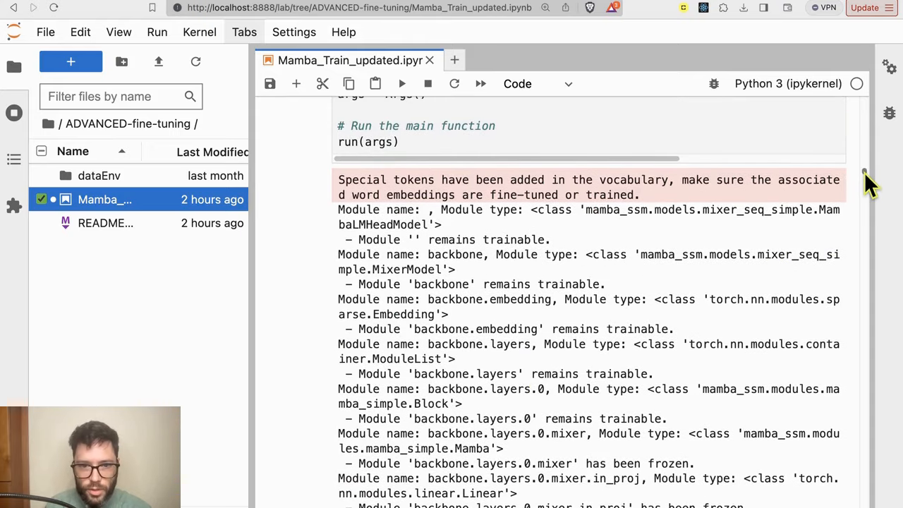
scroll("down", 3)
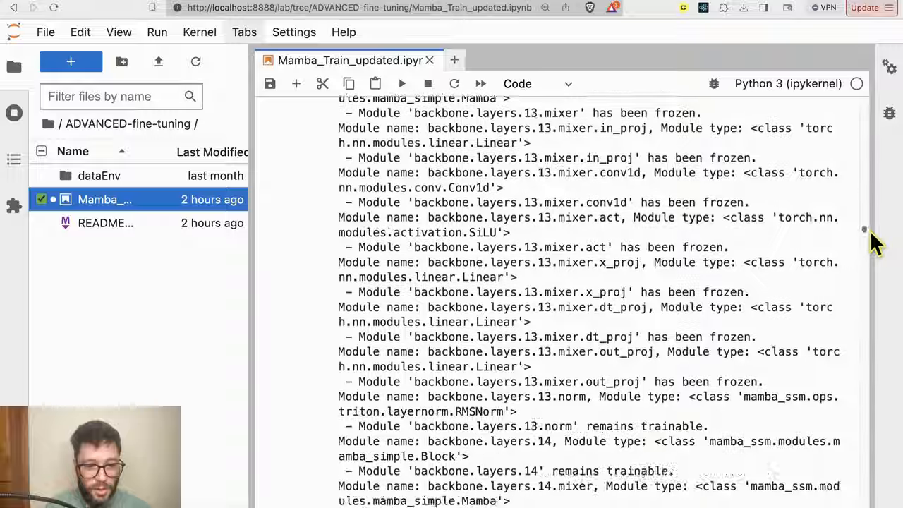
scroll("down", 3)
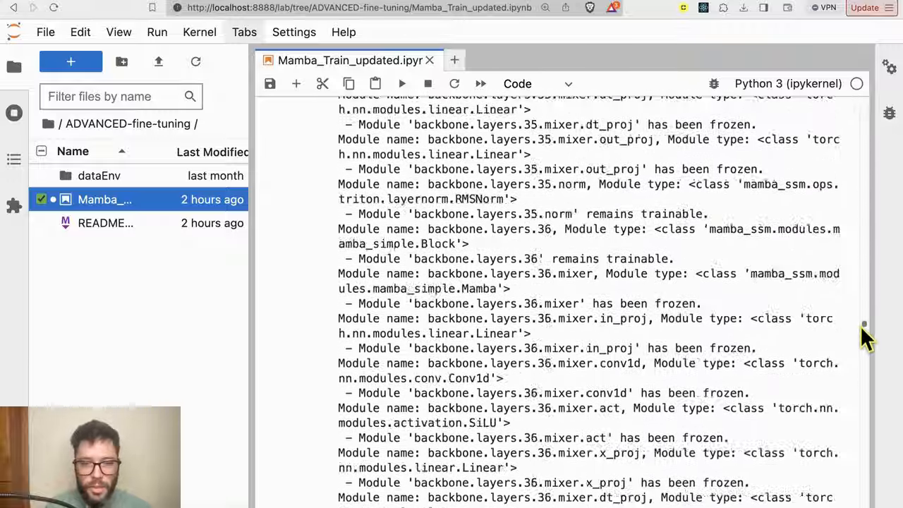
scroll("down", 3)
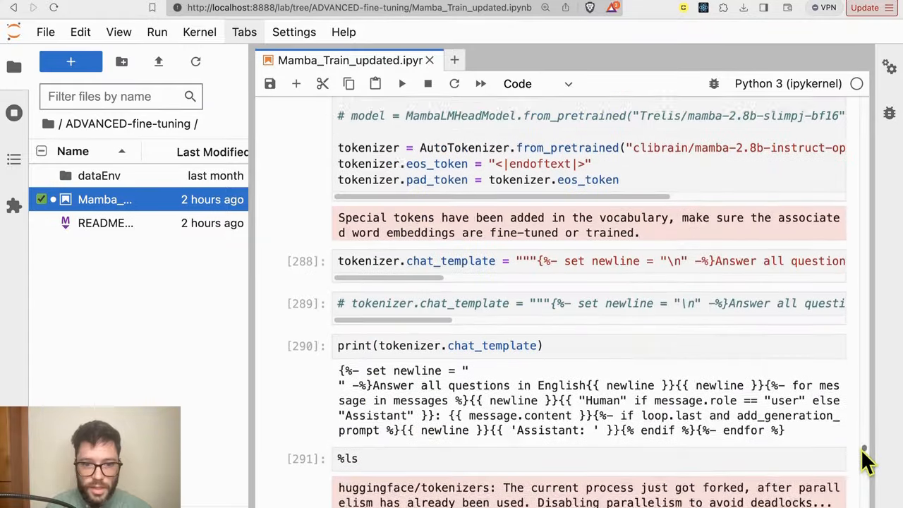
scroll("up", 3)
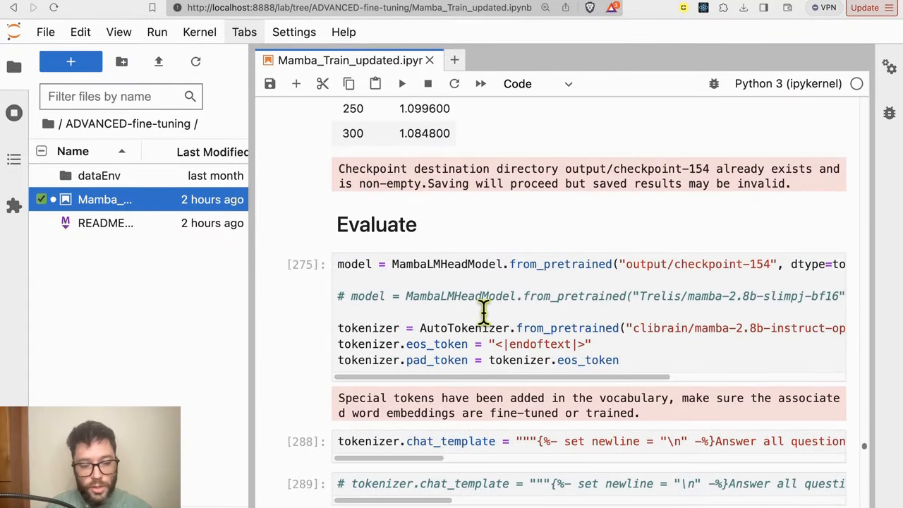
scroll("down", 3)
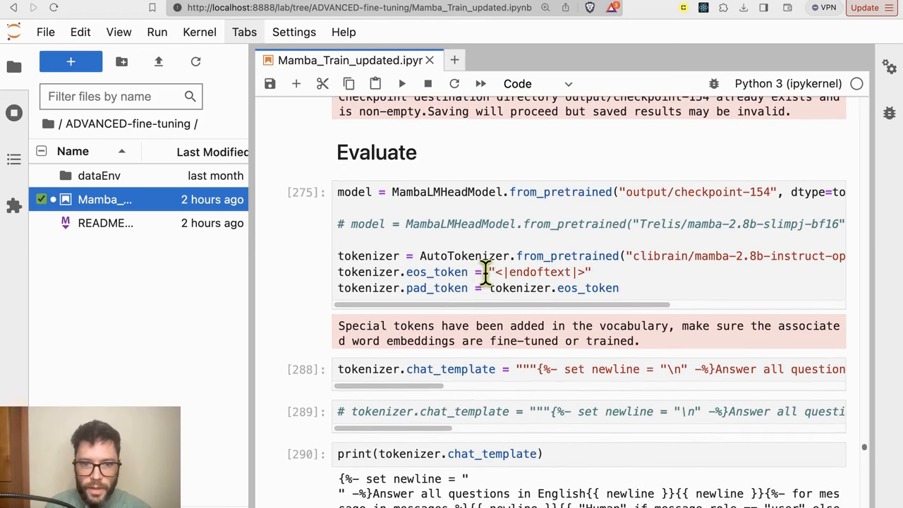
scroll("up", 3)
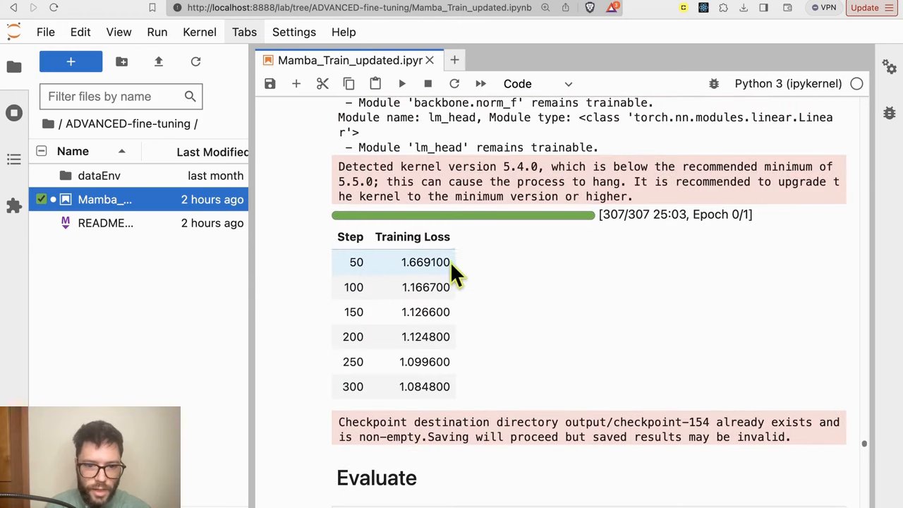
mouse_move(526, 296)
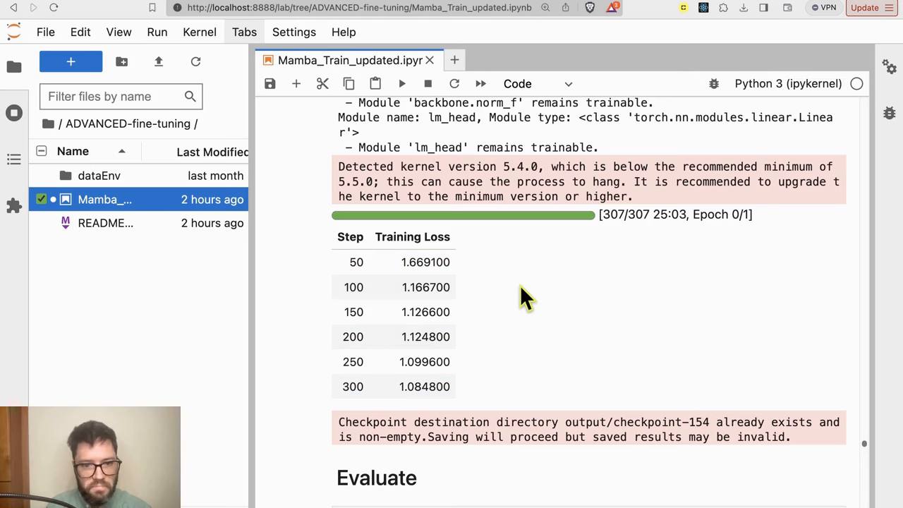
scroll("down", 3)
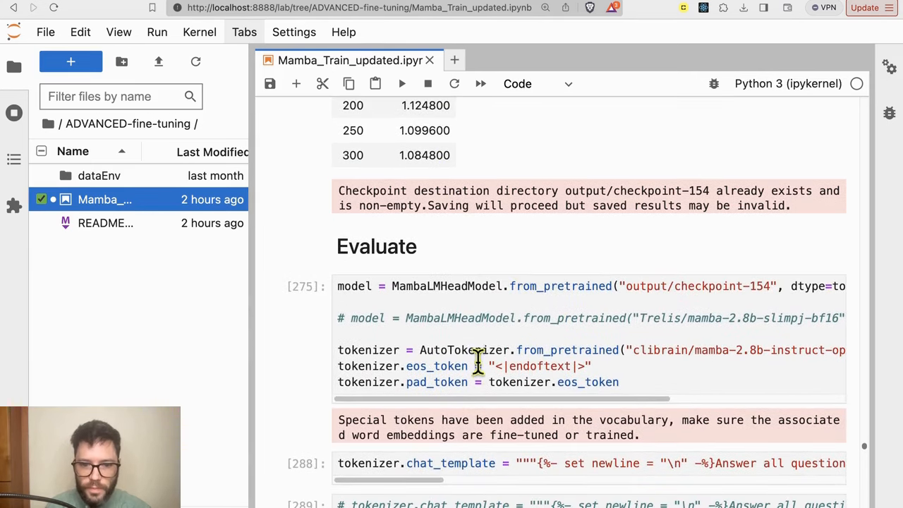
scroll("down", 3)
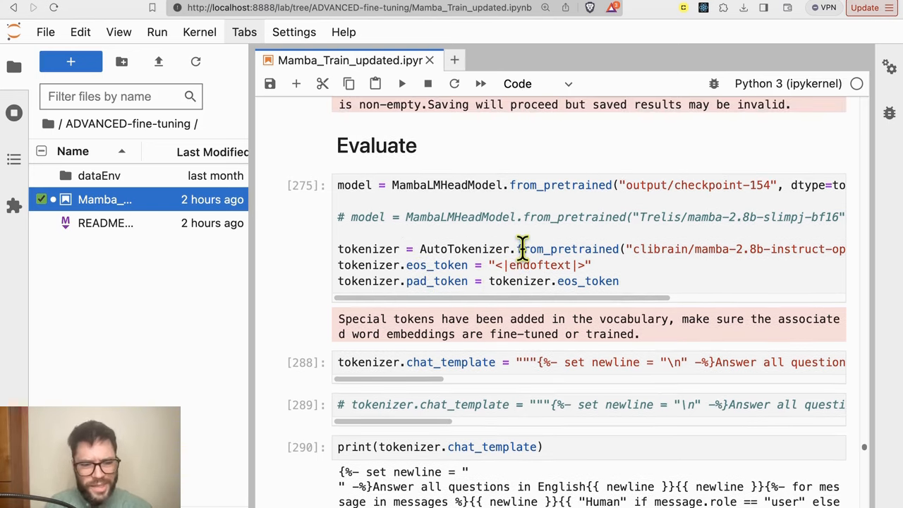
mouse_move(667, 281)
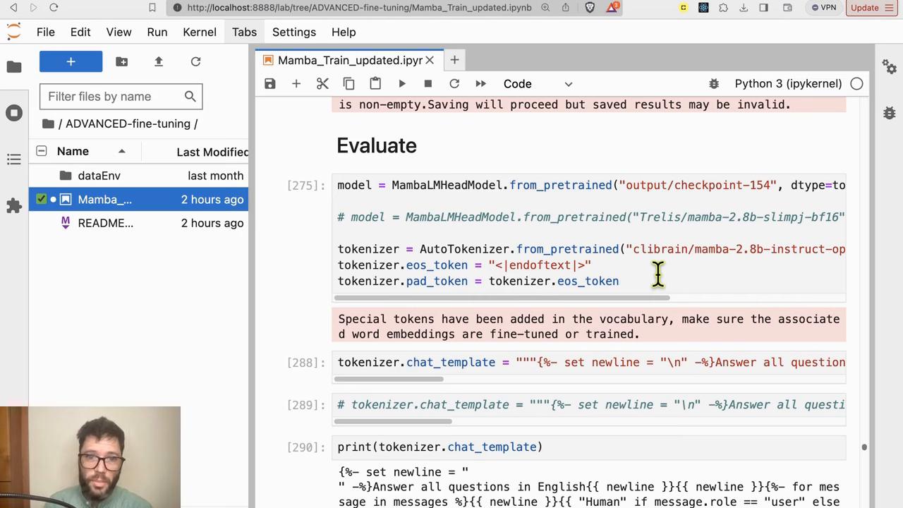
mouse_move(295, 274)
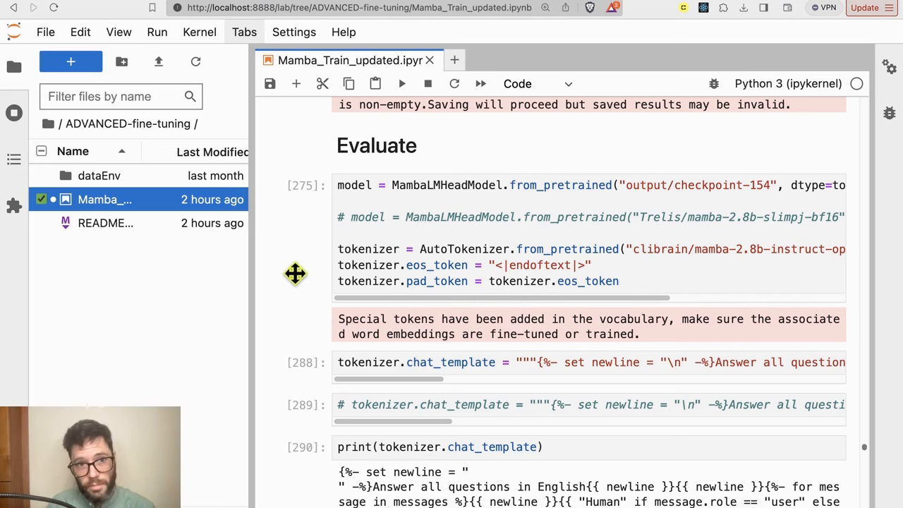